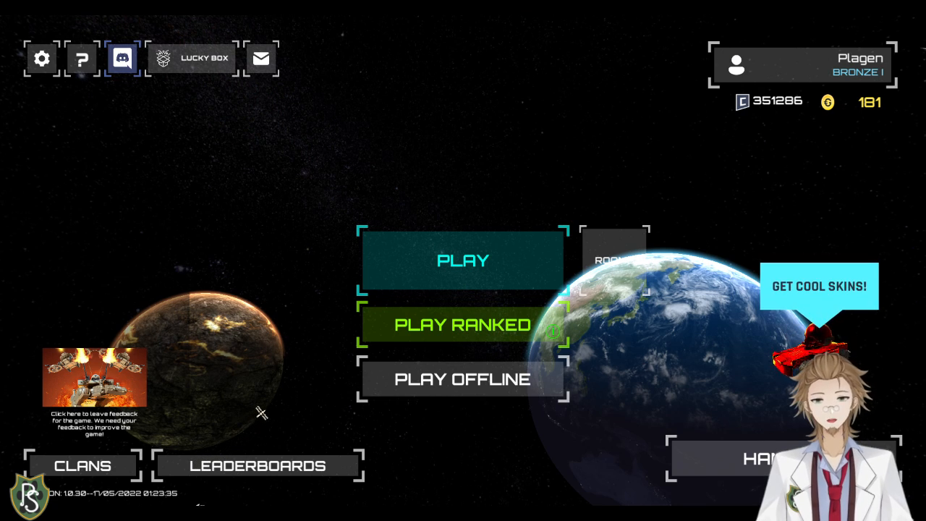
pyautogui.moveTo(304, 339)
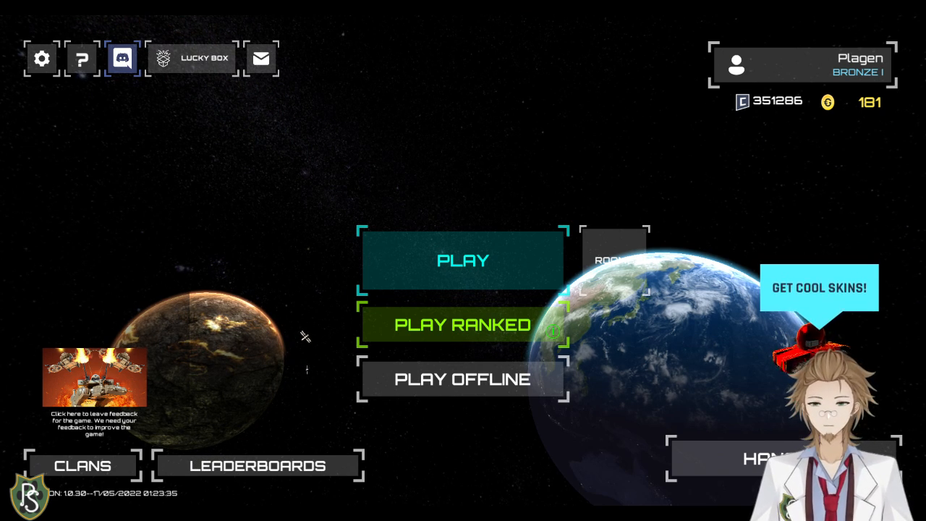
# - Bring up the Lucky Box reward reel with its countdown timer from the main menu
pyautogui.click(191, 58)
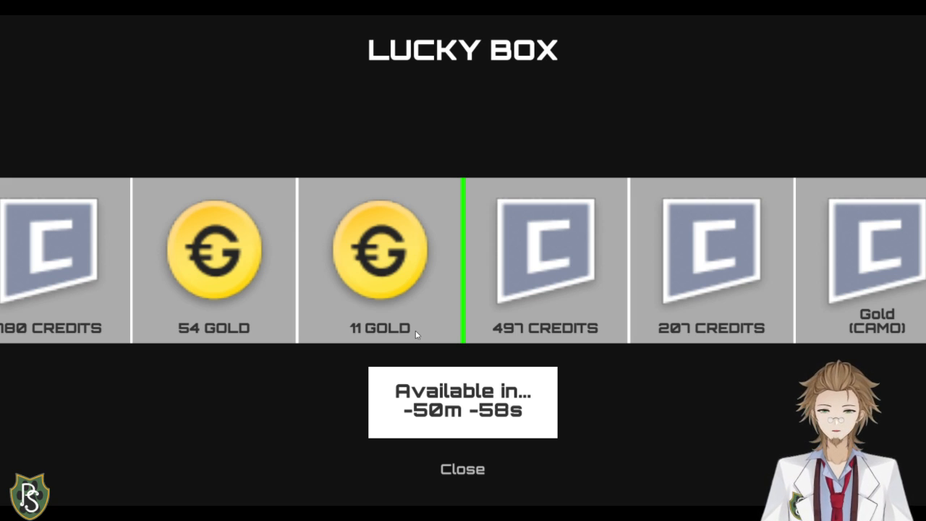
pyautogui.moveTo(402, 281)
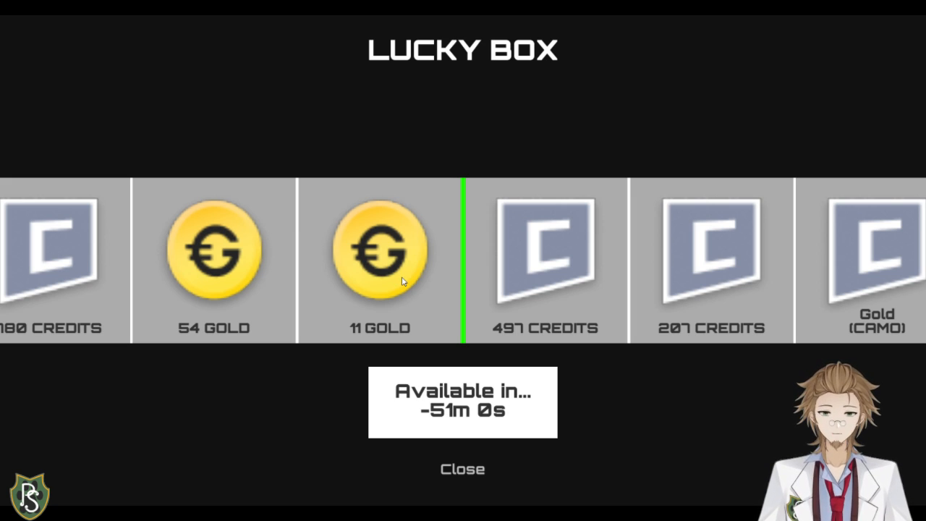
pyautogui.moveTo(693, 330)
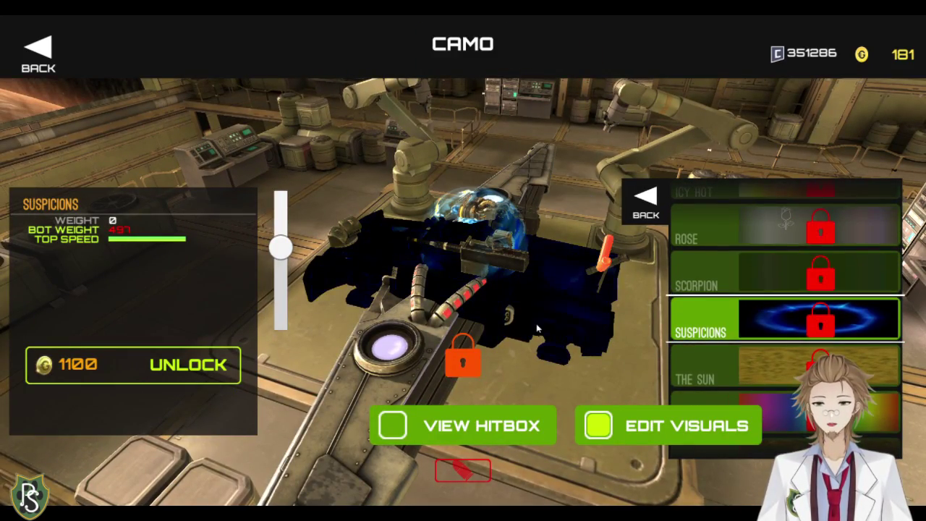
# - Preview locked camo skins like Suspicions, Nature and Energy on the BTR, then return to its overview
pyautogui.click(785, 365)
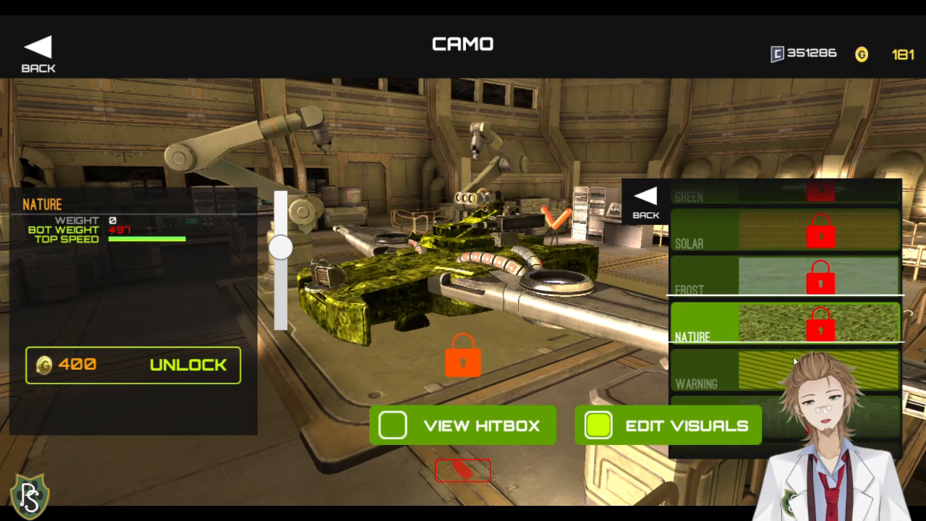
pyautogui.scroll(-3)
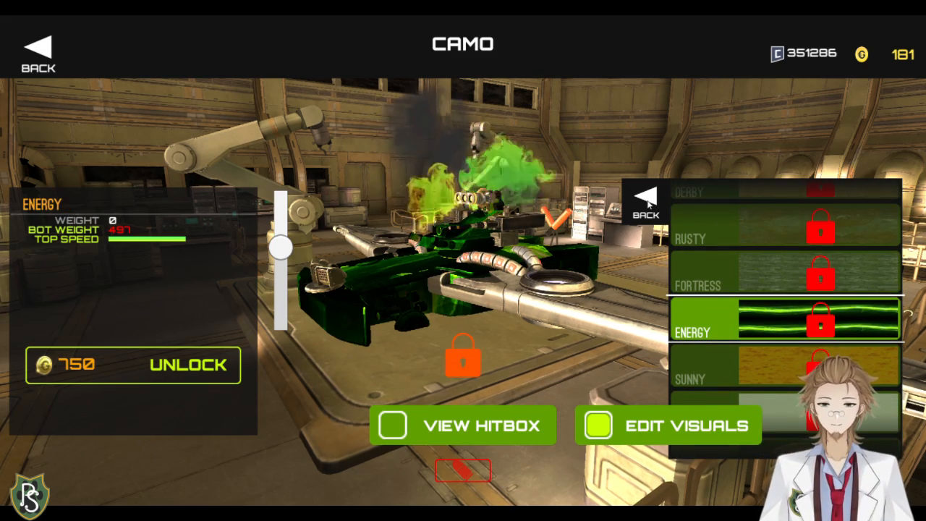
pyautogui.click(645, 206)
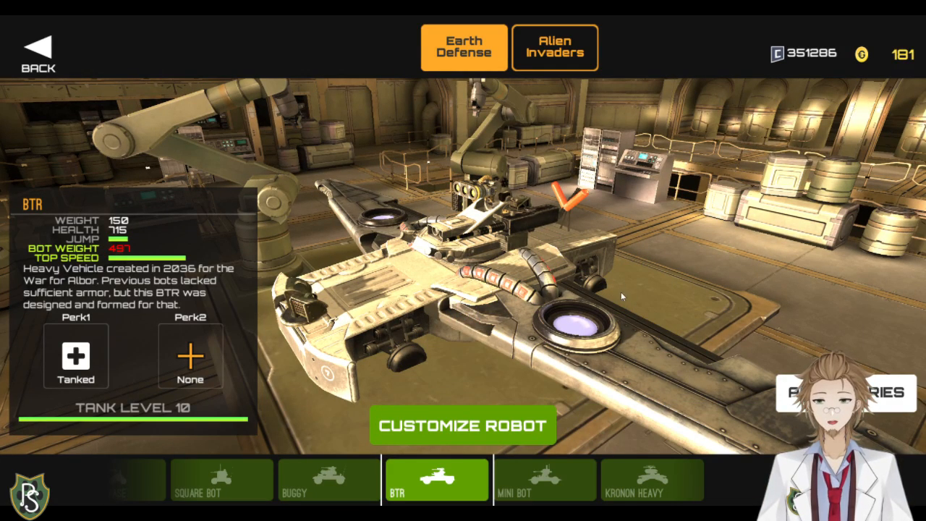
# - Leave the robot garage for the main menu with Play, Play Ranked and Play Offline
pyautogui.click(38, 43)
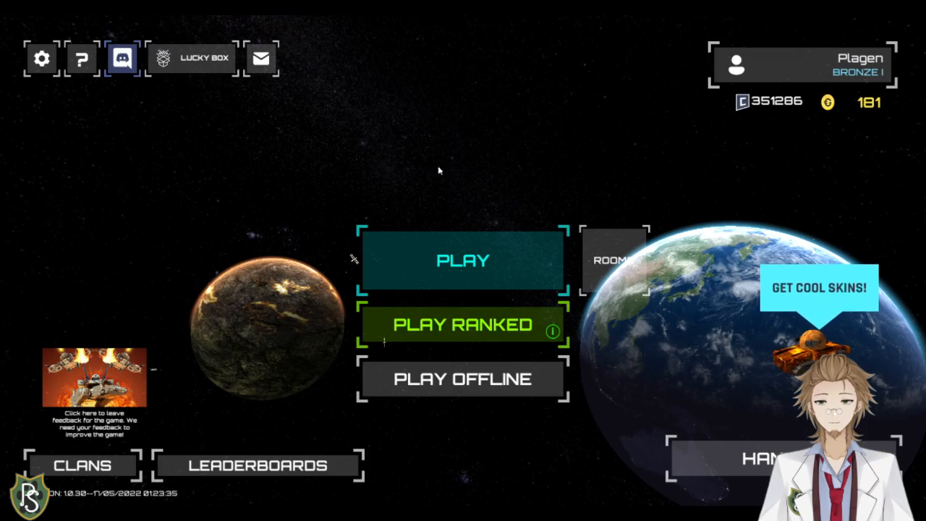
pyautogui.moveTo(851, 105)
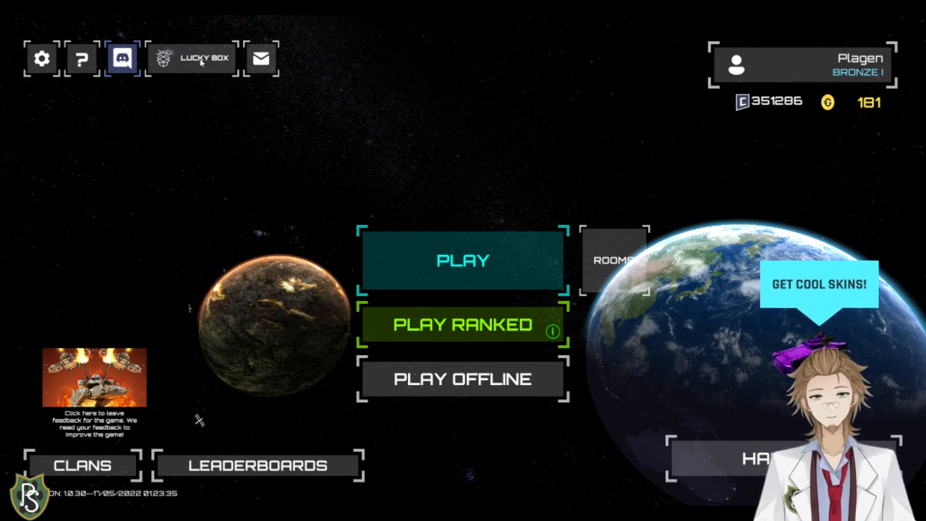
pyautogui.click(191, 57)
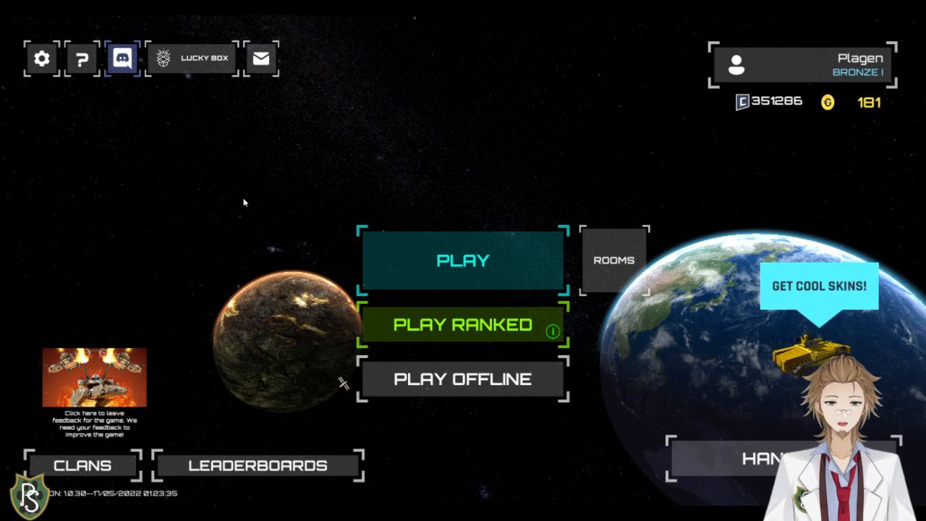
pyautogui.moveTo(380, 316)
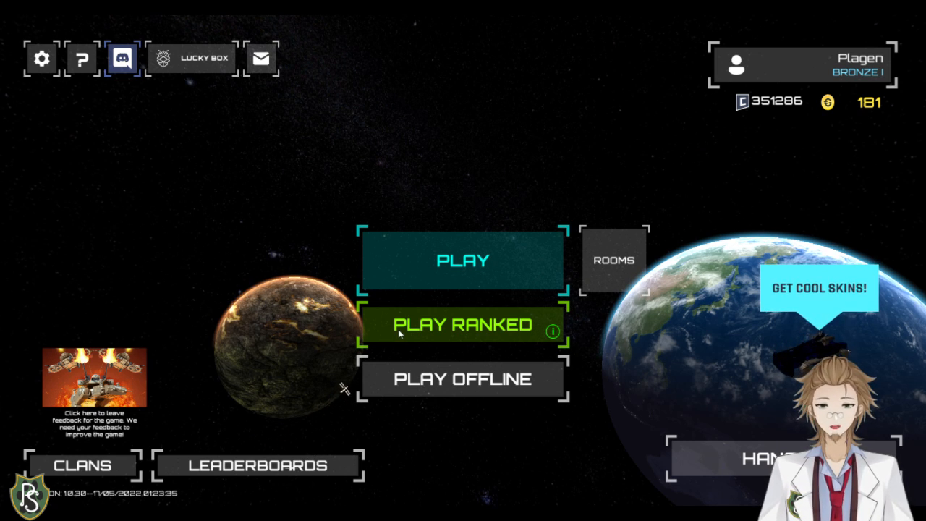
pyautogui.moveTo(558, 408)
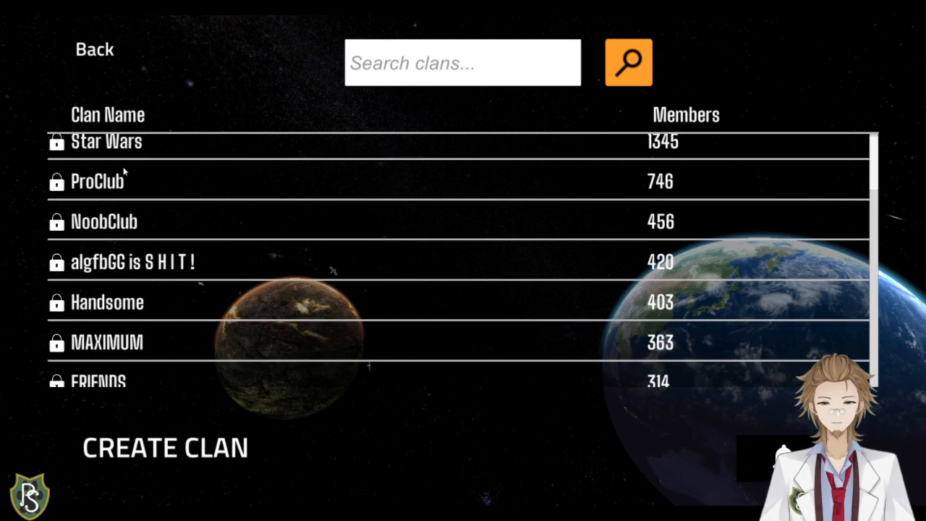
# - Scroll the clan list down to the small clans before attempting Create Clan
pyautogui.scroll(-3)
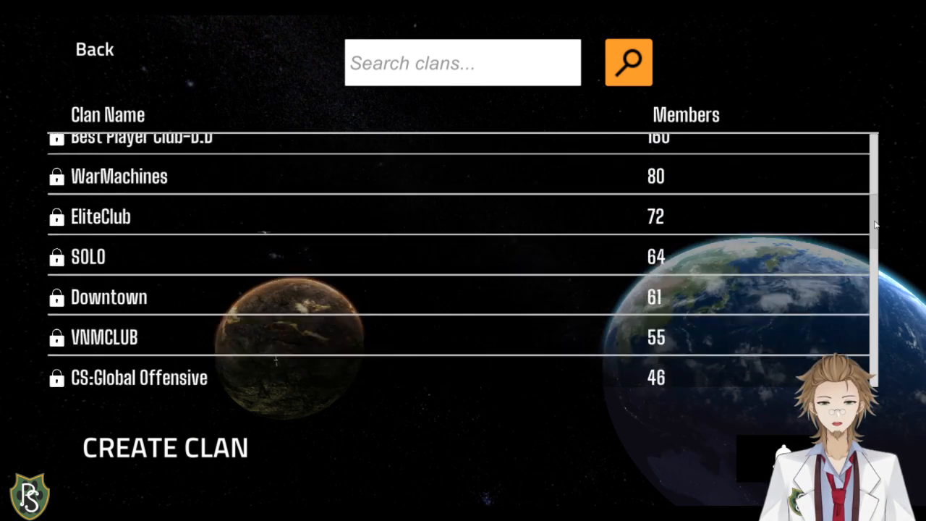
pyautogui.scroll(-3)
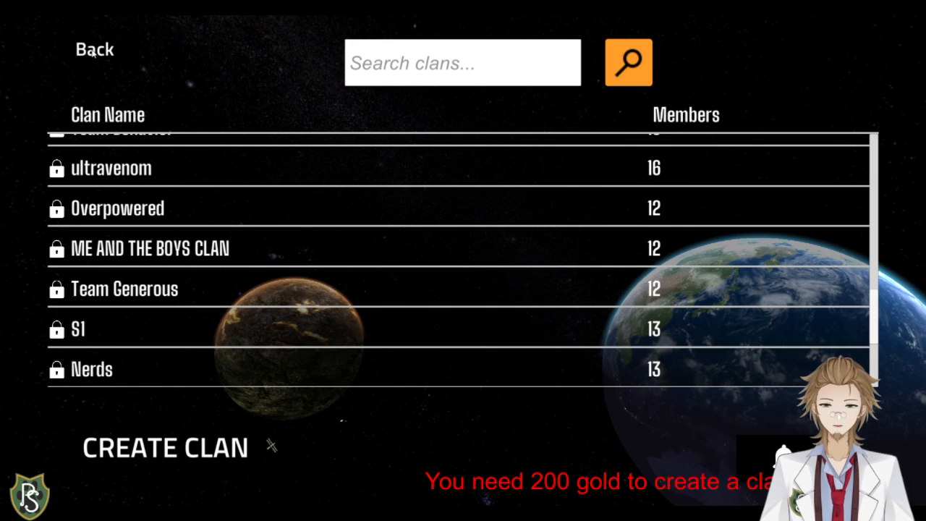
pyautogui.moveTo(344, 391)
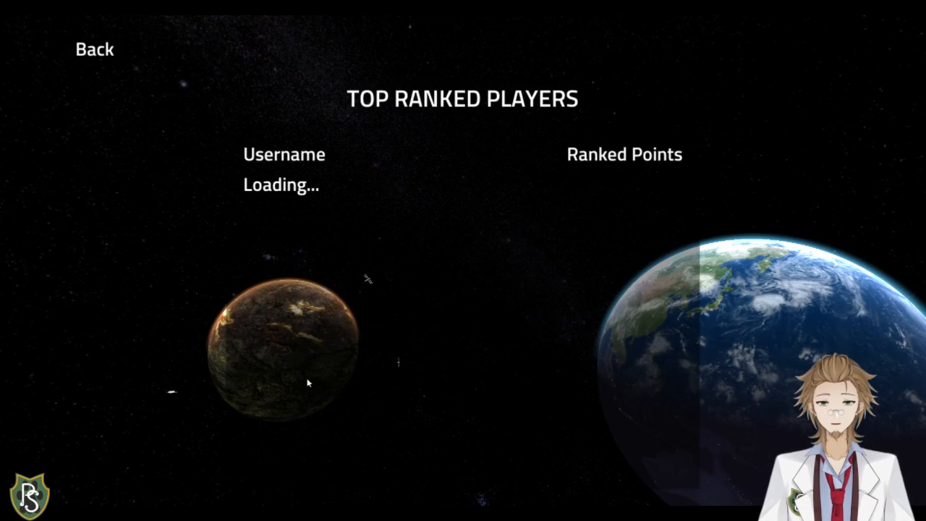
pyautogui.moveTo(639, 181)
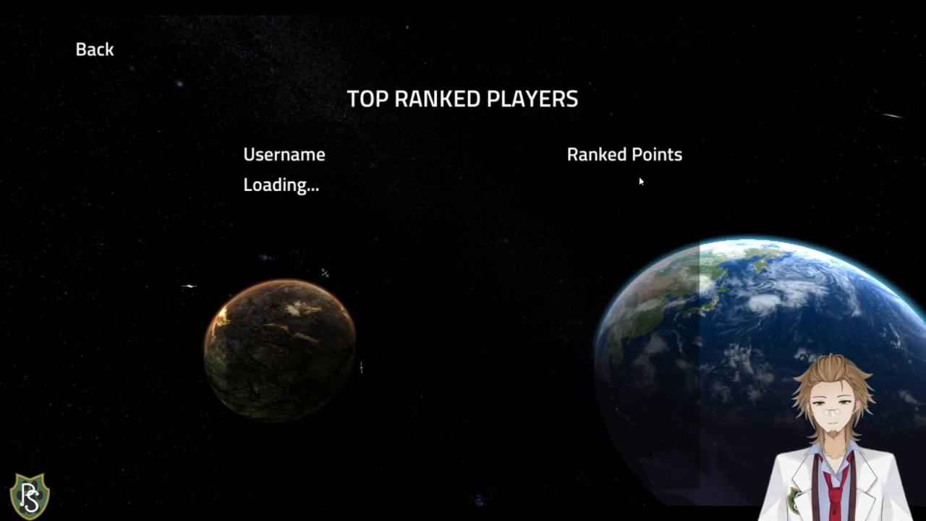
# - Leave the ranked leaderboard, join an online match, and quit it while waiting for players
pyautogui.click(94, 49)
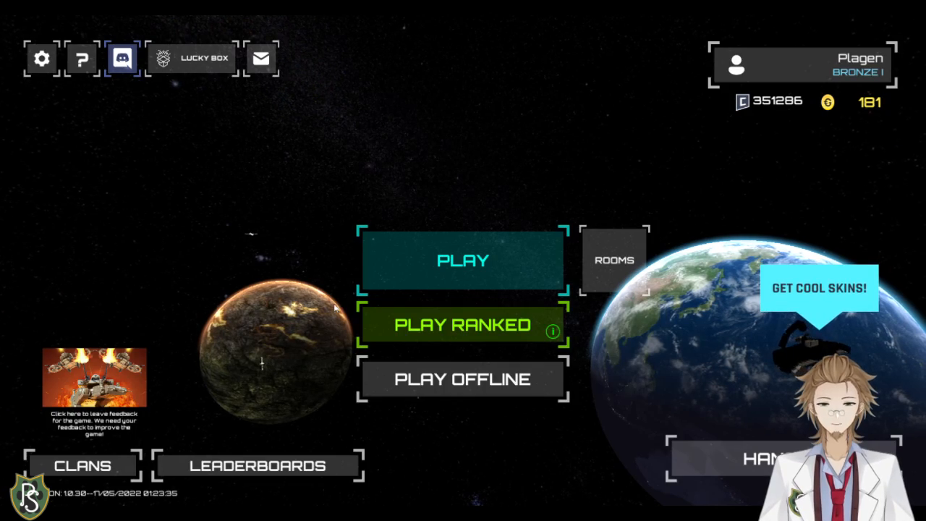
pyautogui.click(463, 260)
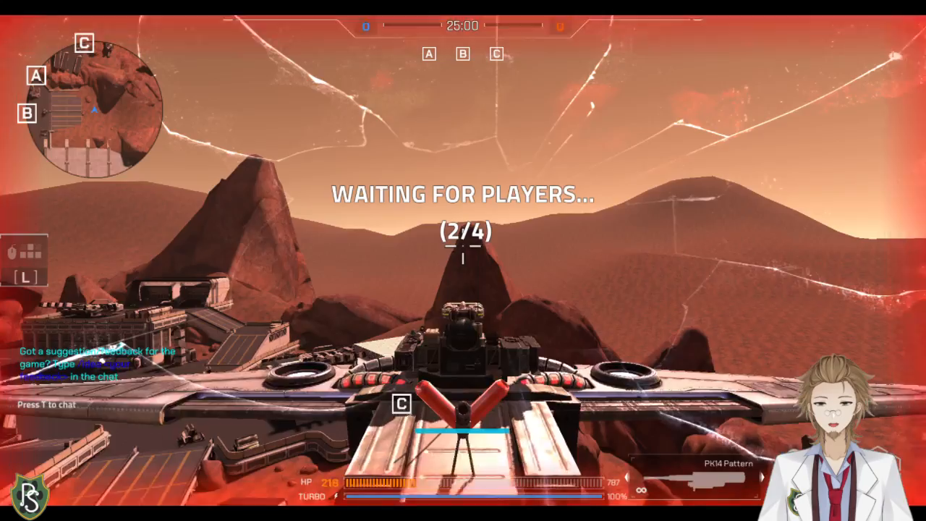
pyautogui.press('Tab')
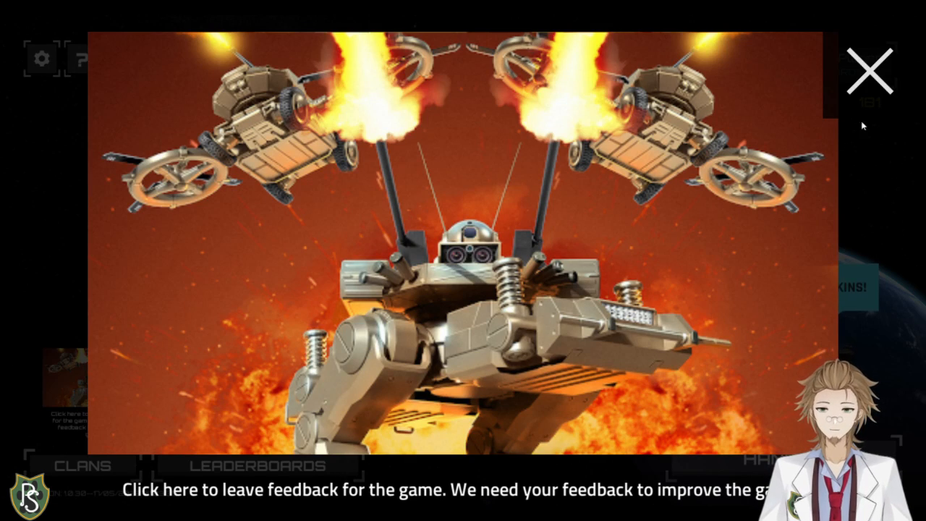
# - Check the lobby's full 20/20 Default Room and its player list, then return to the main menu
pyautogui.click(872, 70)
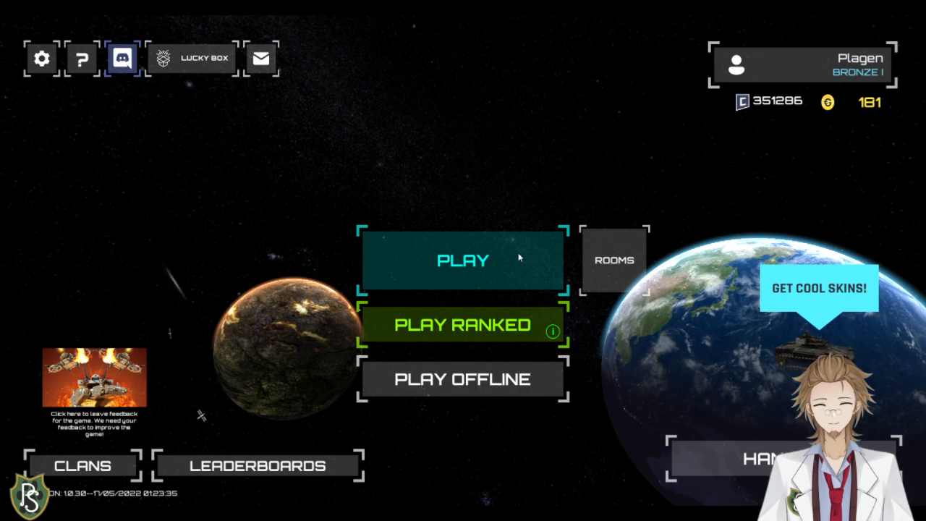
pyautogui.moveTo(501, 259)
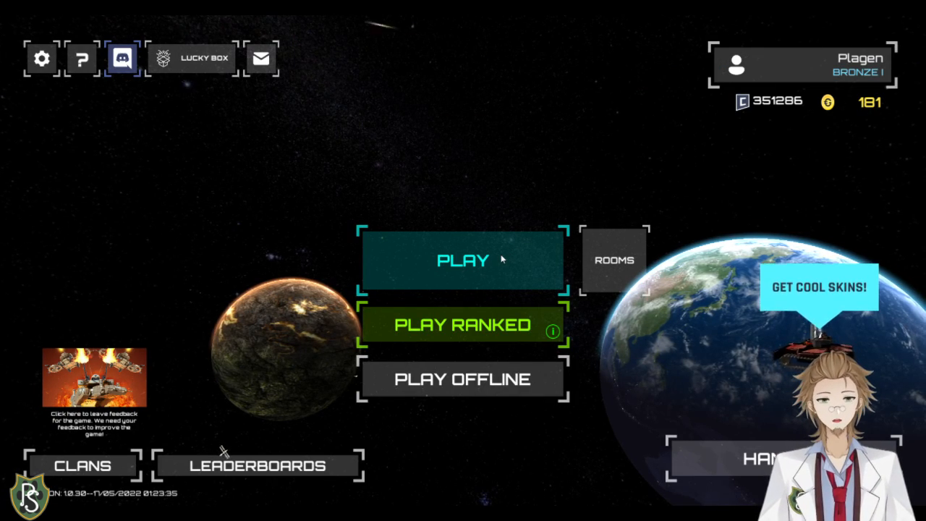
pyautogui.click(614, 259)
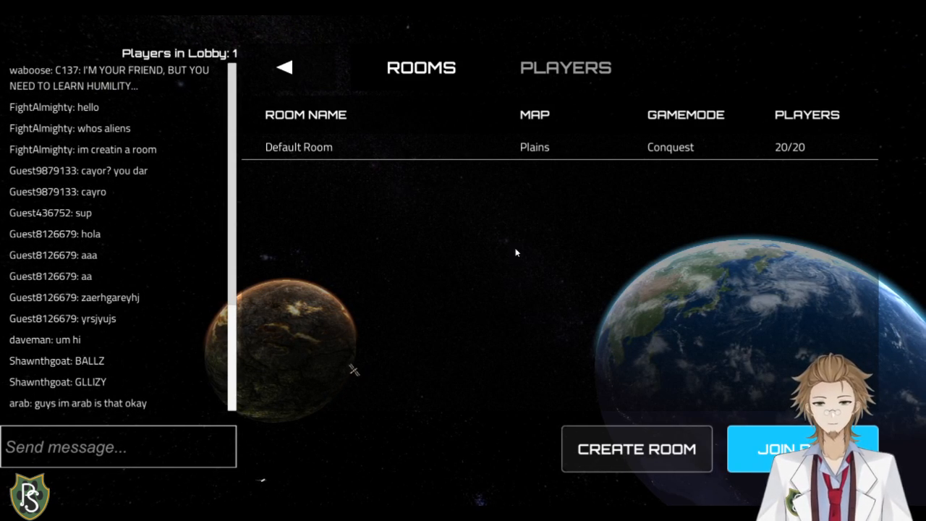
pyautogui.moveTo(579, 195)
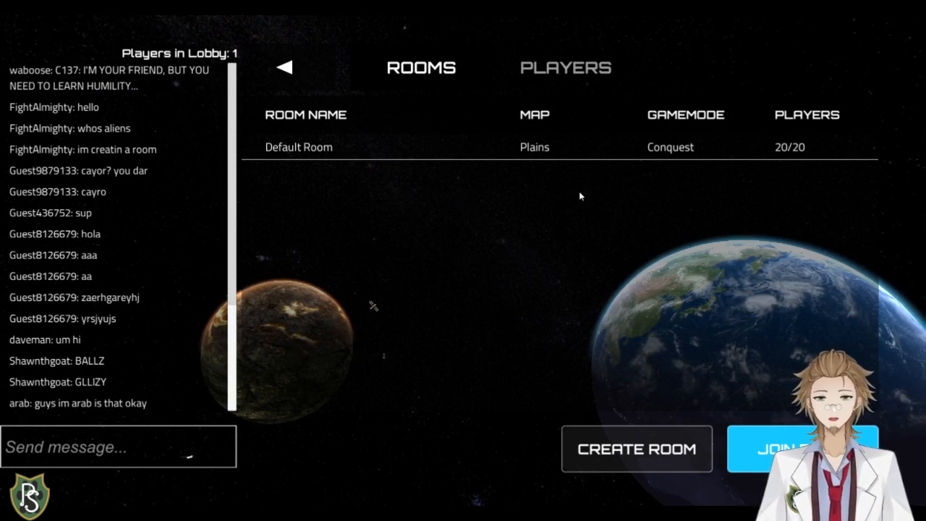
pyautogui.moveTo(635, 258)
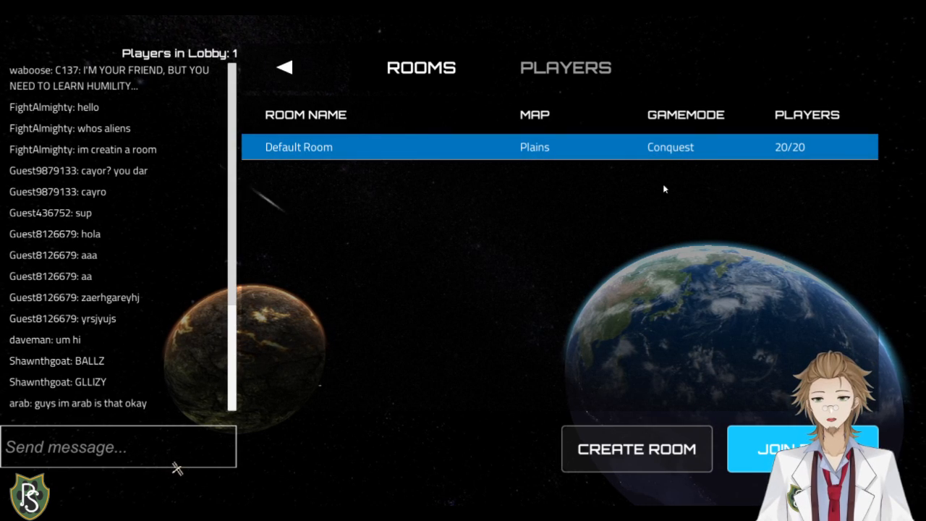
pyautogui.click(566, 68)
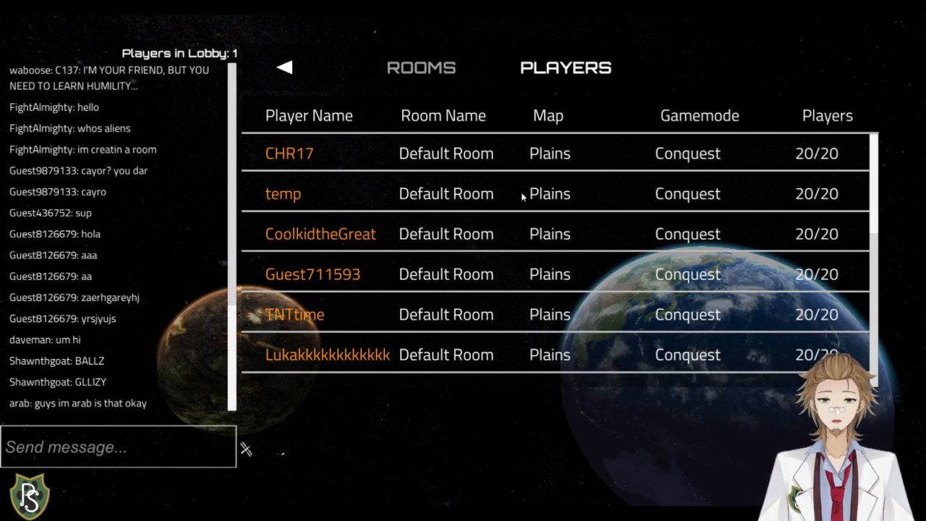
pyautogui.scroll(-3)
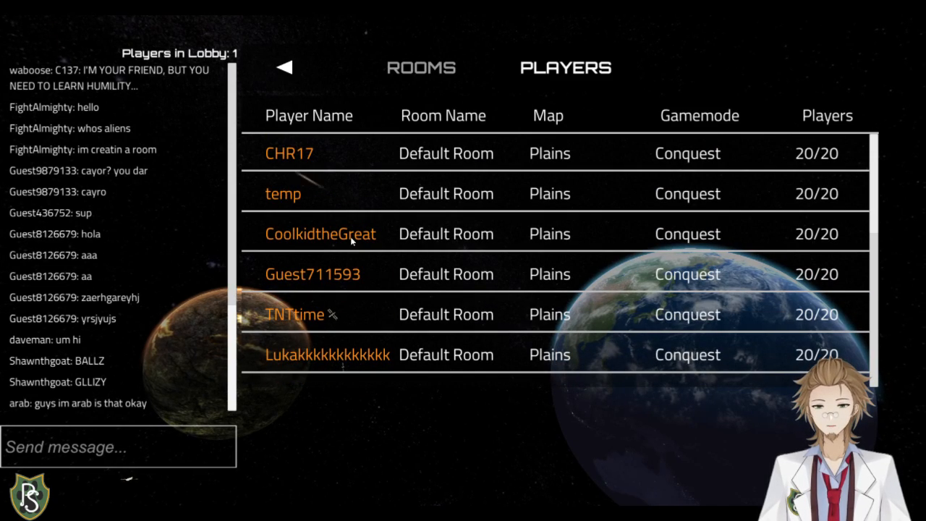
pyautogui.click(422, 68)
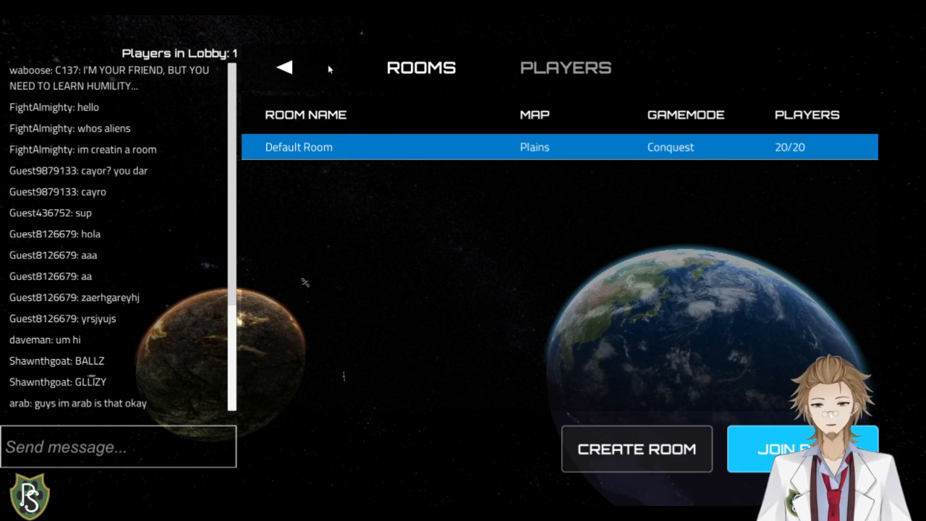
pyautogui.moveTo(466, 239)
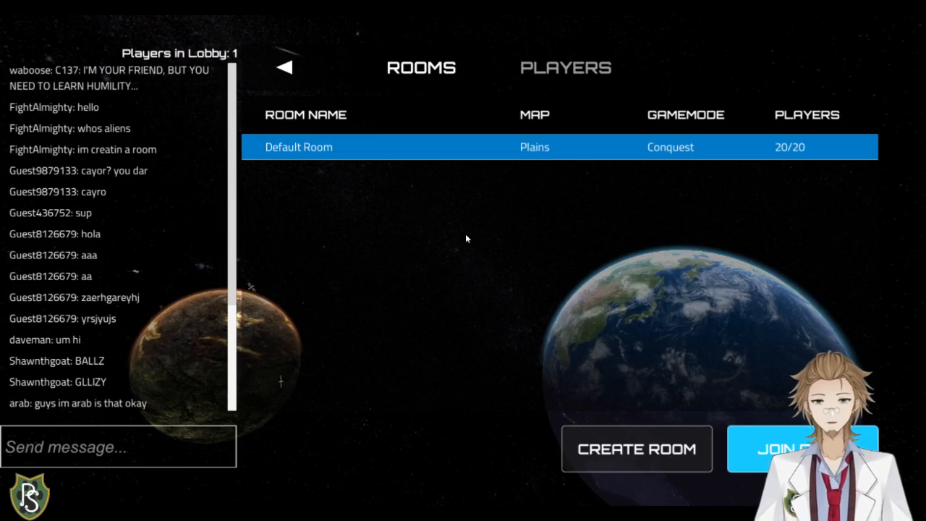
pyautogui.click(284, 66)
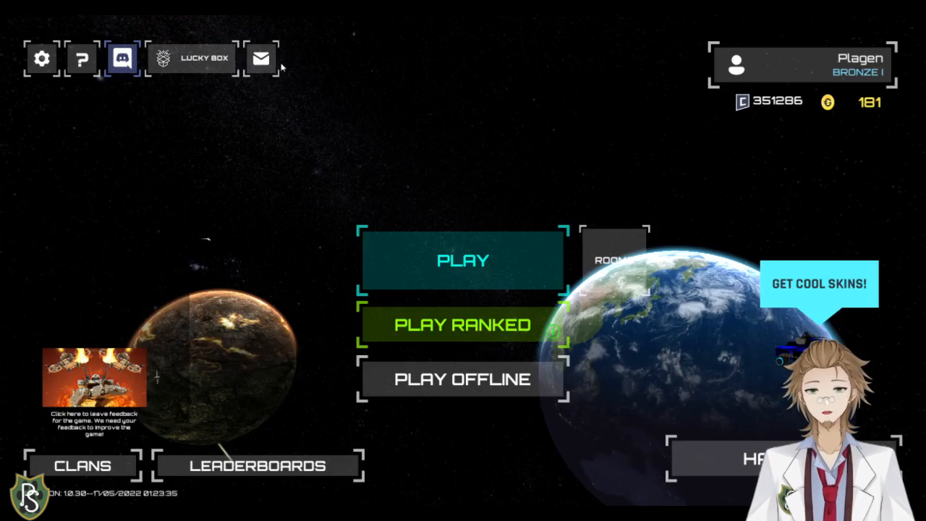
# - Reach the lobby via Play and start the Create Room form preset to Deserted, Conquest, 20 players
pyautogui.click(463, 261)
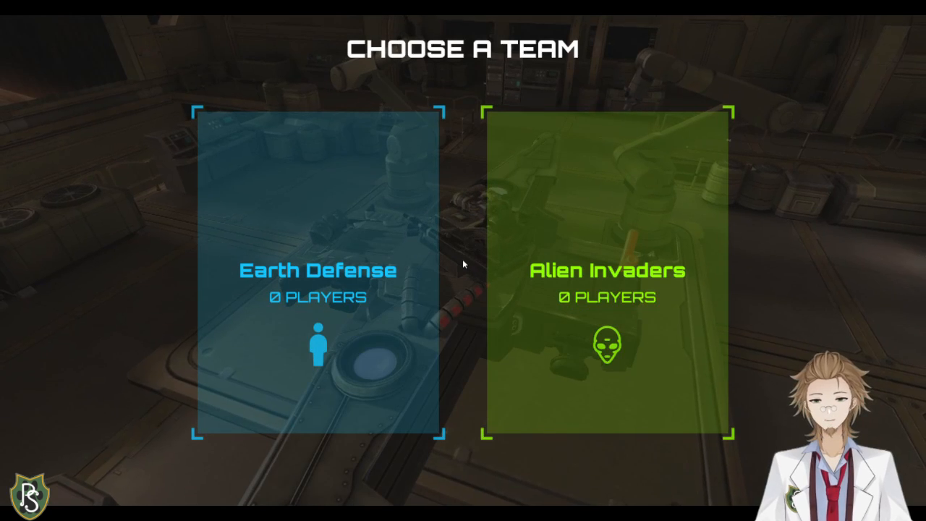
pyautogui.moveTo(568, 359)
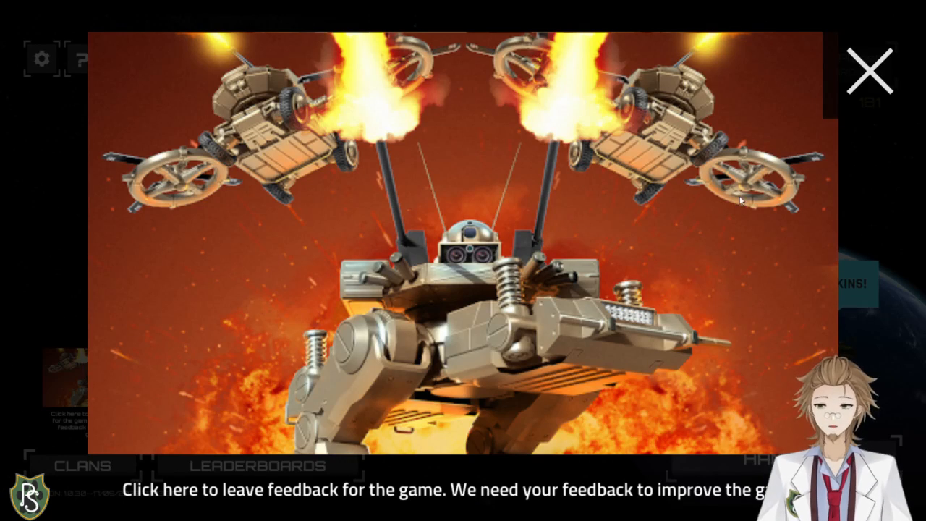
pyautogui.click(871, 68)
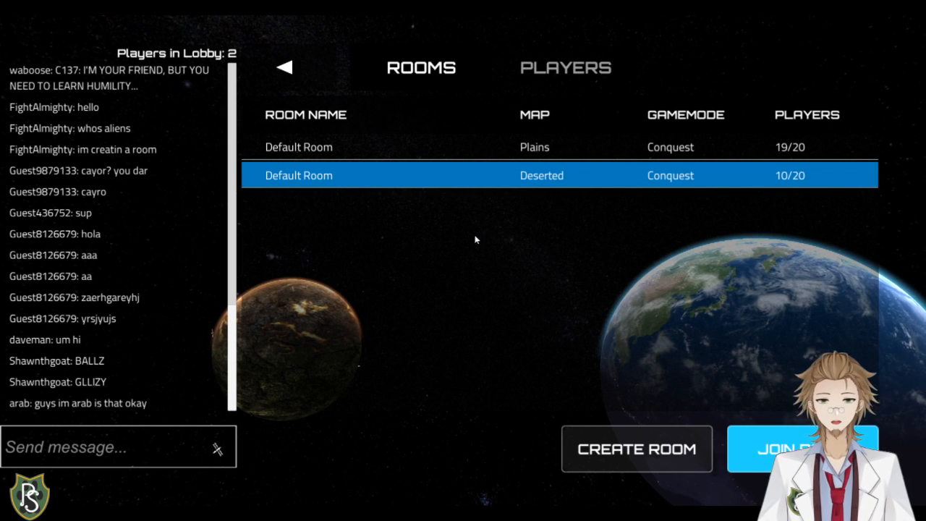
pyautogui.click(637, 449)
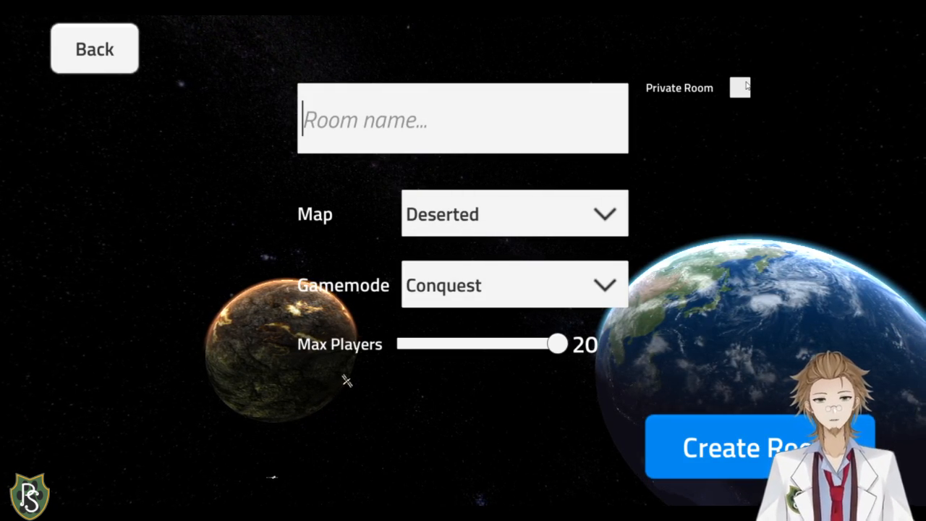
# - Browse the available maps and game modes in the room form without changing them
pyautogui.click(514, 214)
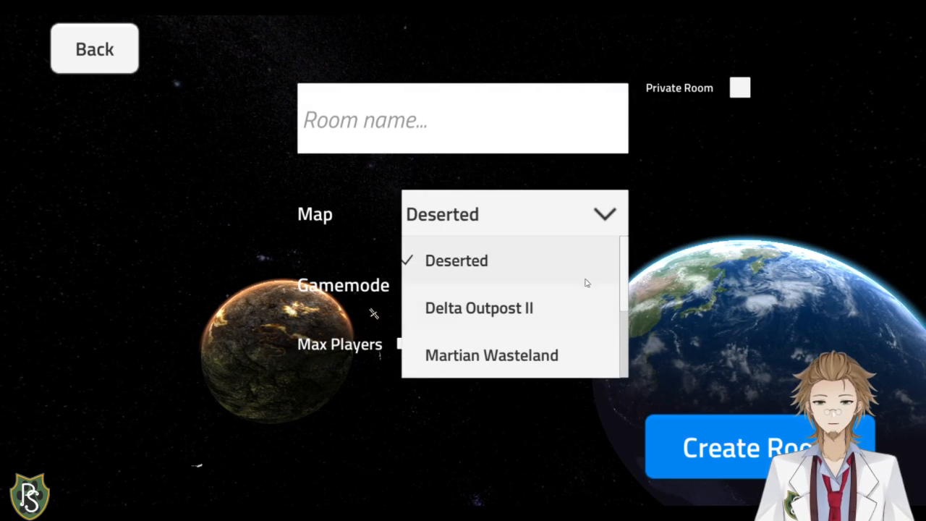
pyautogui.scroll(-3)
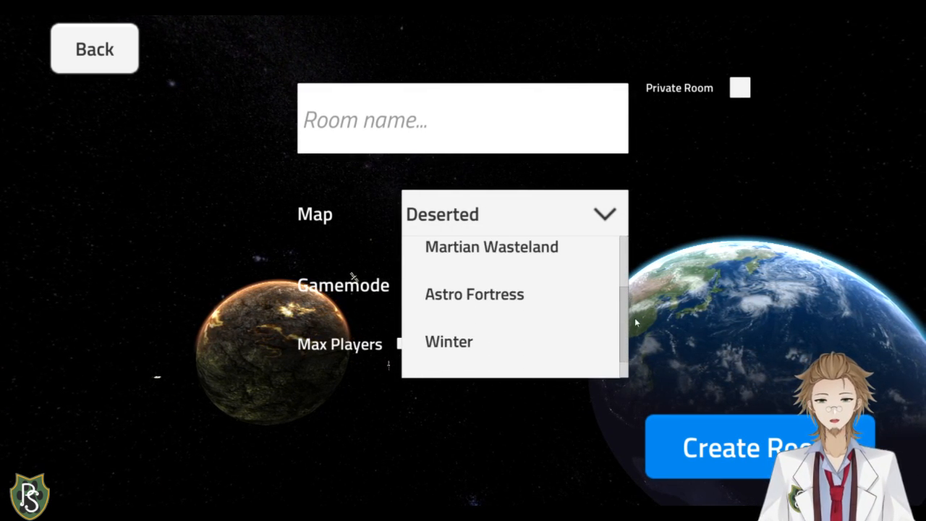
pyautogui.scroll(-3)
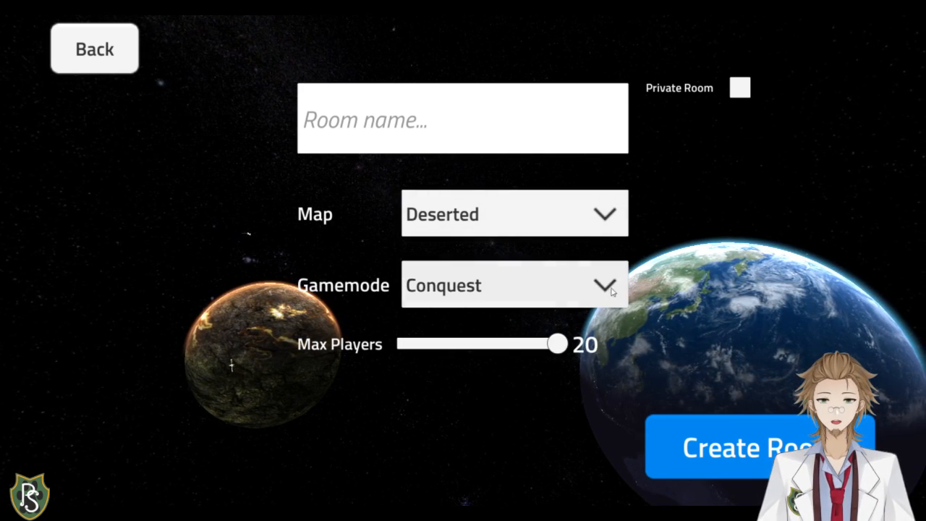
pyautogui.click(516, 283)
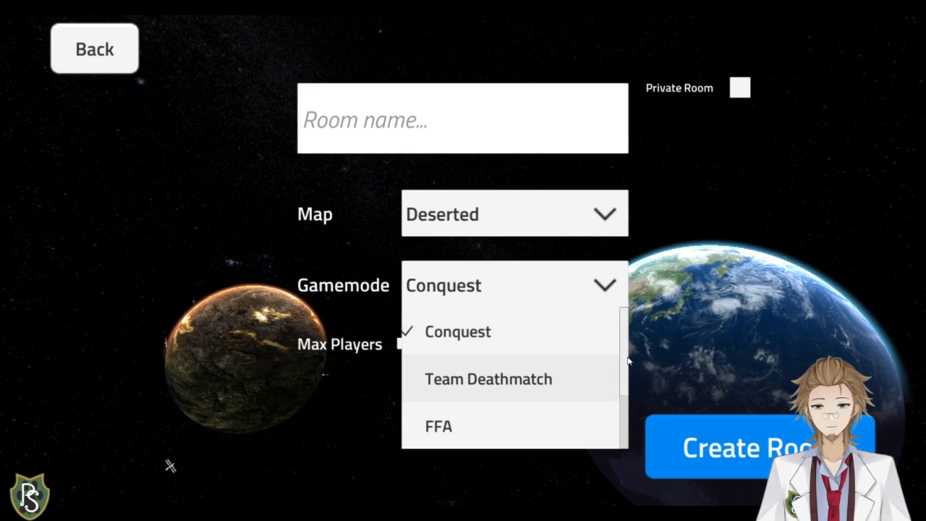
pyautogui.scroll(-3)
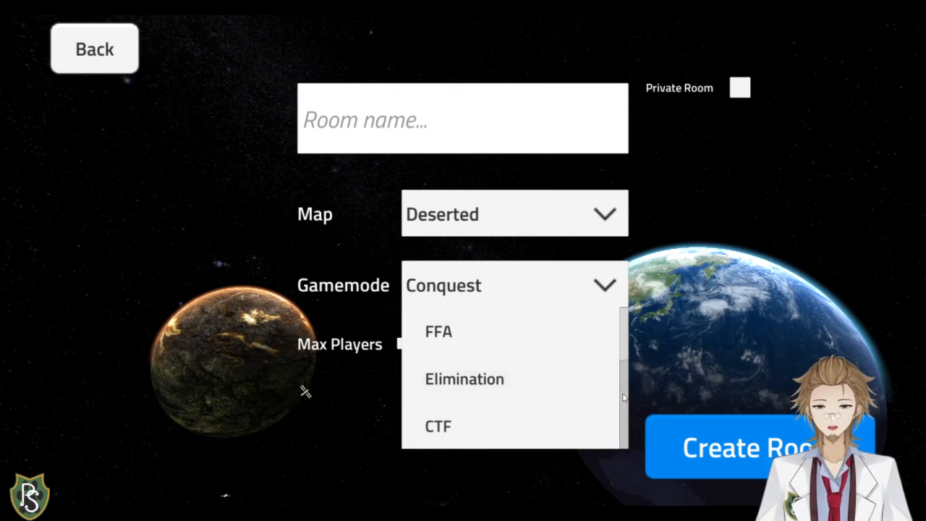
pyautogui.moveTo(629, 427)
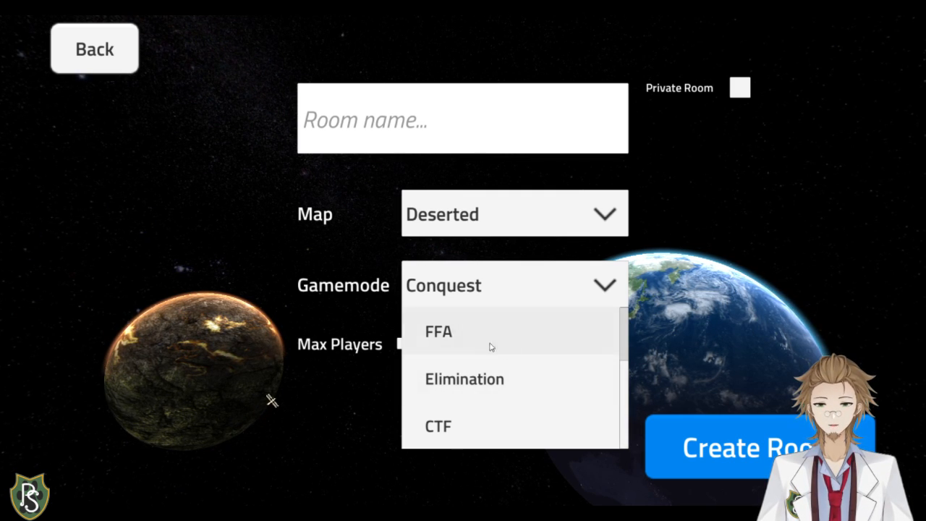
pyautogui.scroll(3)
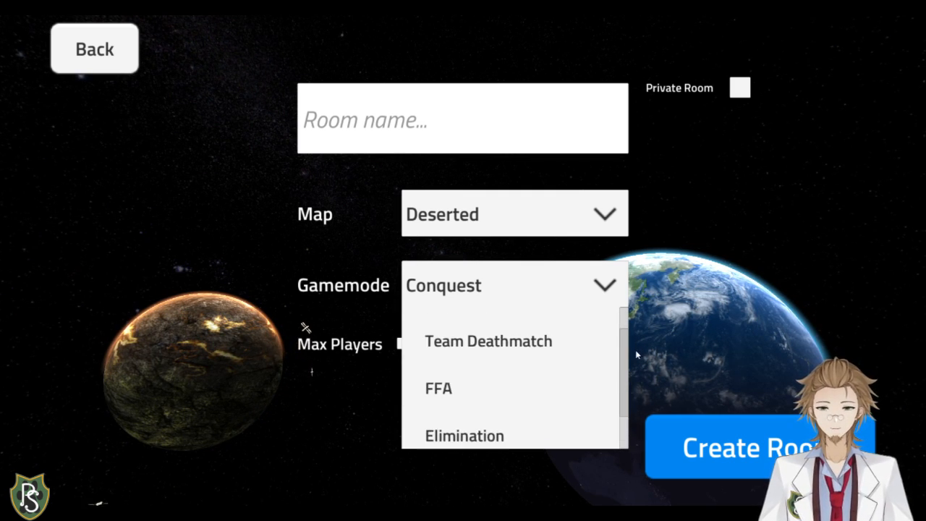
pyautogui.scroll(-3)
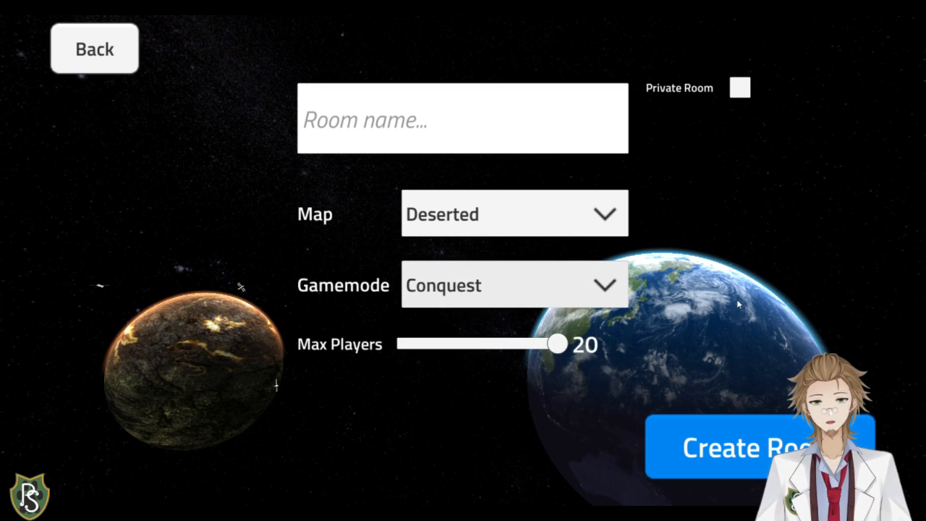
# - Keep Conquest as the game mode and abandon room setup for the lobby's room list
pyautogui.click(515, 284)
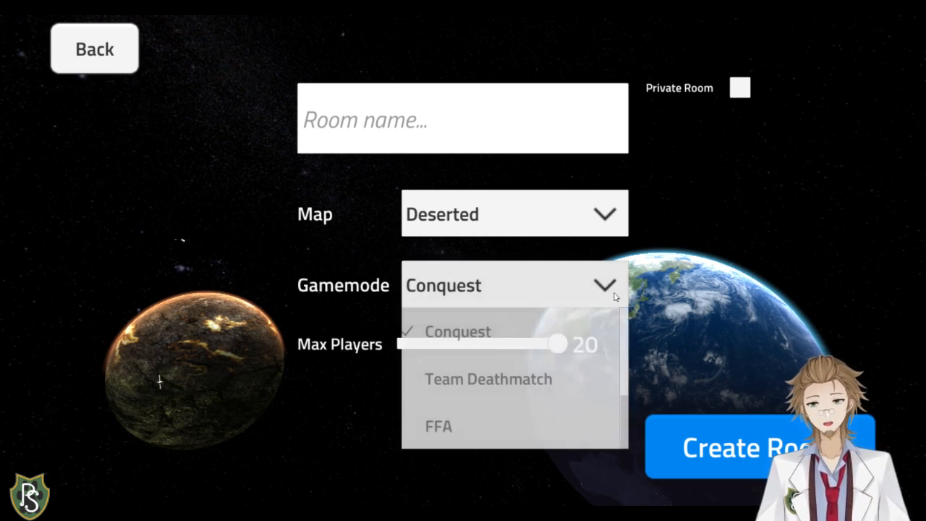
pyautogui.click(458, 330)
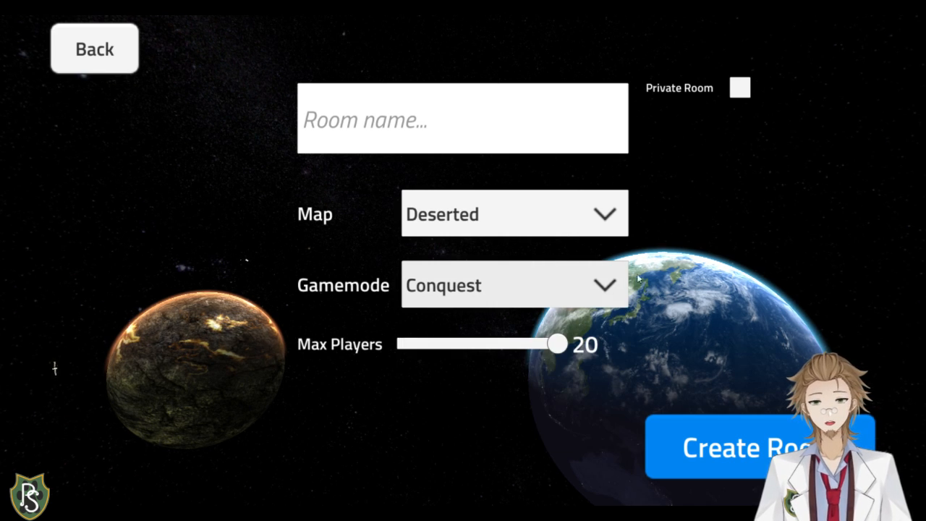
pyautogui.click(94, 50)
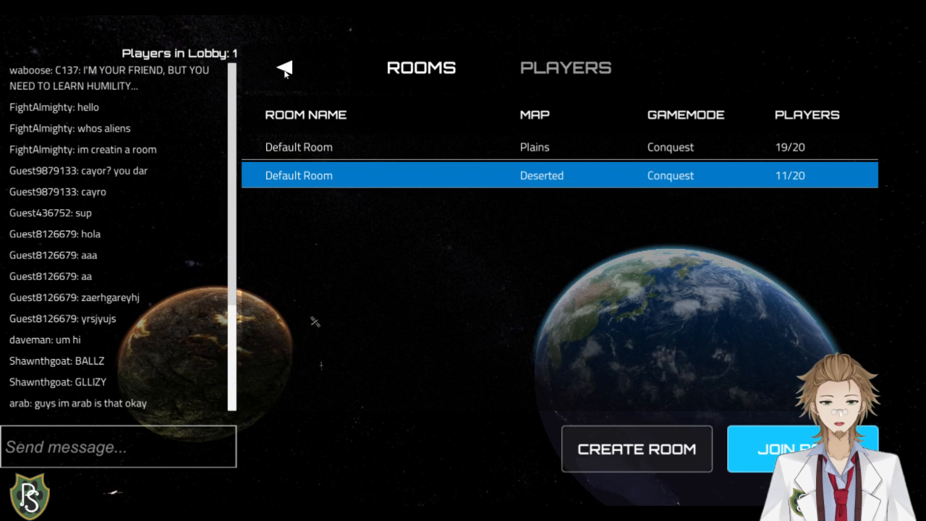
# - Exit the room browser back to the main menu
pyautogui.click(284, 68)
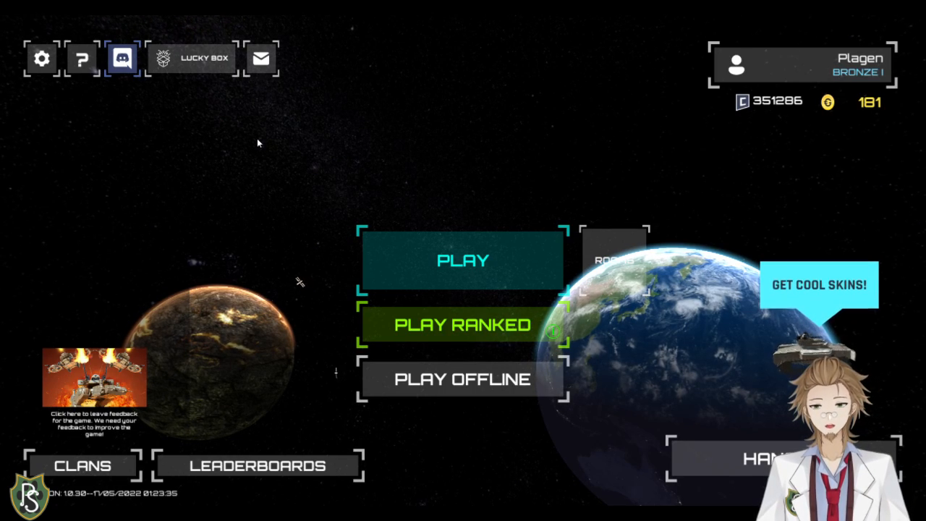
# - Start offline match setup on Deserted, browsing game modes and keeping Hard difficulty
pyautogui.click(463, 379)
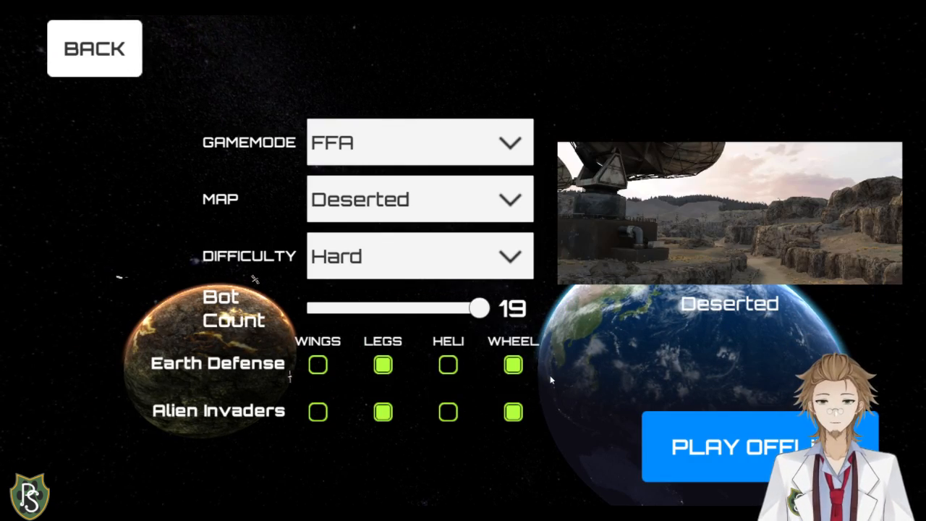
pyautogui.moveTo(498, 144)
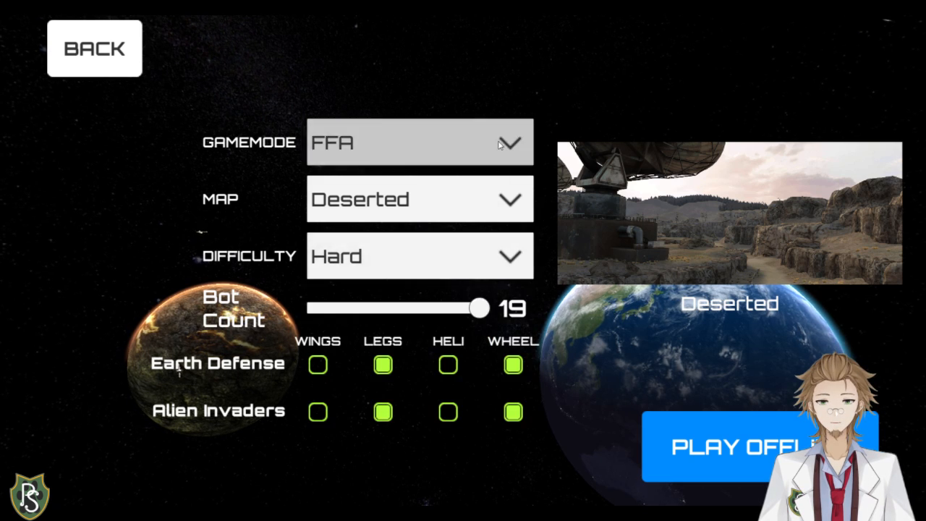
pyautogui.click(419, 142)
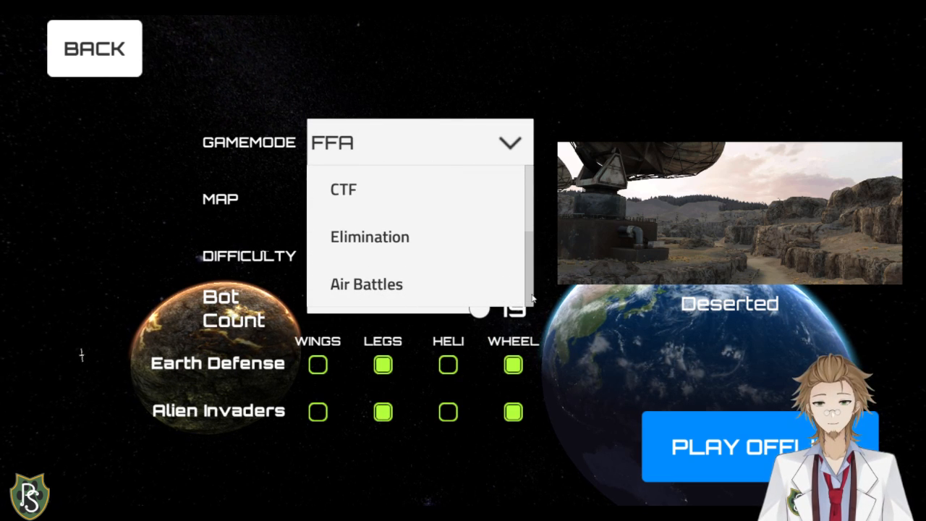
pyautogui.scroll(3)
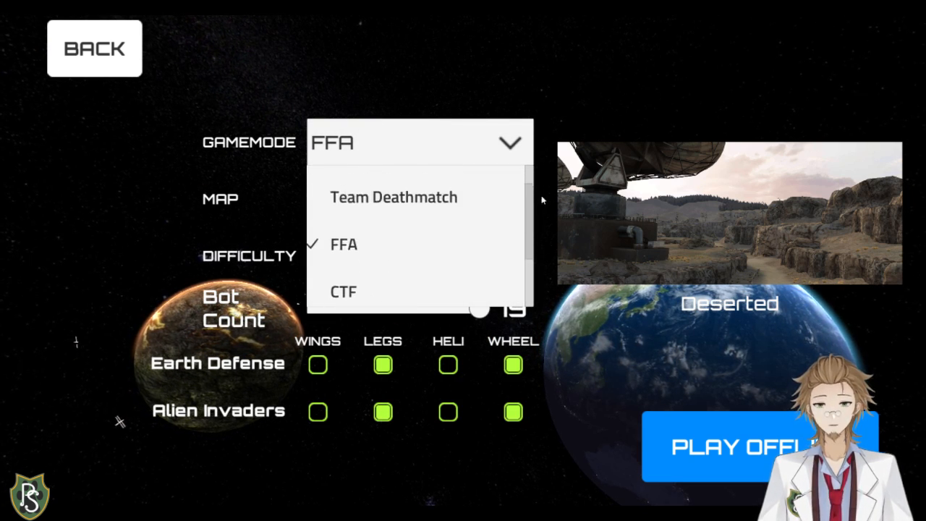
pyautogui.scroll(-3)
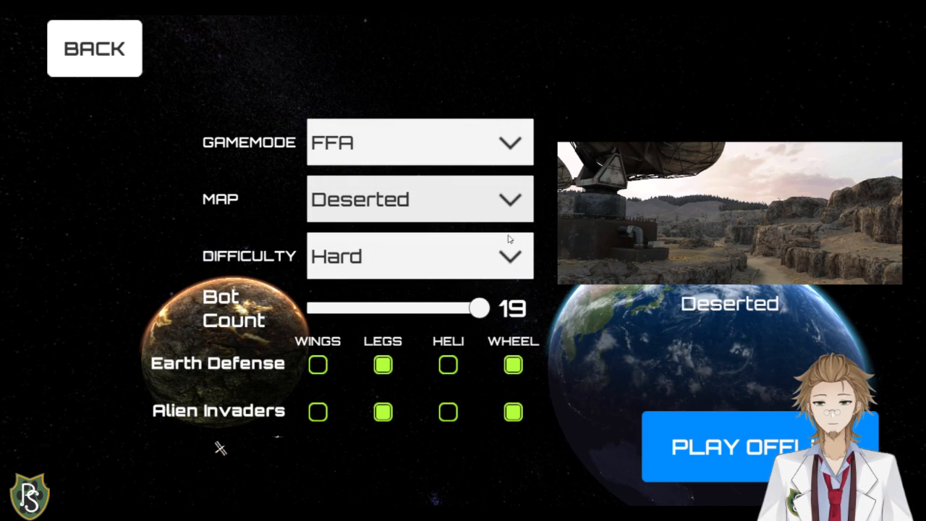
pyautogui.click(420, 255)
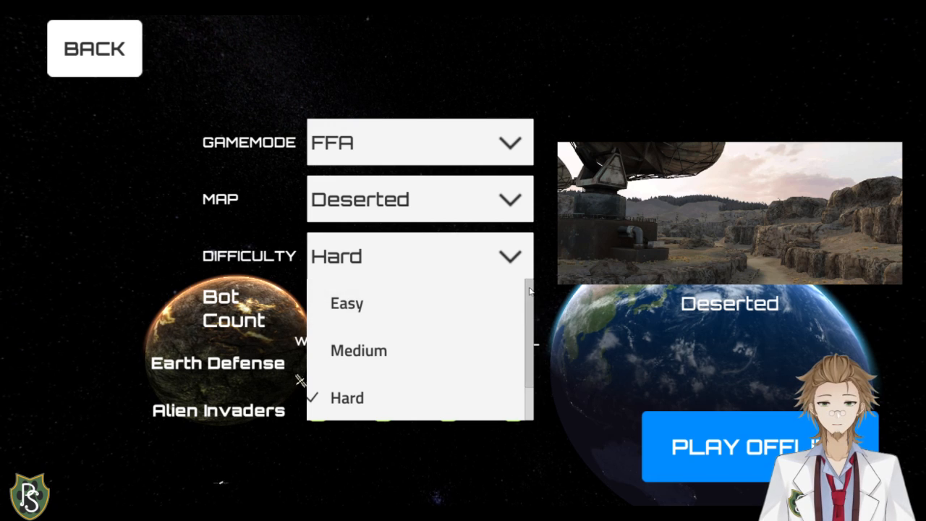
pyautogui.click(347, 398)
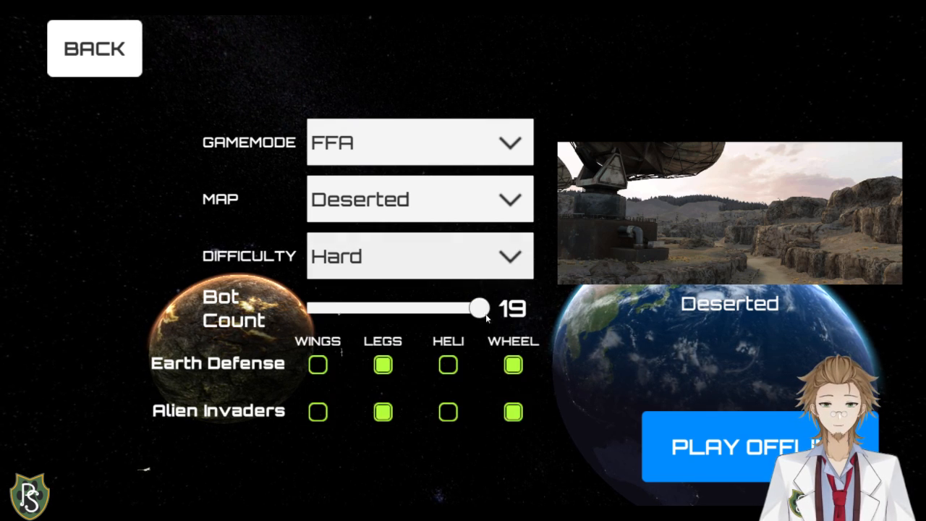
pyautogui.moveTo(481, 312)
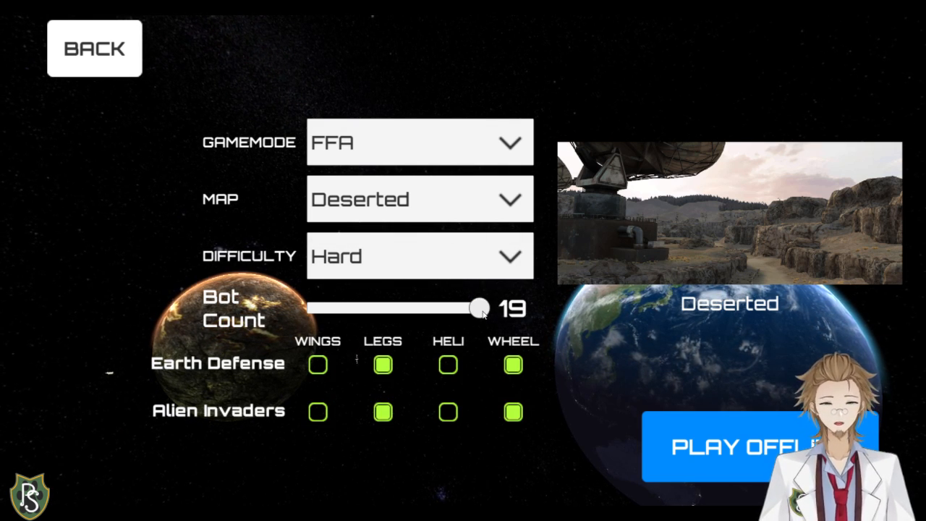
# - Slide the bot count to 0 and back to 19 for the free-for-all match
pyautogui.moveTo(478, 307); pyautogui.dragTo(310, 306)
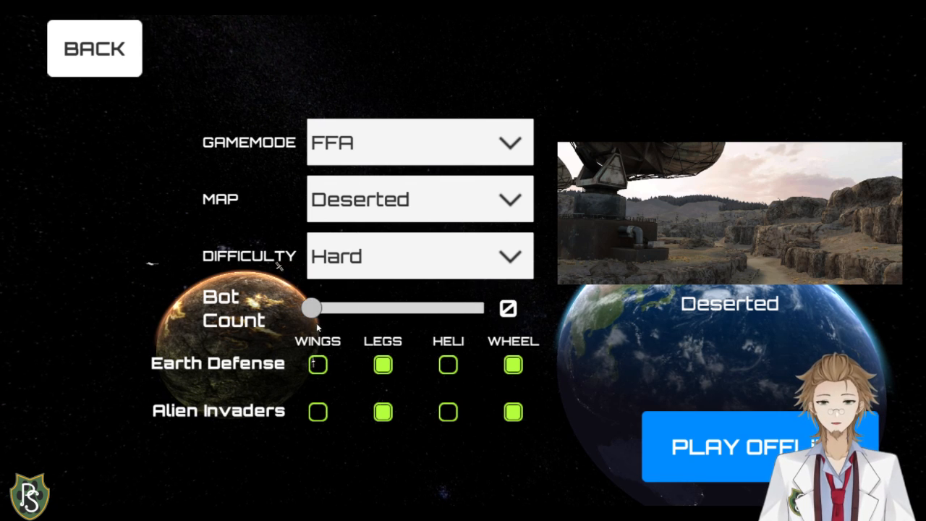
pyautogui.moveTo(312, 309); pyautogui.dragTo(479, 308)
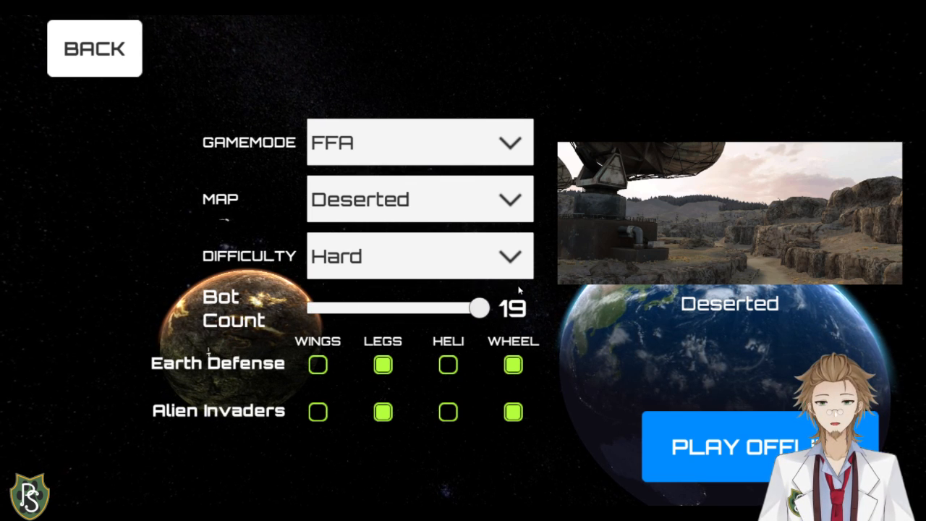
pyautogui.click(420, 256)
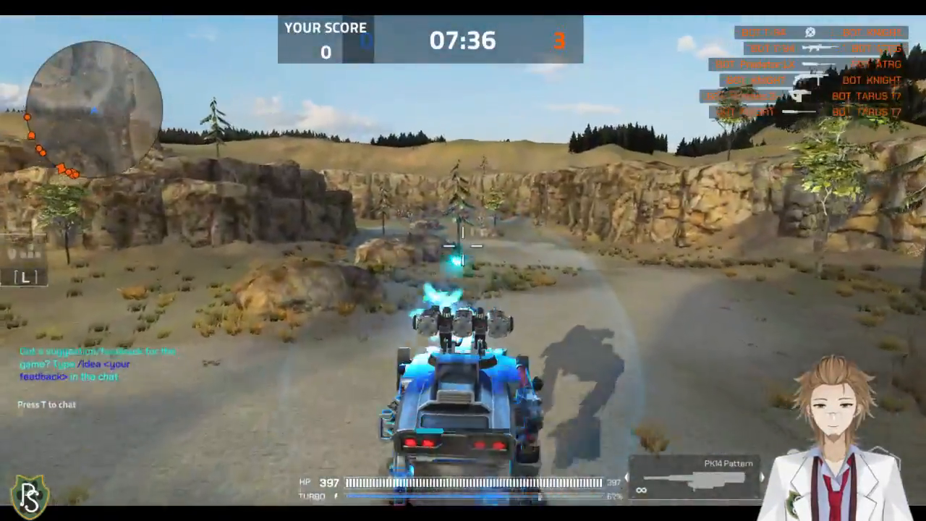
# - Fire at the enemy bots, then leave the offline match for the main menu
pyautogui.click(463, 249)
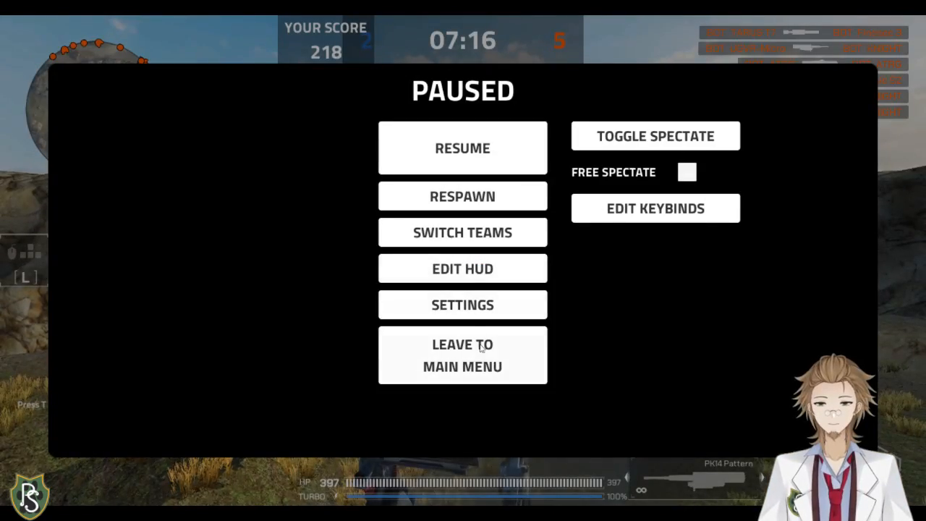
pyautogui.click(463, 356)
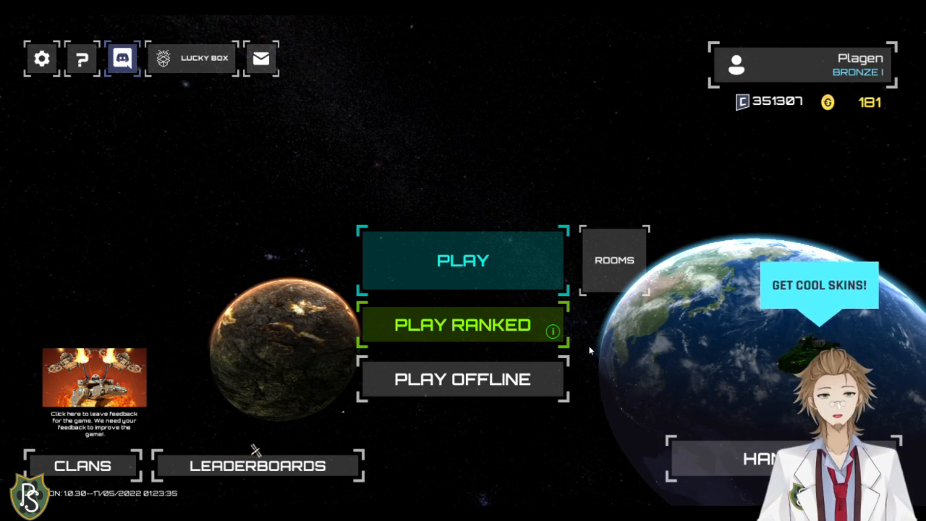
pyautogui.click(463, 379)
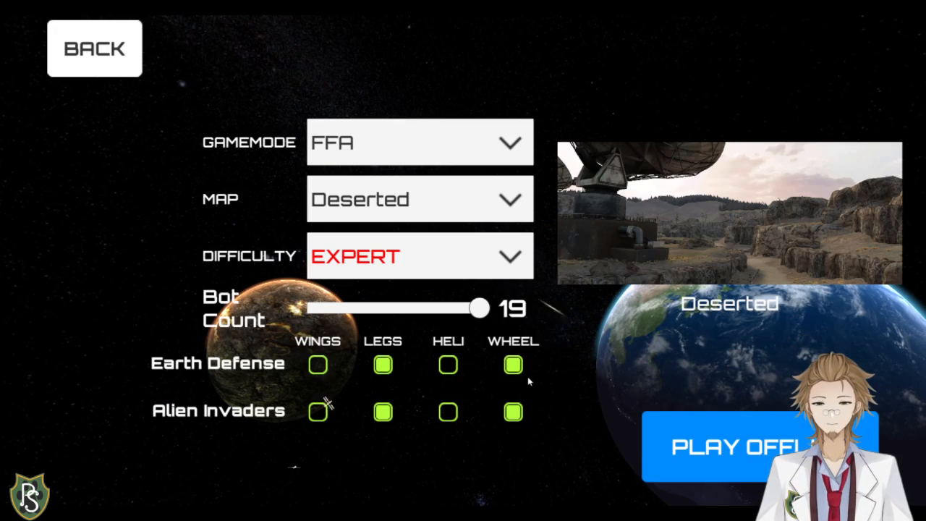
pyautogui.click(510, 256)
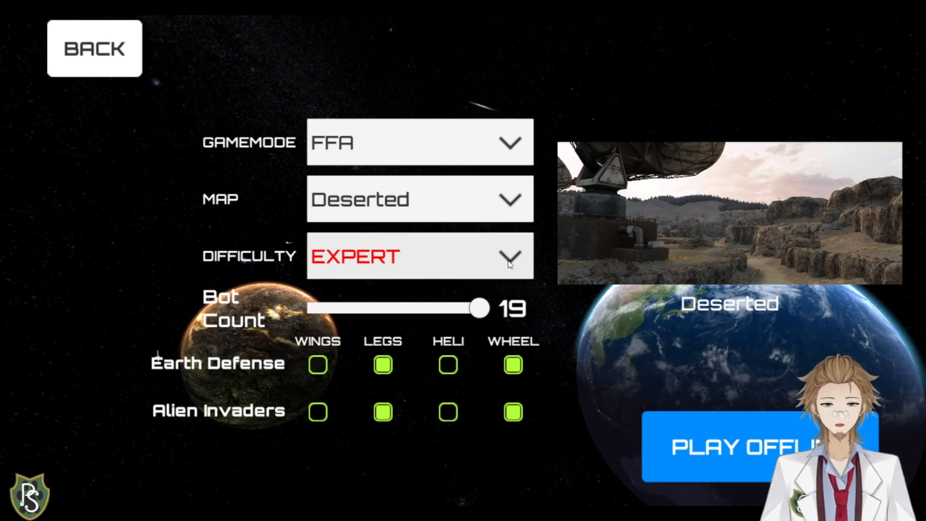
pyautogui.click(94, 49)
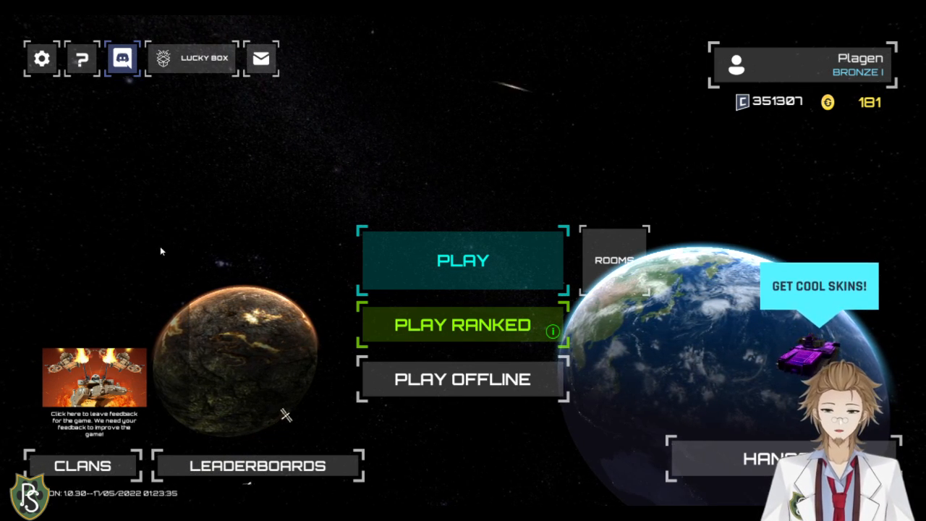
pyautogui.click(463, 379)
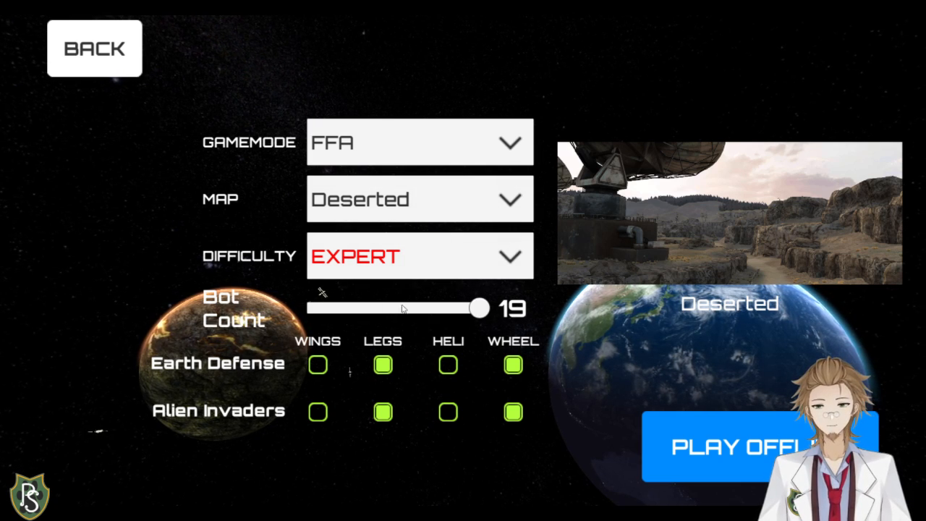
pyautogui.moveTo(104, 80)
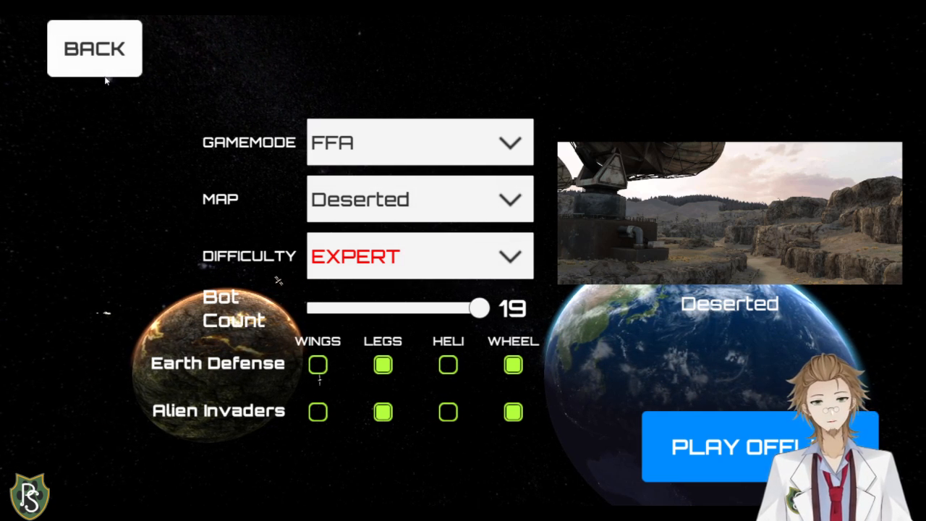
pyautogui.click(94, 49)
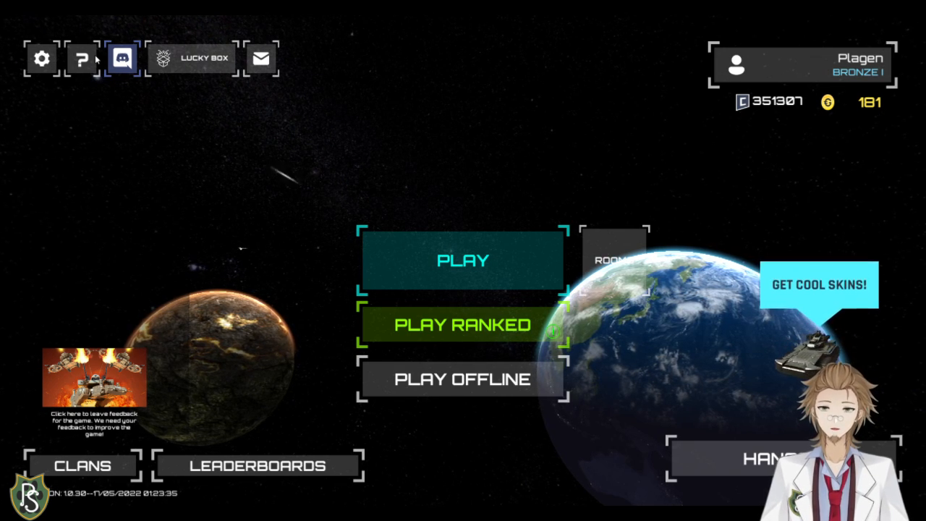
pyautogui.moveTo(389, 343)
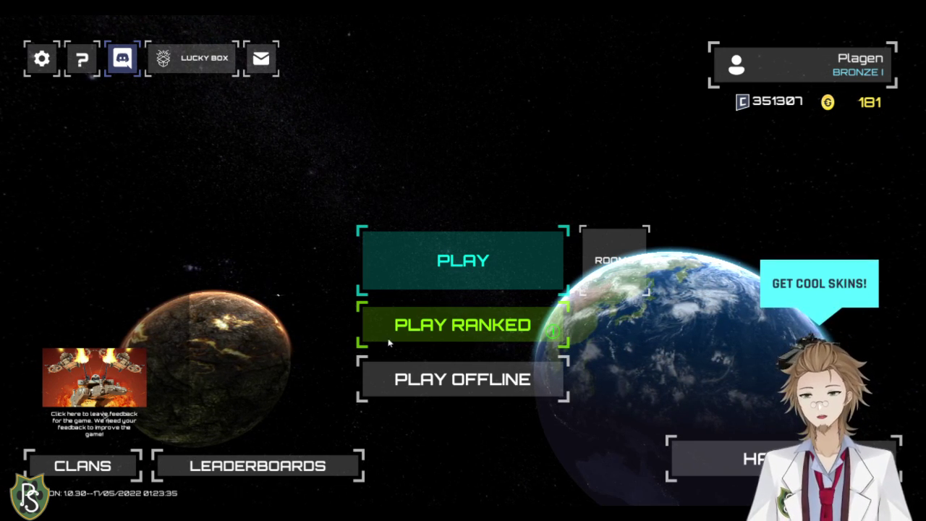
# - Enter the robot garage, browse the robot bar and select the Buggy
pyautogui.click(463, 260)
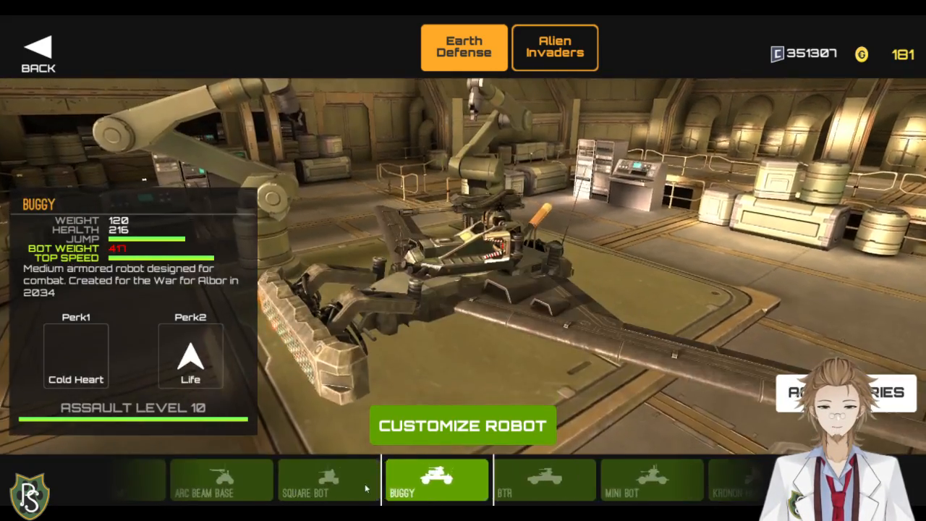
pyautogui.click(327, 480)
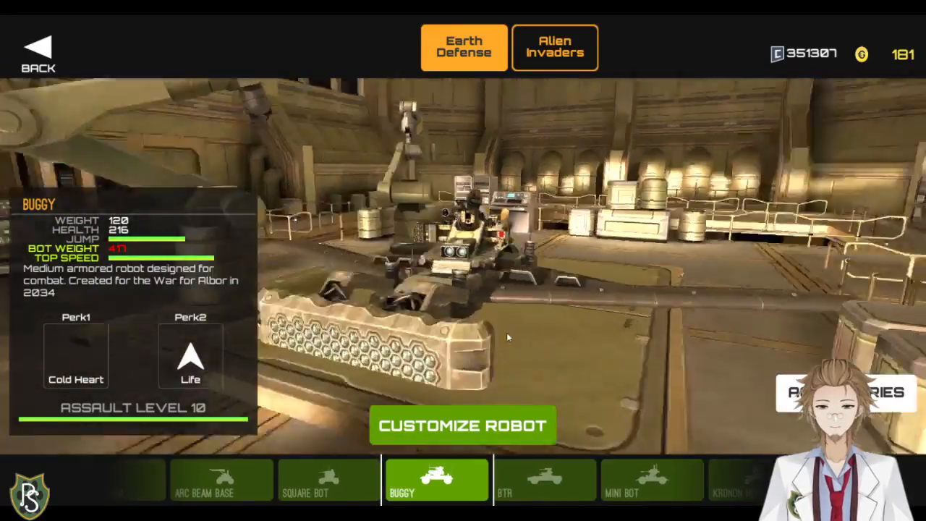
pyautogui.click(220, 480)
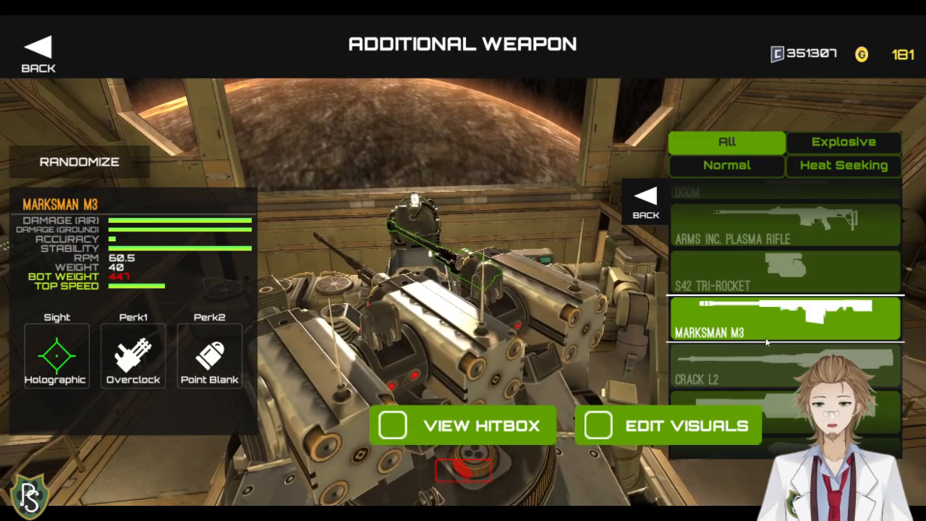
# - Filter additional weapons to Normal and fit the T-60 Kinetic Rifle
pyautogui.click(726, 165)
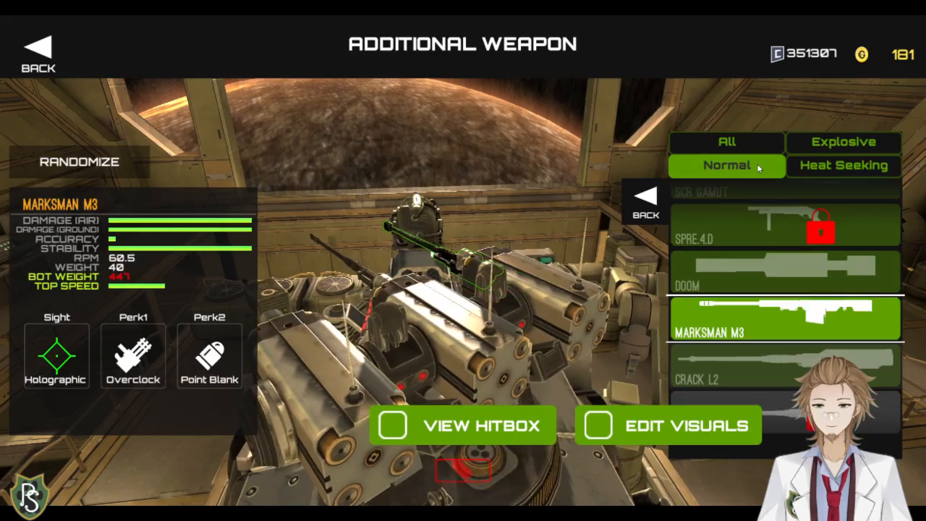
pyautogui.scroll(-3)
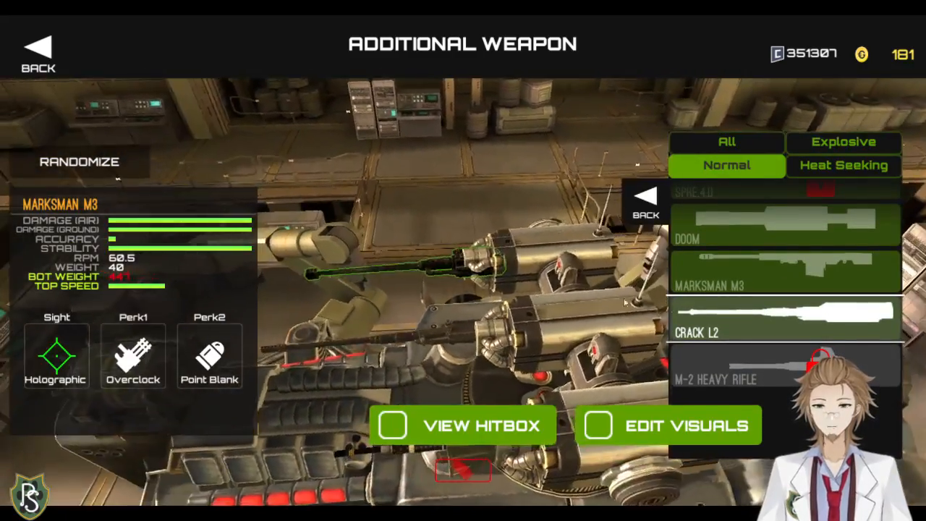
pyautogui.scroll(3)
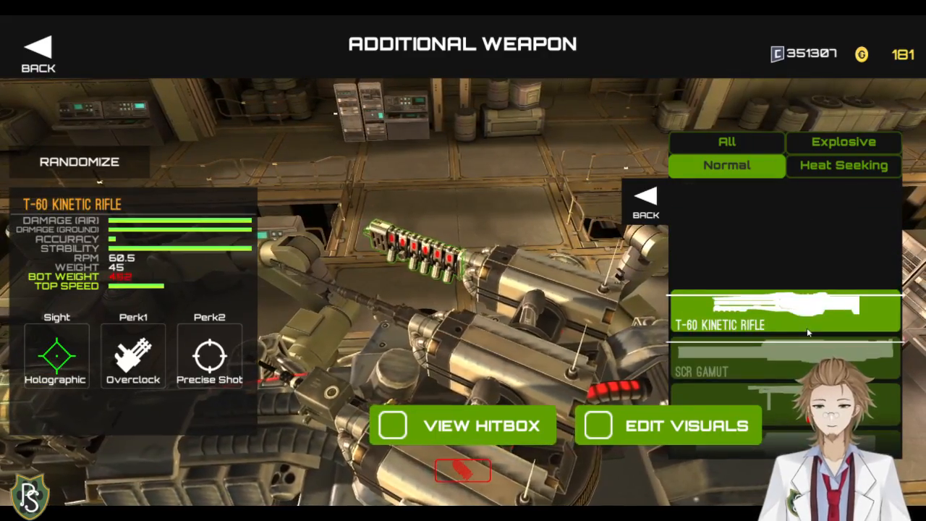
pyautogui.click(784, 318)
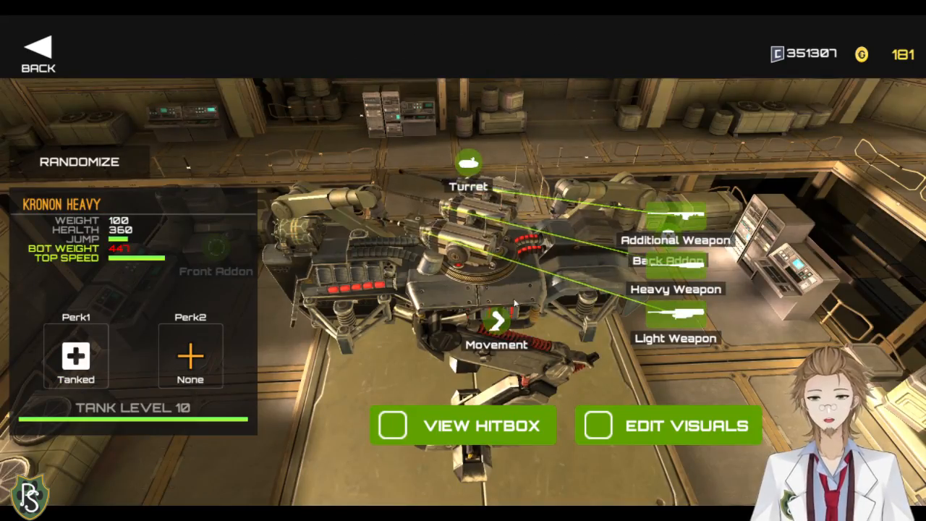
# - Try Smooth Tracks movement, keep the R-13 Mechanical Legs and return to the overview
pyautogui.click(497, 321)
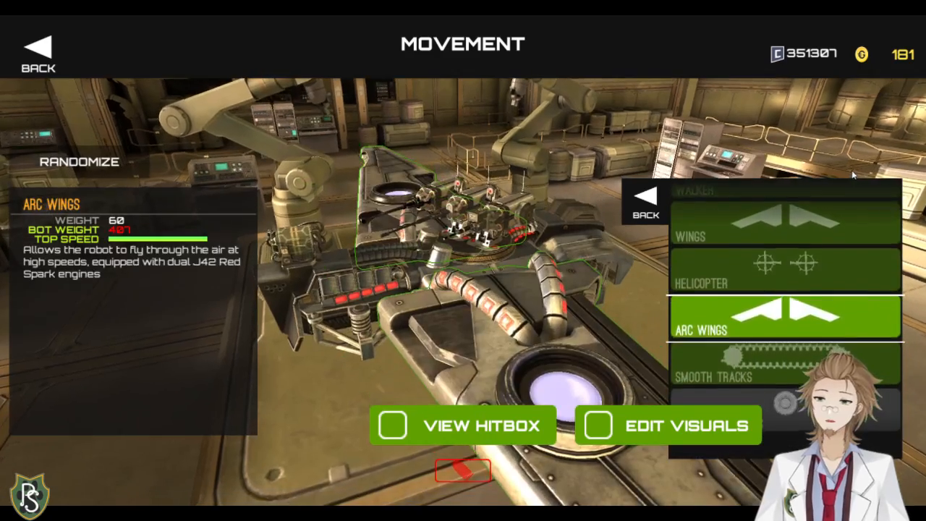
pyautogui.click(785, 365)
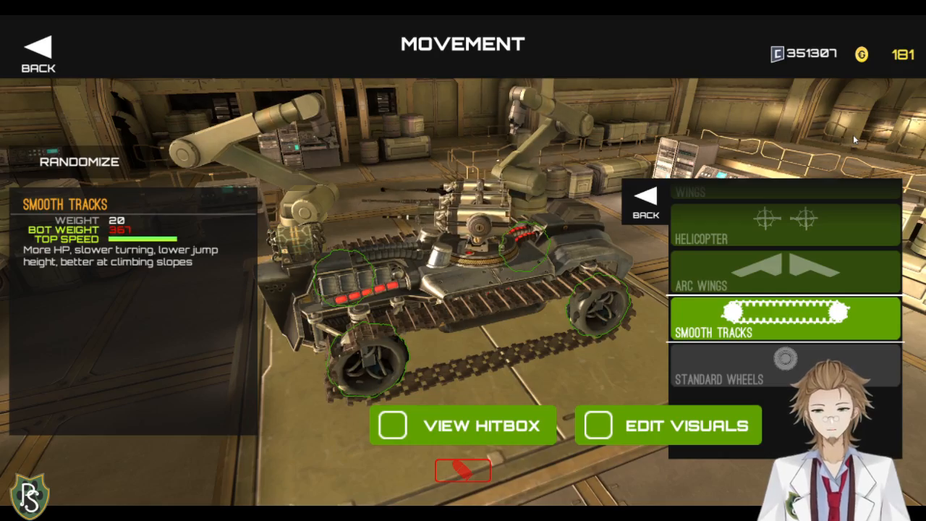
pyautogui.click(785, 272)
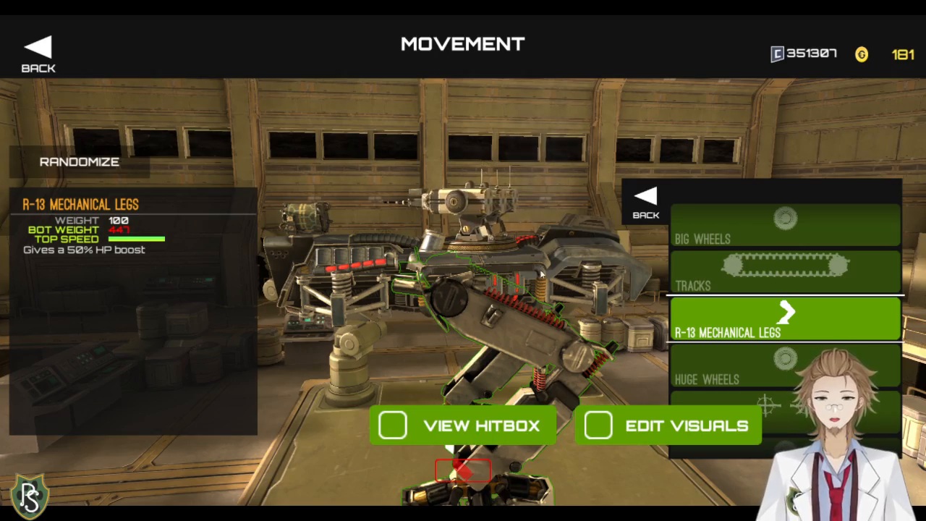
pyautogui.click(37, 51)
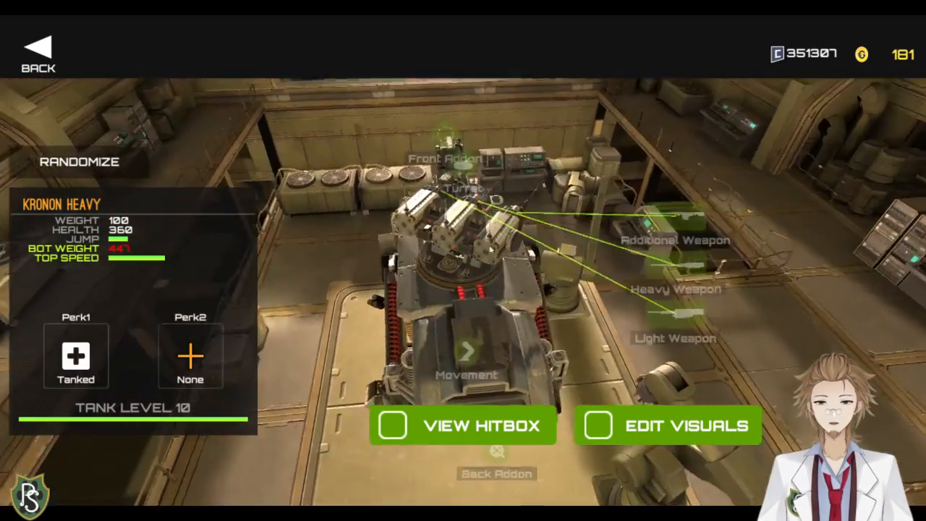
# - Compare turrets with the hitbox overlay shown, keep the Tri-Turret and go to visual customization
pyautogui.click(466, 188)
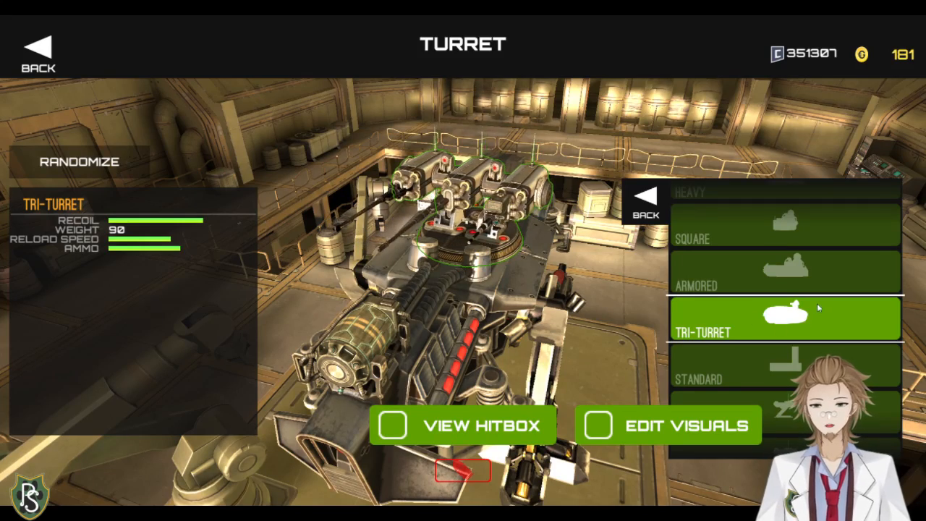
pyautogui.click(785, 297)
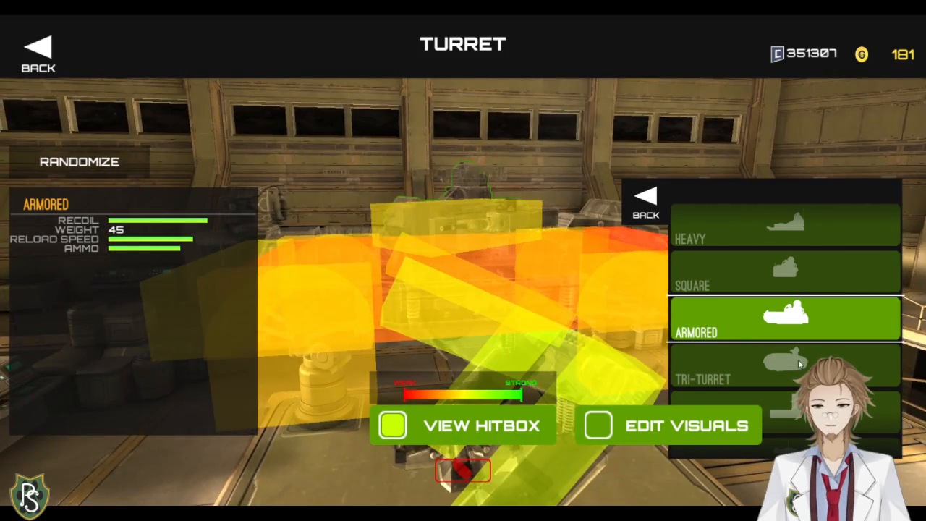
pyautogui.click(785, 365)
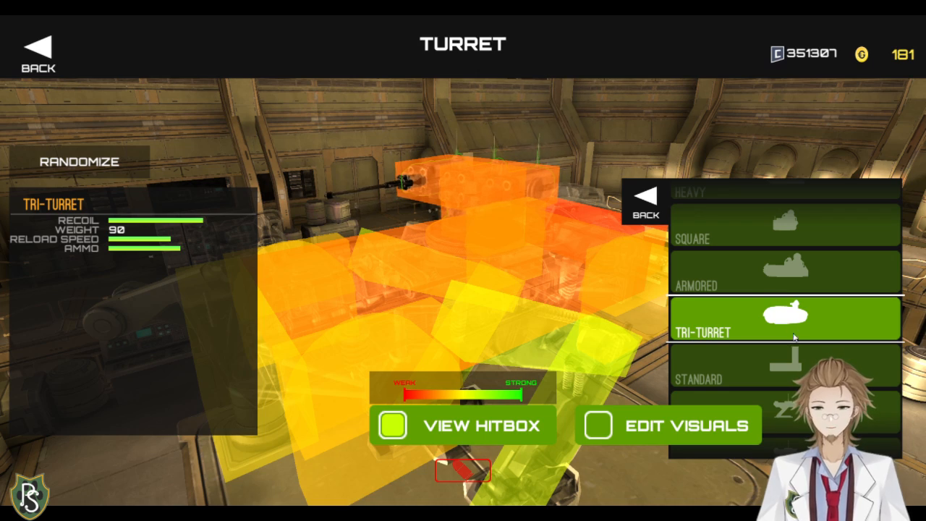
pyautogui.click(643, 197)
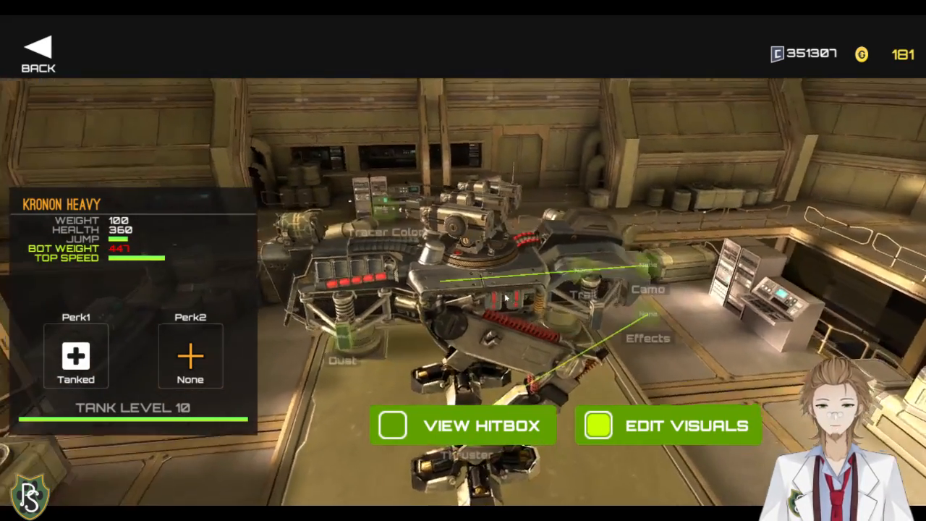
# - Check the tracer colours including locked Rainbow, then return to the garage with the Arc Beam Base
pyautogui.click(384, 232)
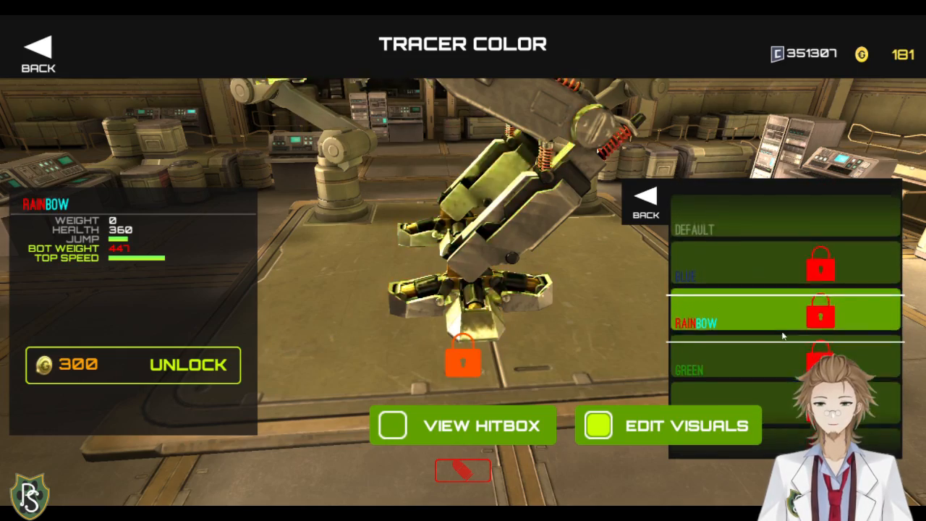
pyautogui.click(645, 202)
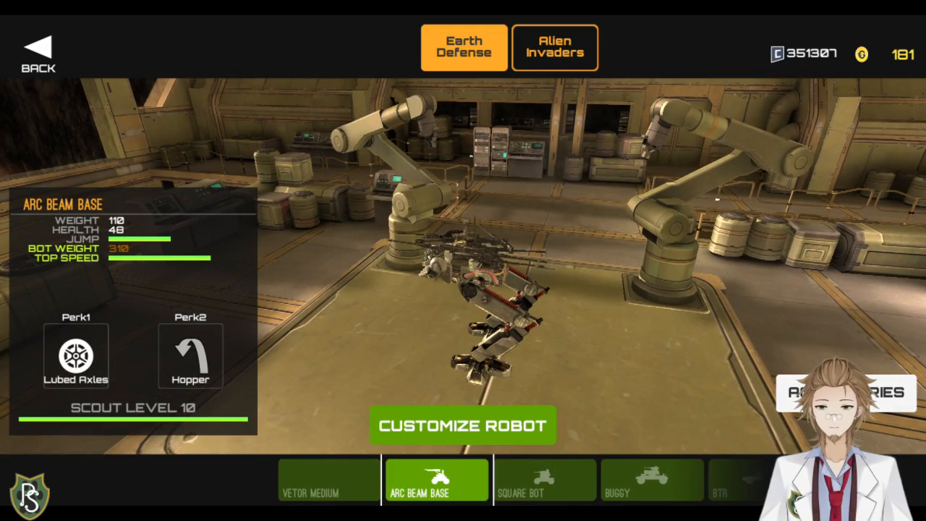
# - Preview the Gun Prop, Thruster and Fire accessories, then return to the garage showing the BTR
pyautogui.click(846, 393)
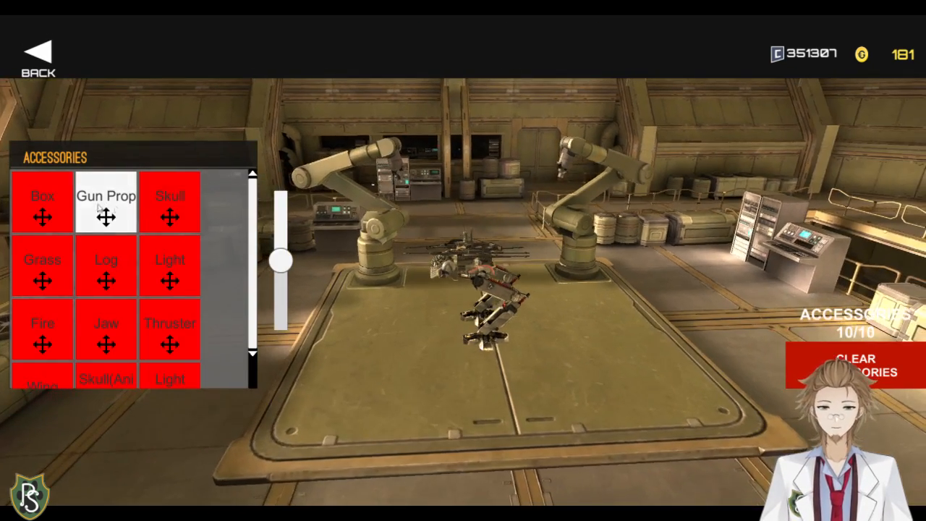
pyautogui.click(106, 203)
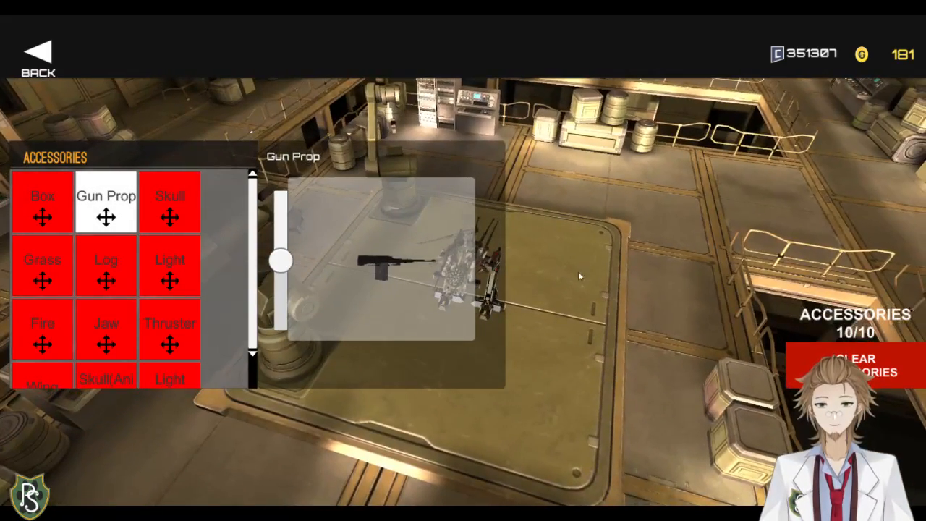
pyautogui.click(171, 333)
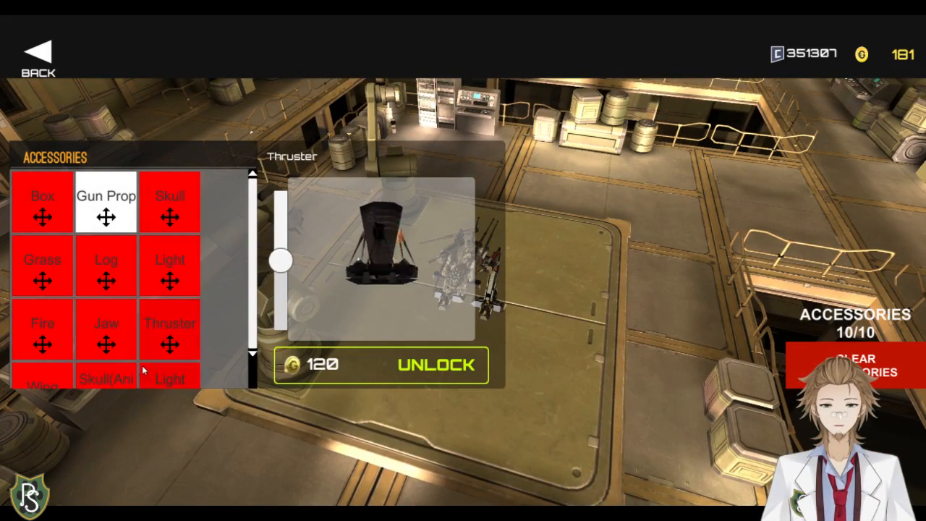
pyautogui.click(42, 333)
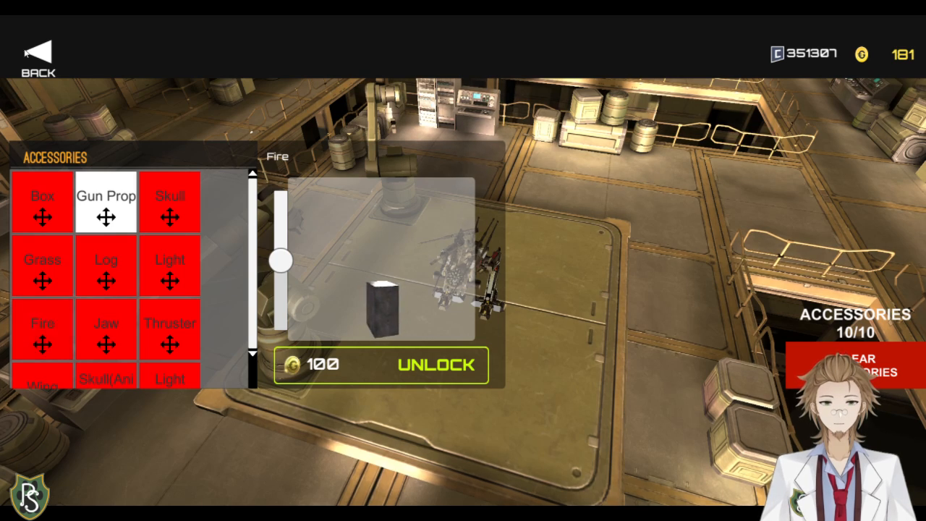
pyautogui.click(38, 55)
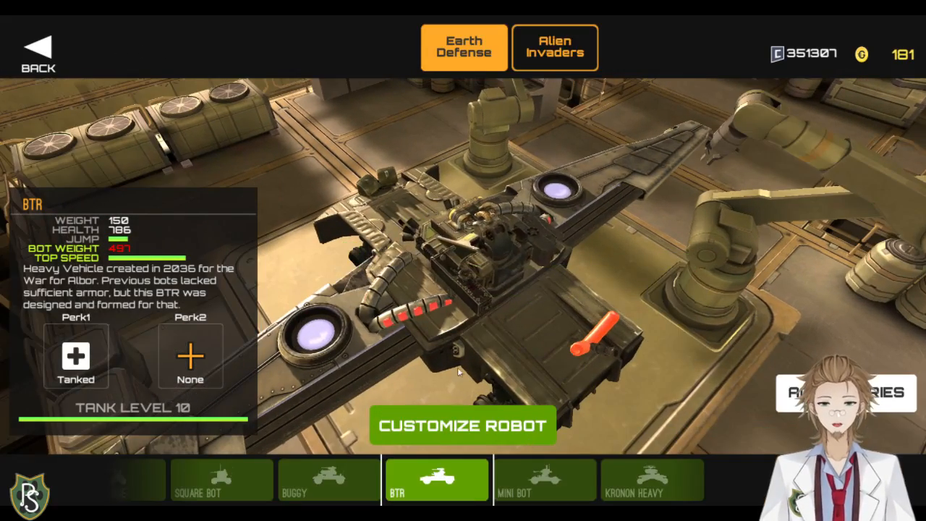
# - Customize the BTR, preview the locked M-2 Heavy Rifle among heavy weapons, and return to its part layout
pyautogui.click(463, 425)
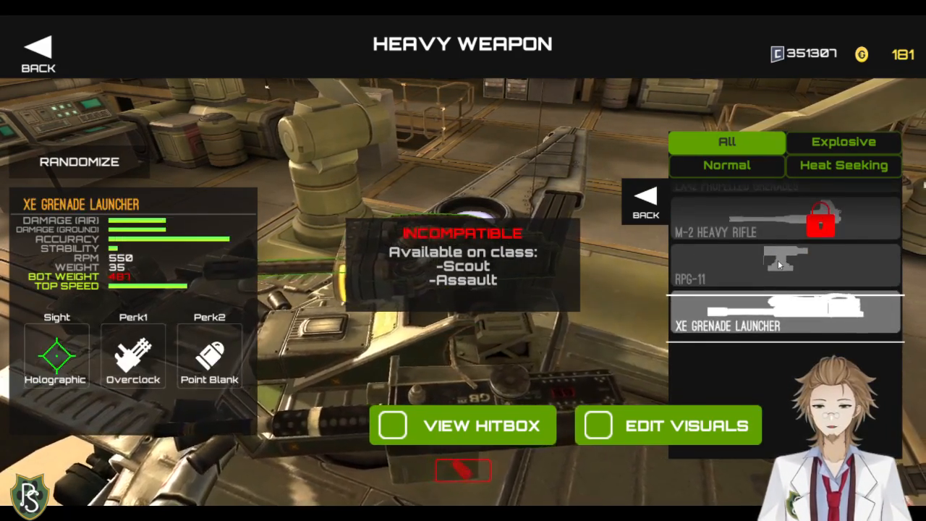
pyautogui.click(784, 217)
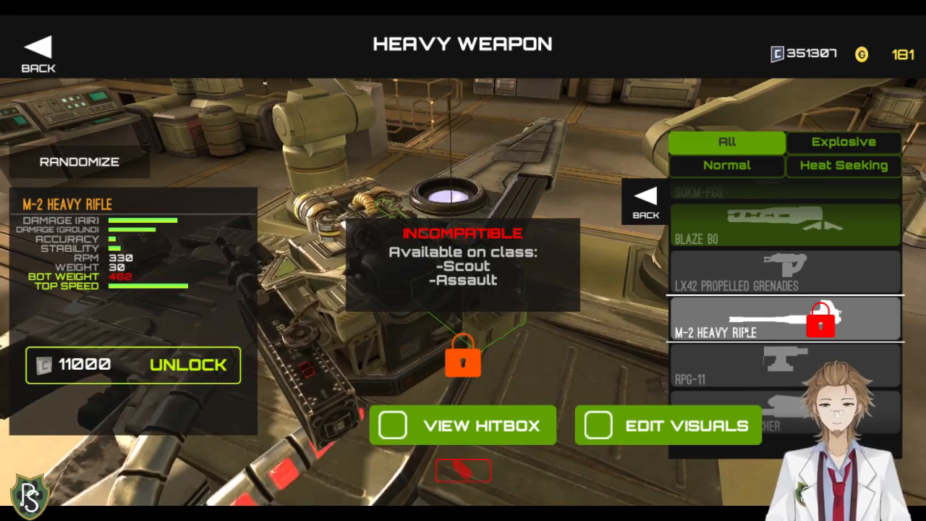
pyautogui.click(785, 320)
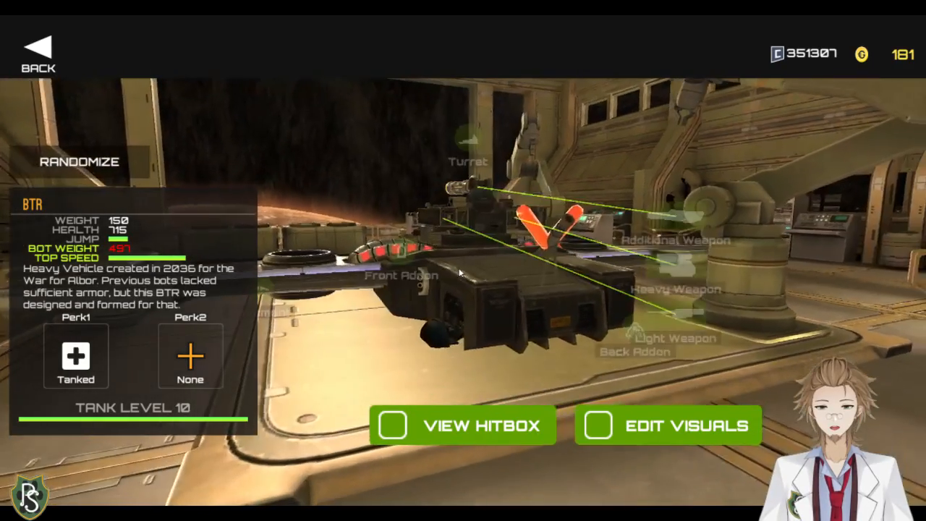
# - Browse the back addon choices like IR Smoke, then exit customization to the BTR garage screen
pyautogui.click(634, 352)
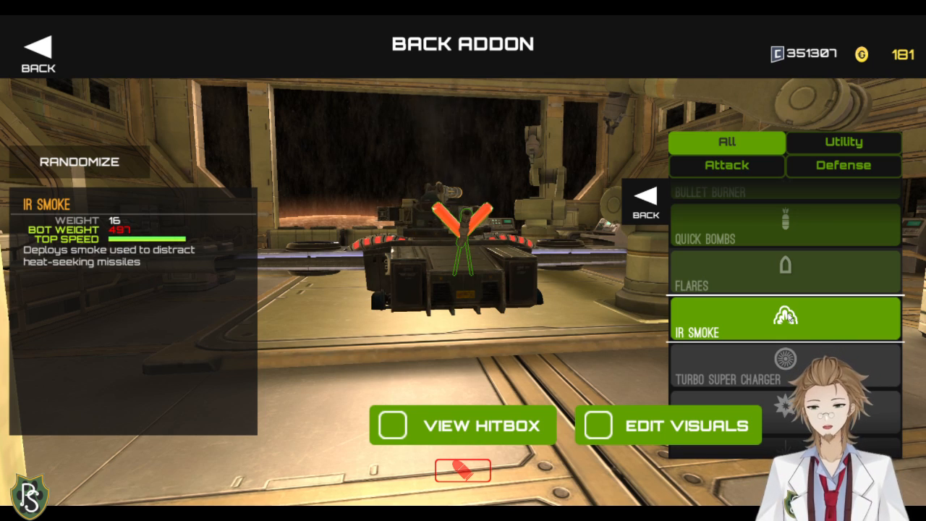
pyautogui.moveTo(752, 235)
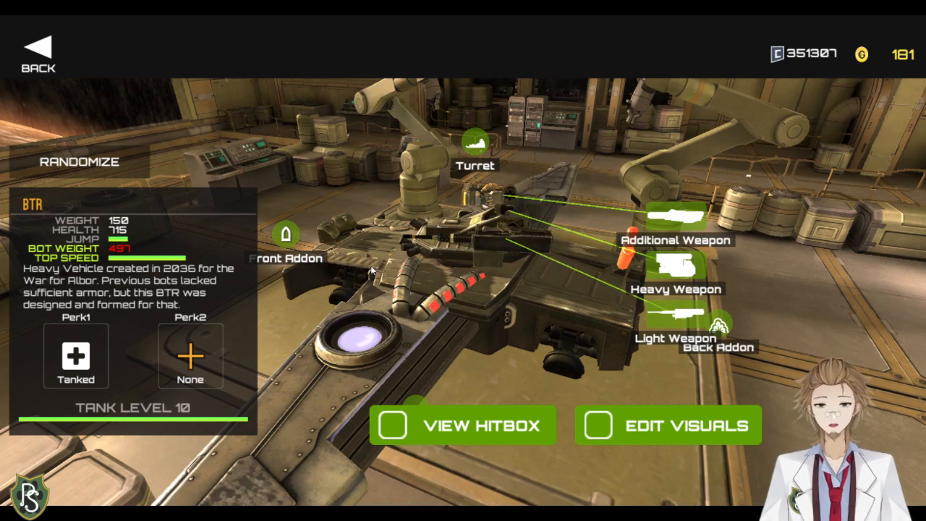
pyautogui.click(285, 246)
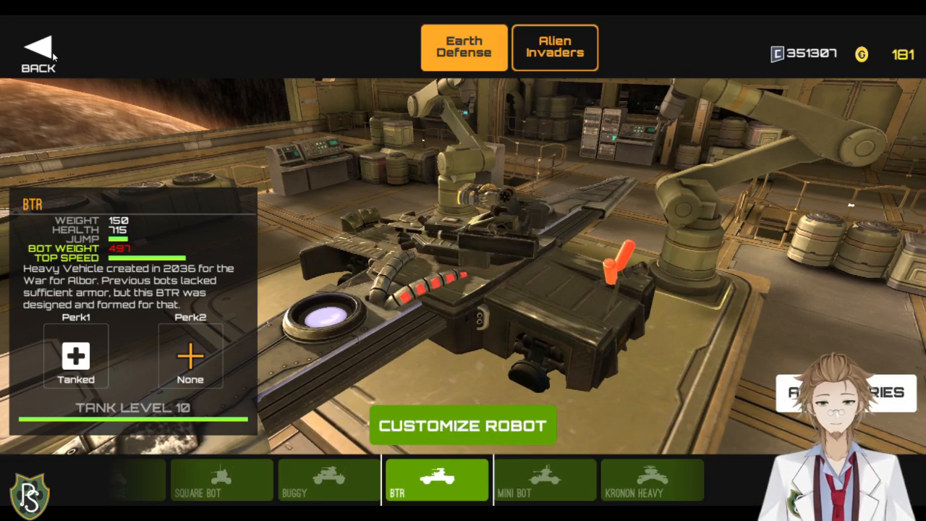
# - Leave the robot garage for the main menu
pyautogui.click(38, 47)
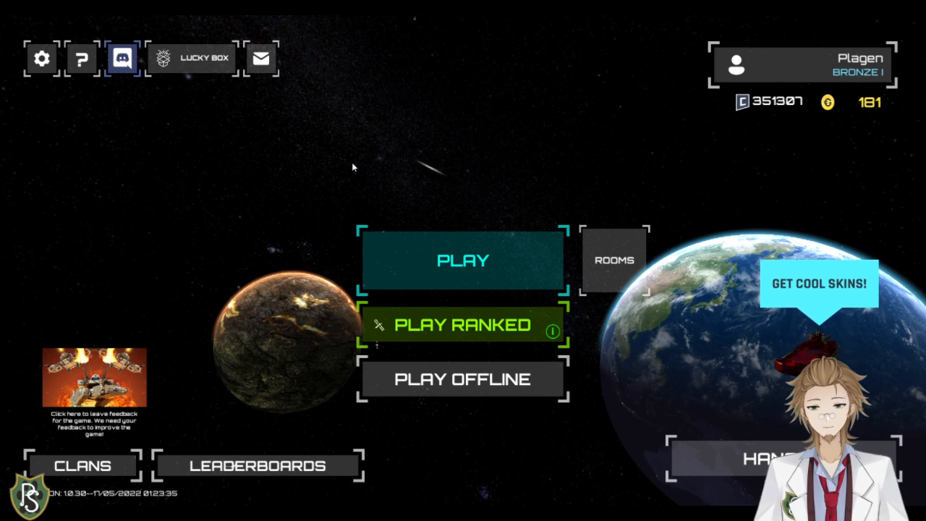
pyautogui.moveTo(369, 226)
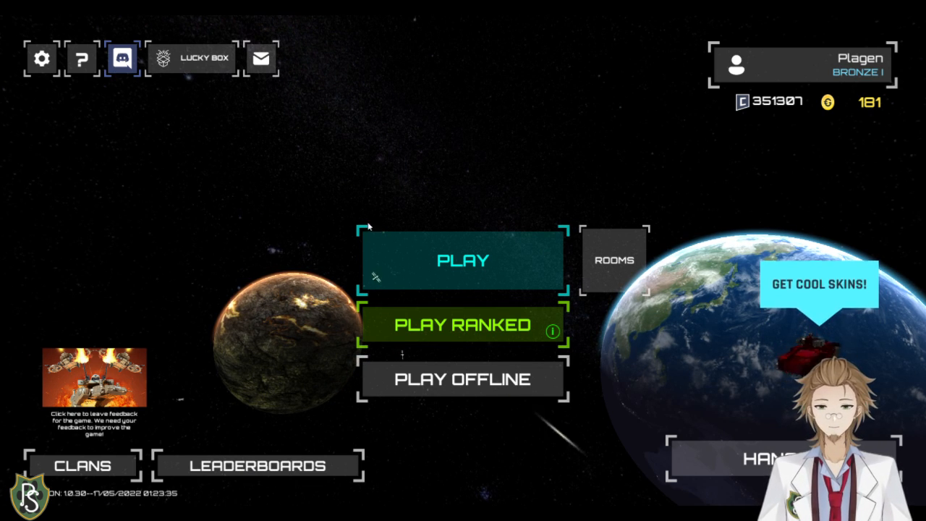
# - Start an offline match at Easy difficulty with the bot count set to 1
pyautogui.click(464, 379)
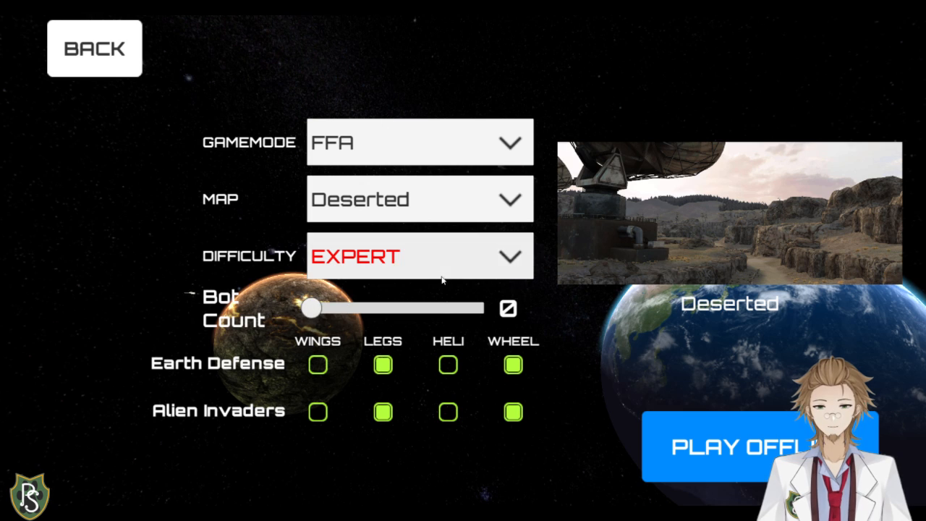
pyautogui.click(420, 256)
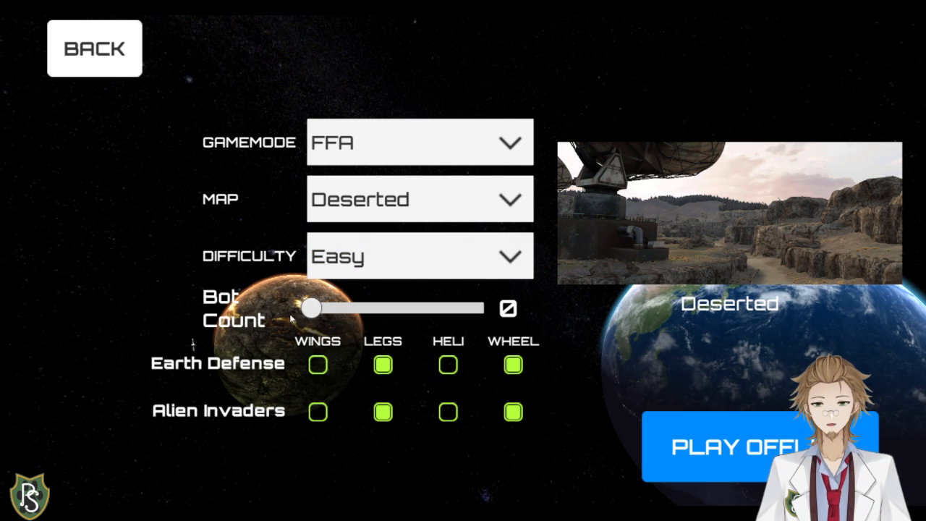
pyautogui.moveTo(310, 310); pyautogui.dragTo(321, 310)
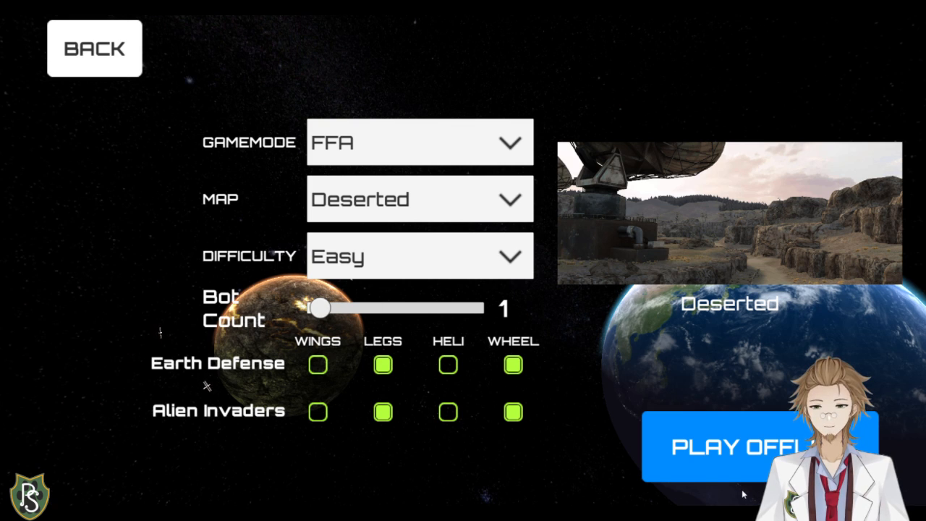
pyautogui.click(730, 445)
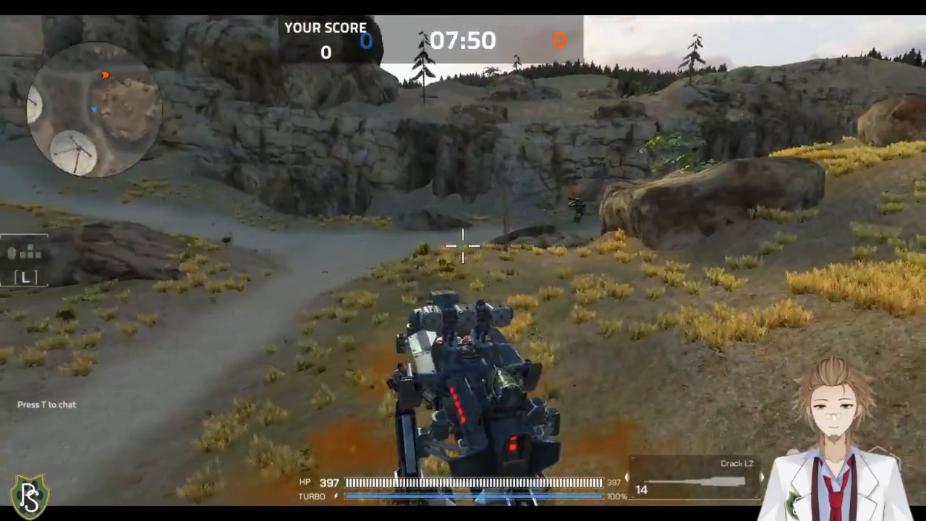
# - Fire at enemy bots in the Deserted match, raising the score to 216
pyautogui.click(463, 247)
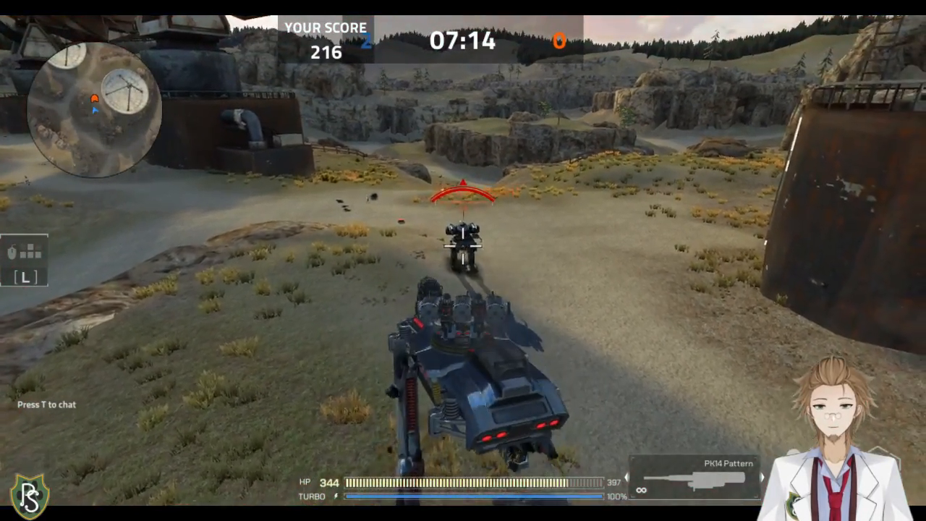
# - Pause the offline match with Escape and resume play with a robot at full health
pyautogui.press('Escape')
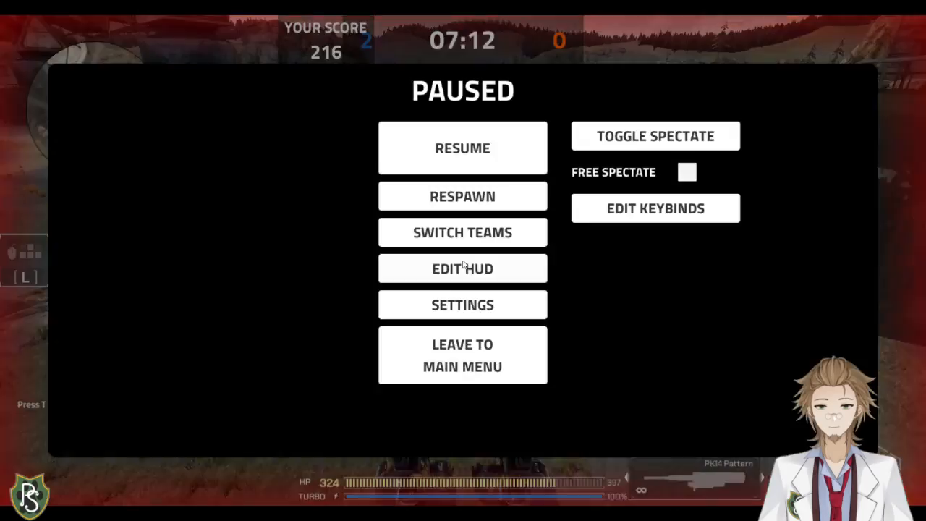
pyautogui.click(463, 148)
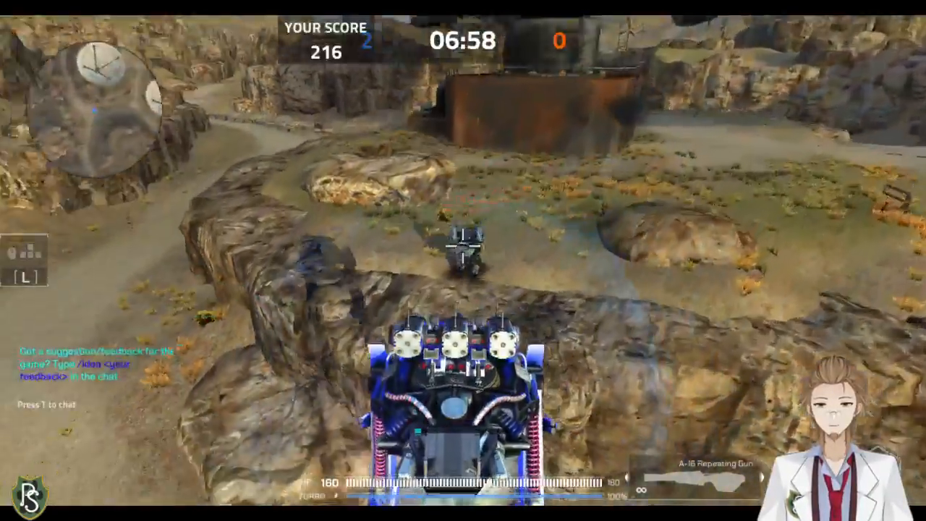
# - Shoot enemy bots until the score reaches 424, then leave the match to the main menu
pyautogui.click(463, 249)
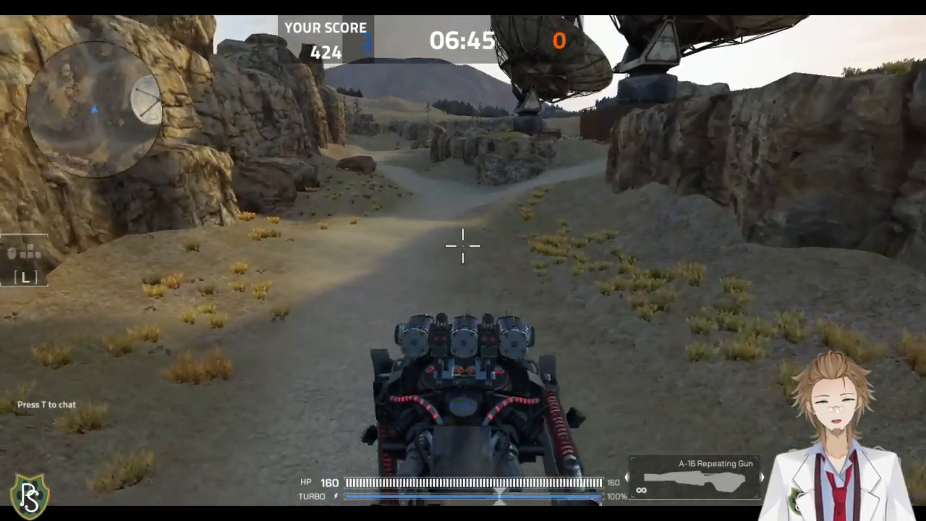
pyautogui.press('Escape')
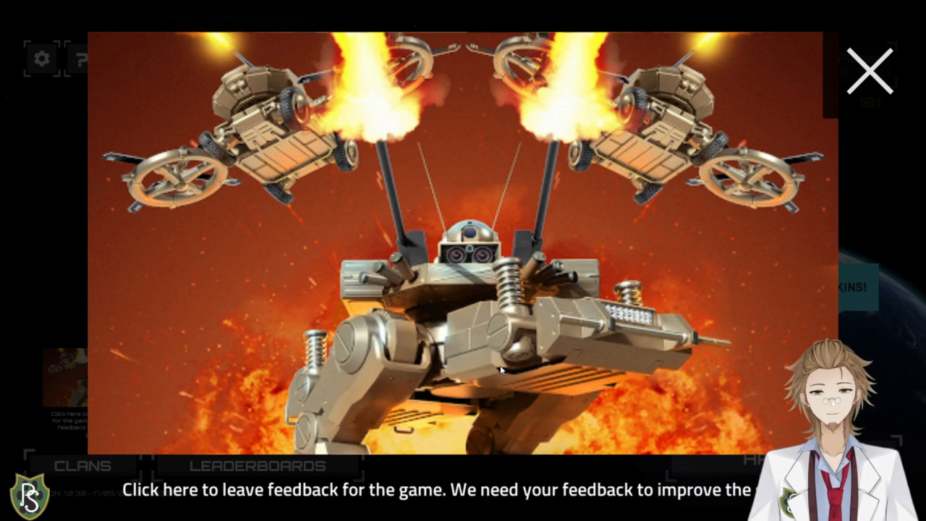
# - Follow the main-menu feedback banner to the Assault Bots community hub News page
pyautogui.click(872, 68)
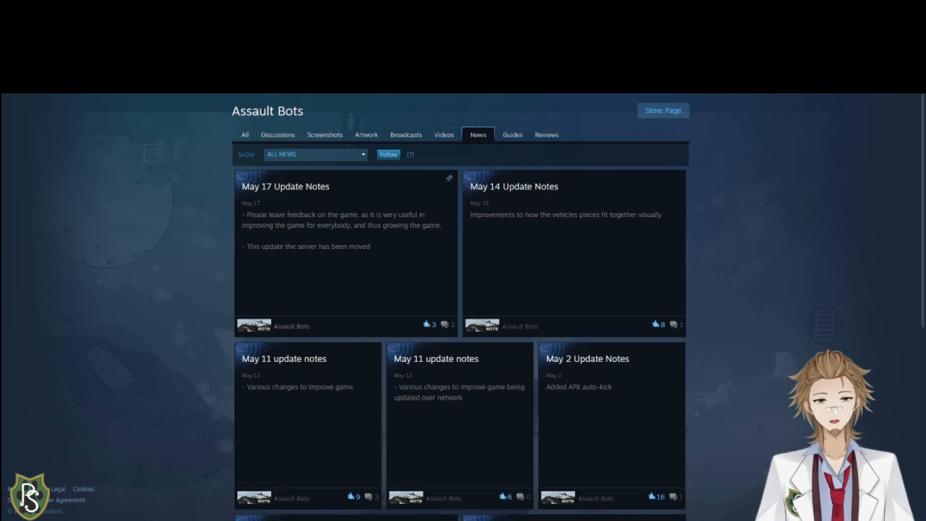
pyautogui.moveTo(822, 347)
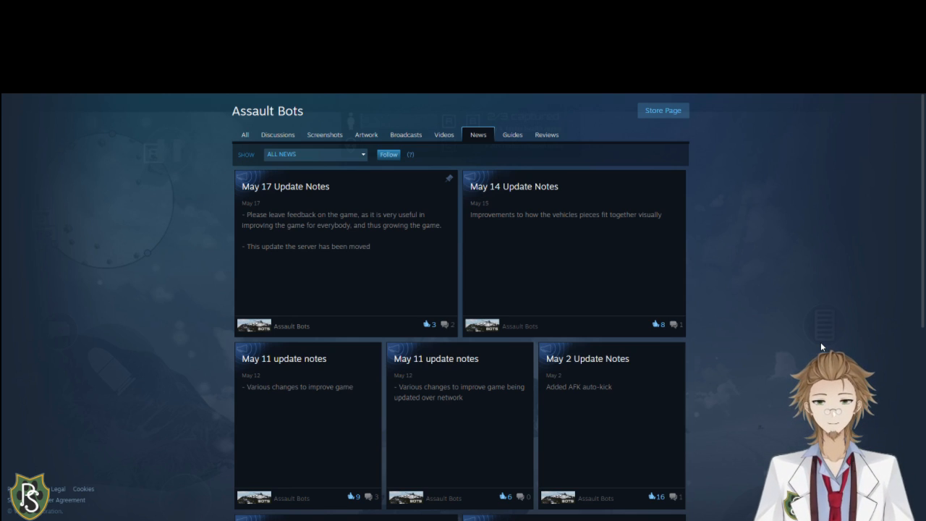
pyautogui.moveTo(369, 259)
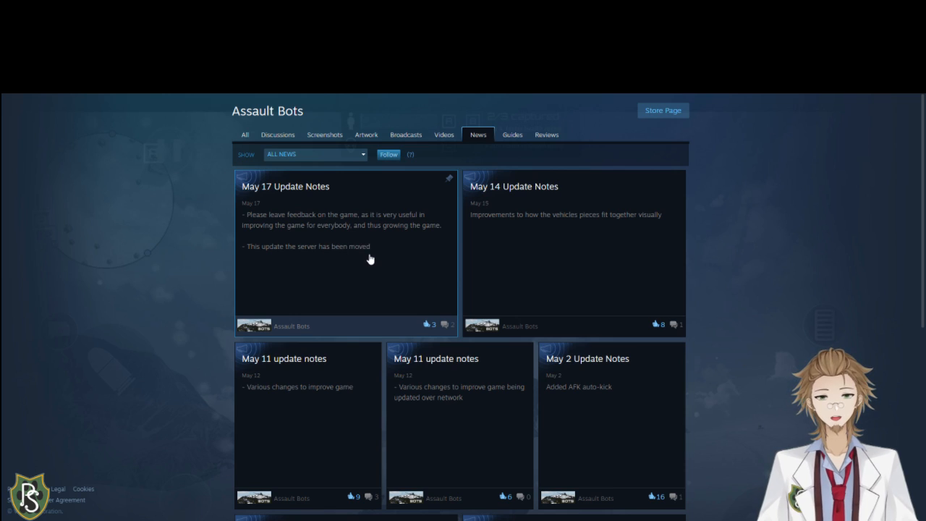
pyautogui.moveTo(177, 270)
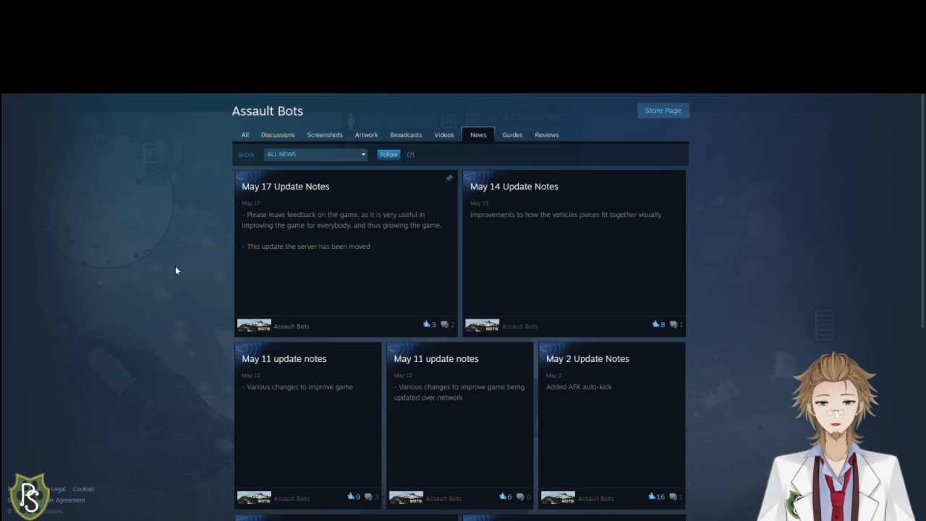
pyautogui.moveTo(188, 289)
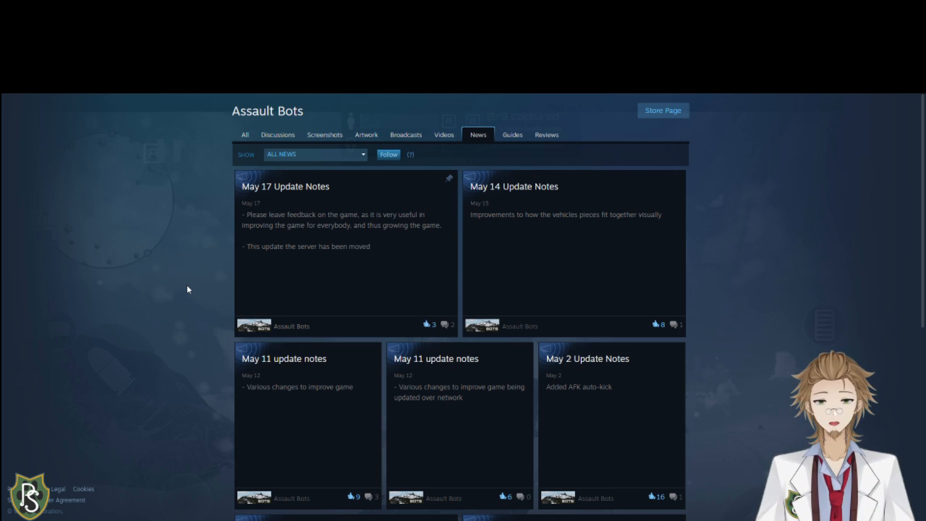
pyautogui.moveTo(194, 275)
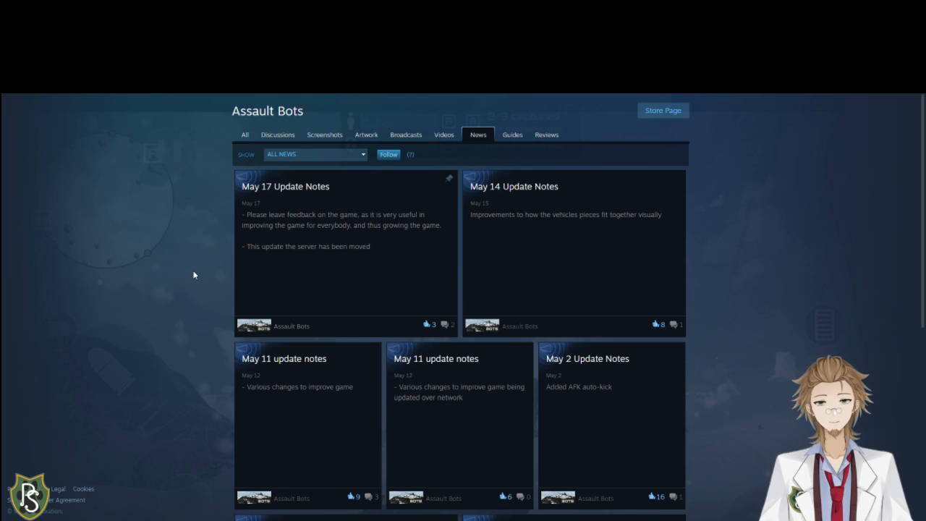
pyautogui.moveTo(509, 240)
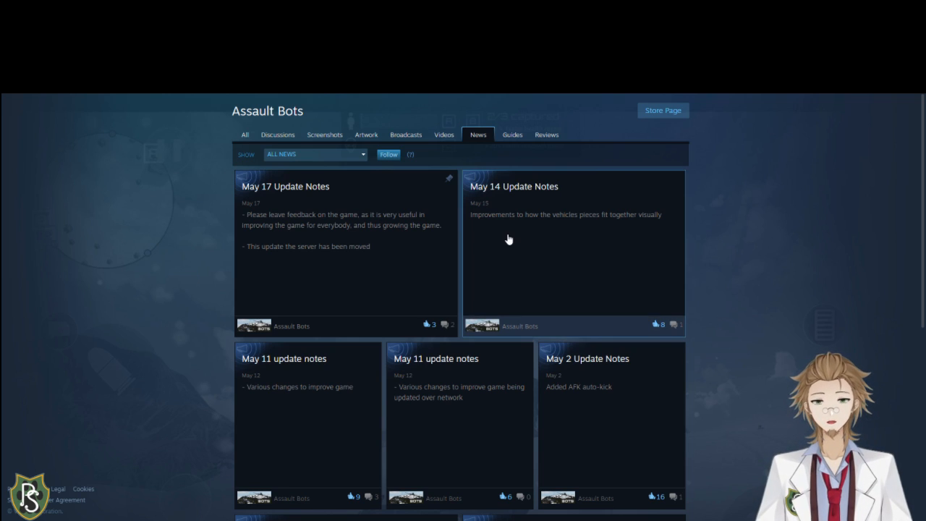
pyautogui.moveTo(776, 267)
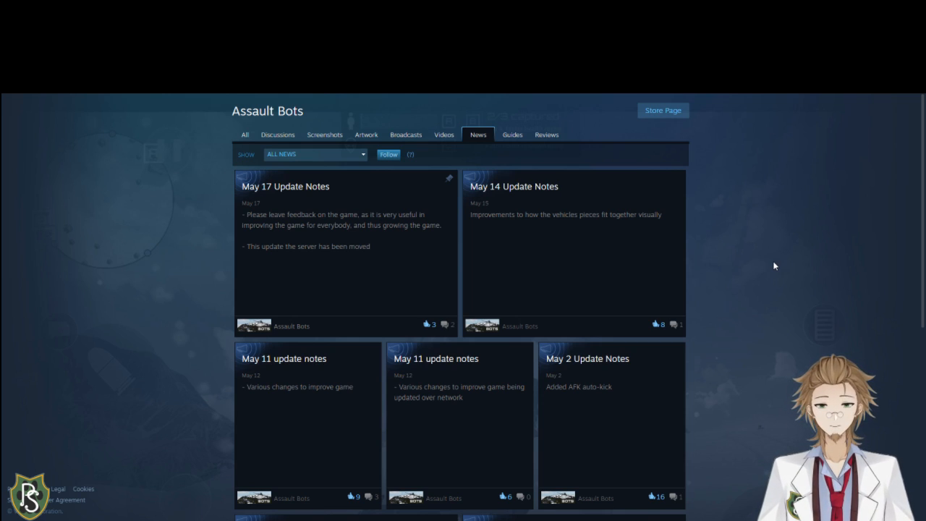
pyautogui.moveTo(211, 423)
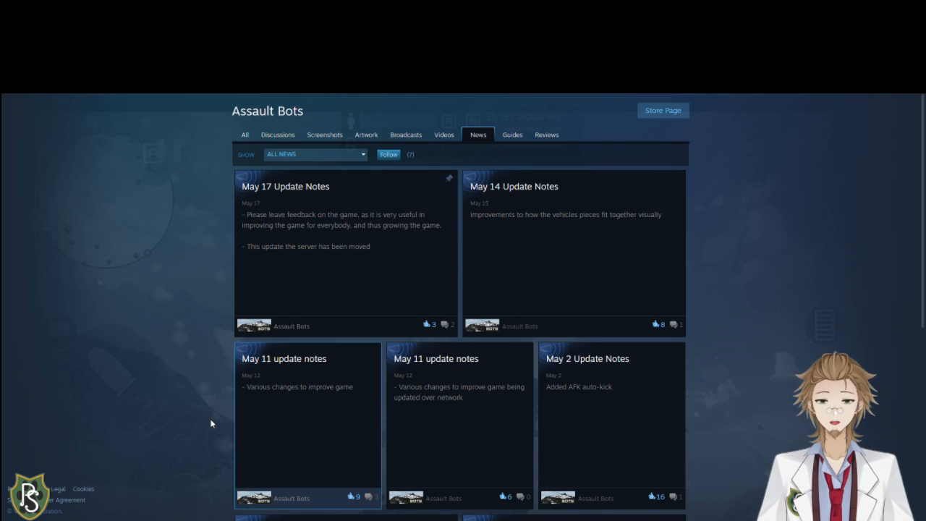
pyautogui.moveTo(518, 434)
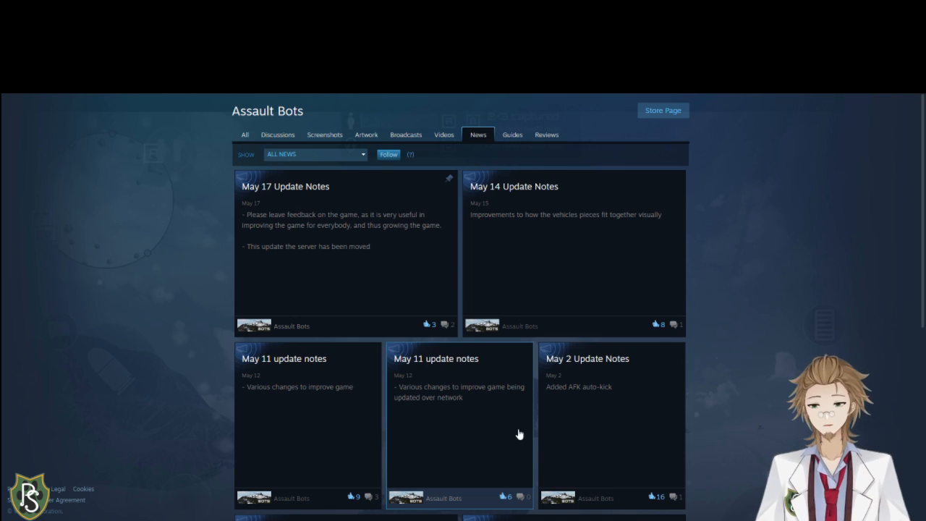
# - Scroll the Assault Bots news back to the April 18 update notes and load more with See More Content
pyautogui.scroll(-3)
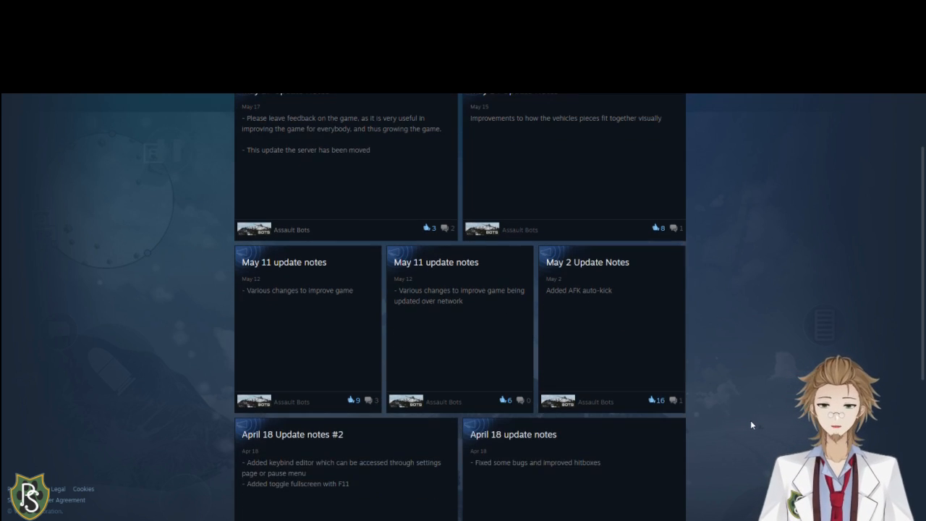
pyautogui.scroll(-3)
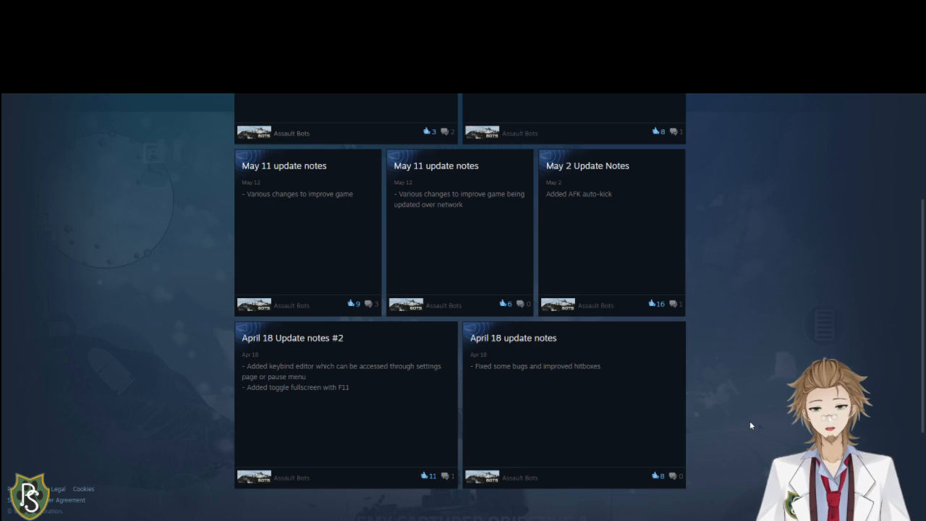
pyautogui.moveTo(363, 417)
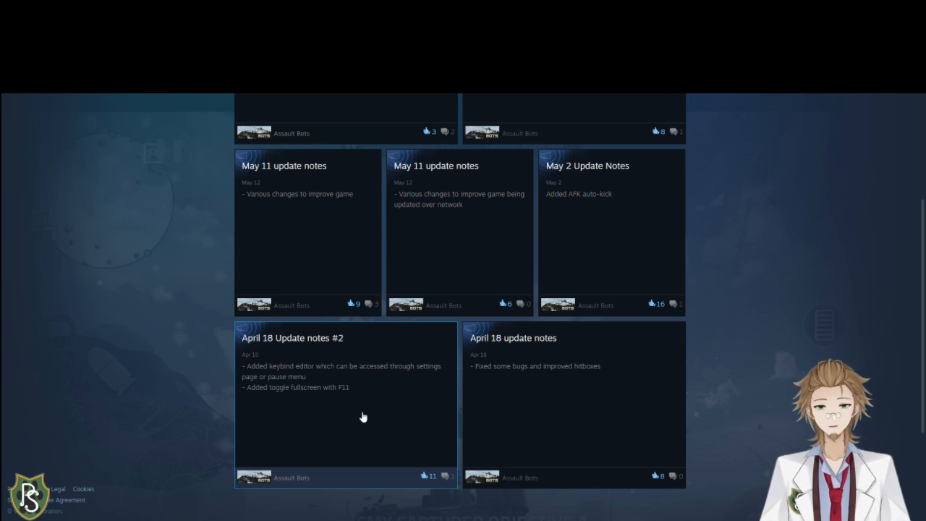
pyautogui.scroll(-3)
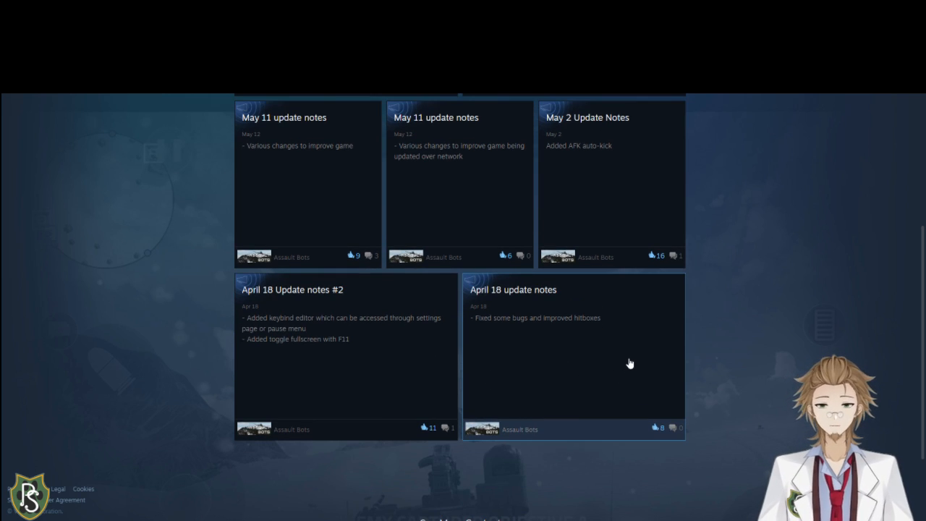
pyautogui.scroll(-3)
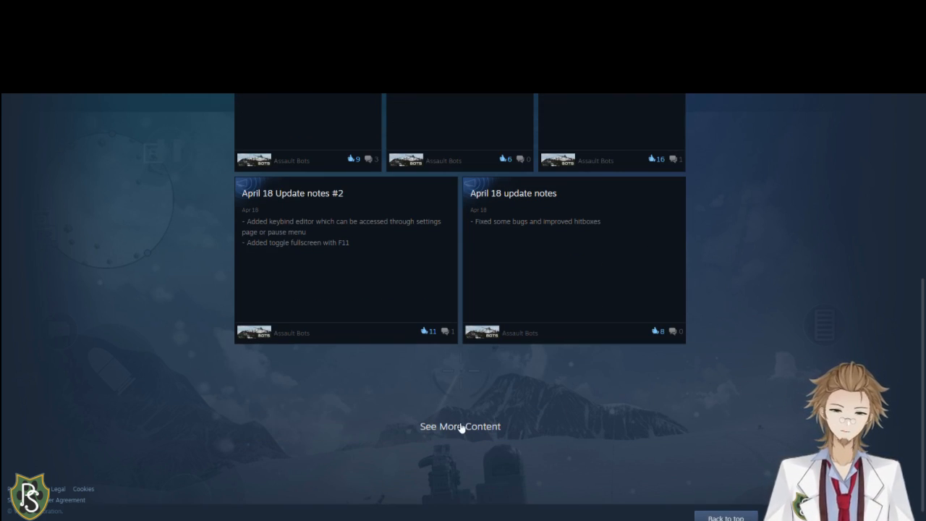
pyautogui.click(460, 426)
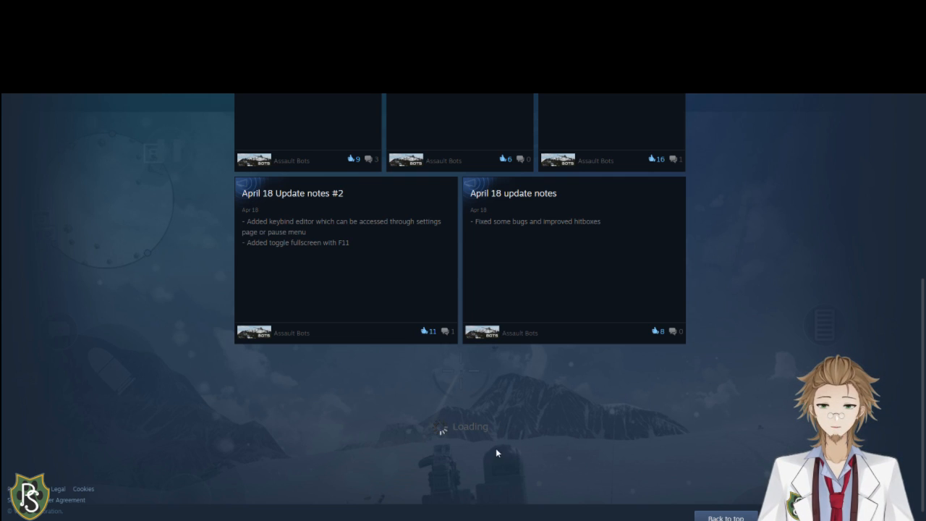
# - Scroll back up through the Assault Bots news posts toward the newest updates
pyautogui.scroll(3)
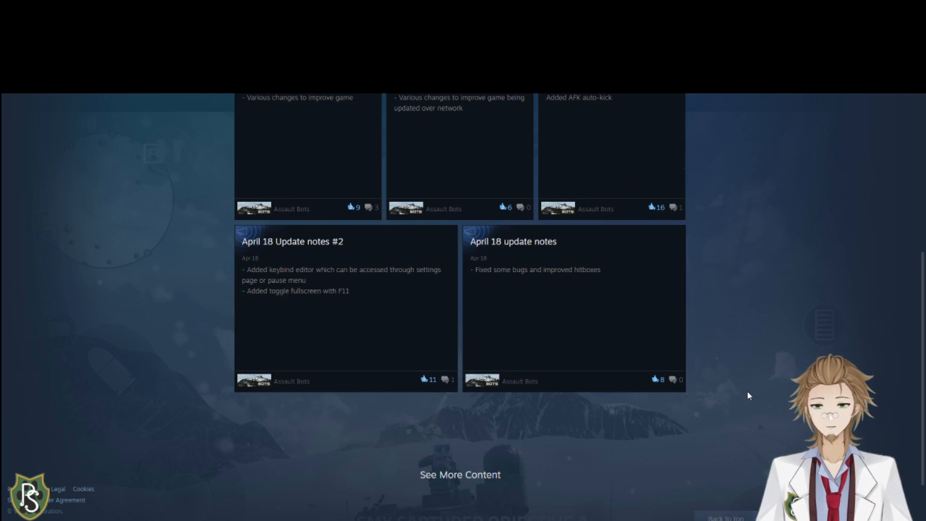
pyautogui.scroll(3)
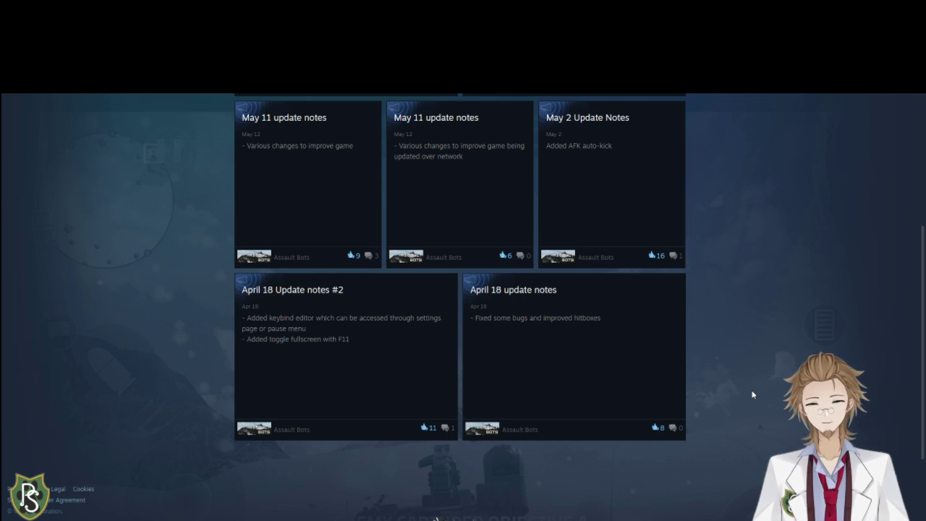
pyautogui.moveTo(620, 364)
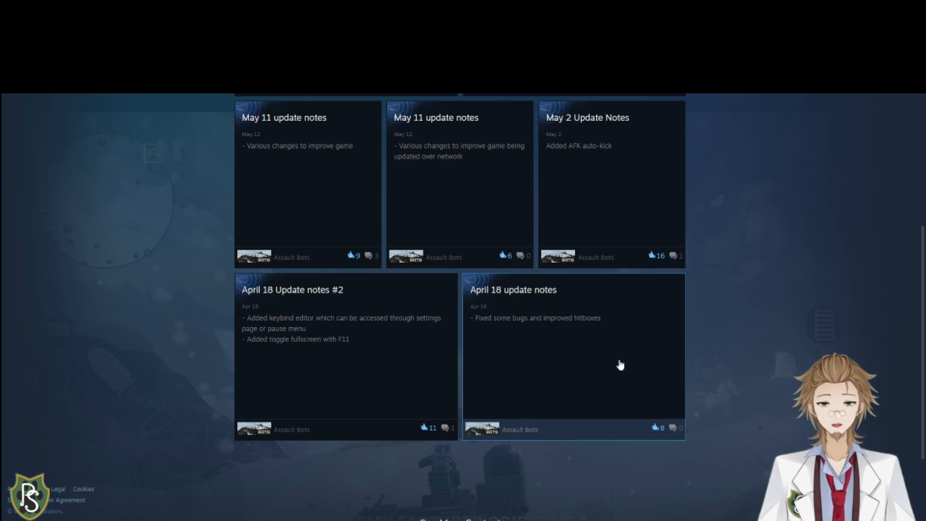
pyautogui.scroll(3)
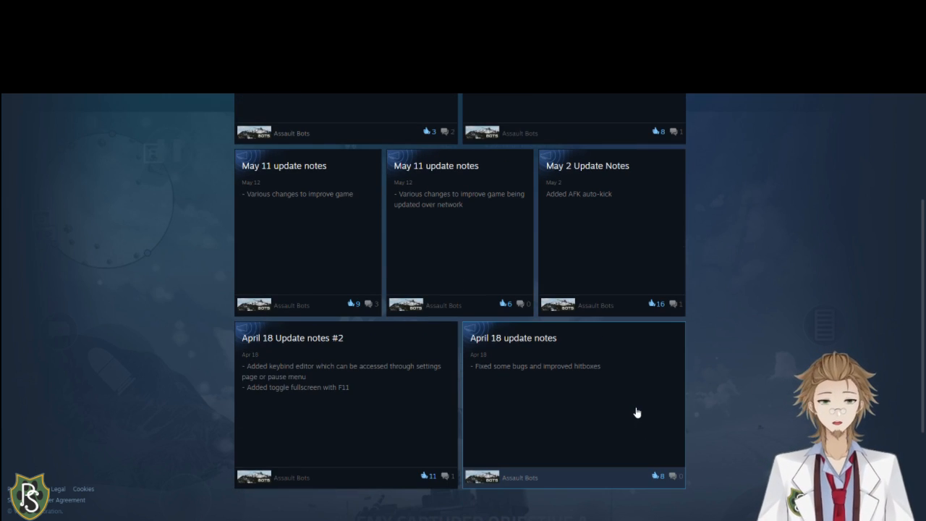
pyautogui.moveTo(782, 414)
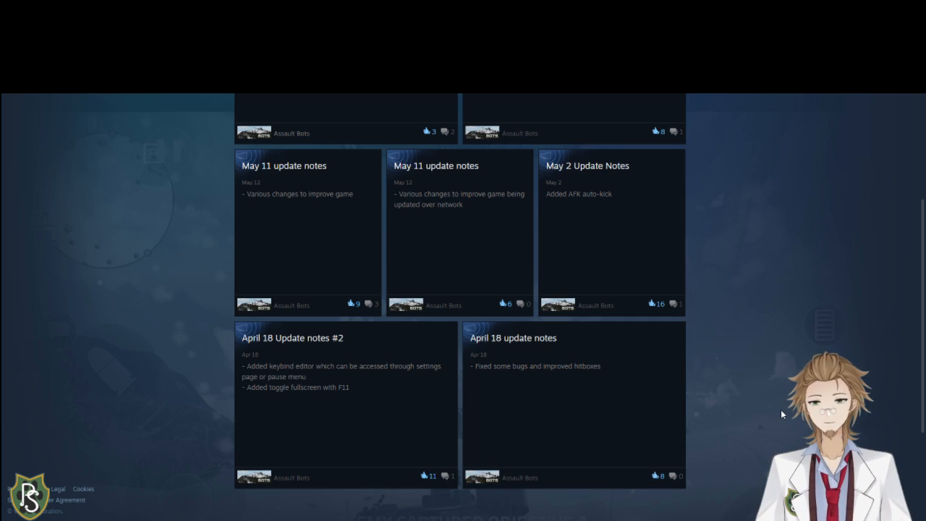
pyautogui.scroll(3)
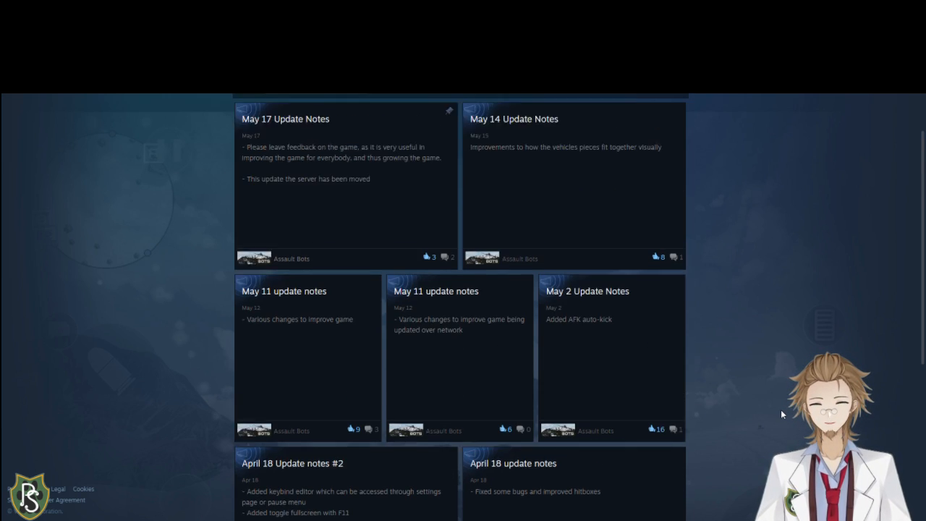
pyautogui.scroll(3)
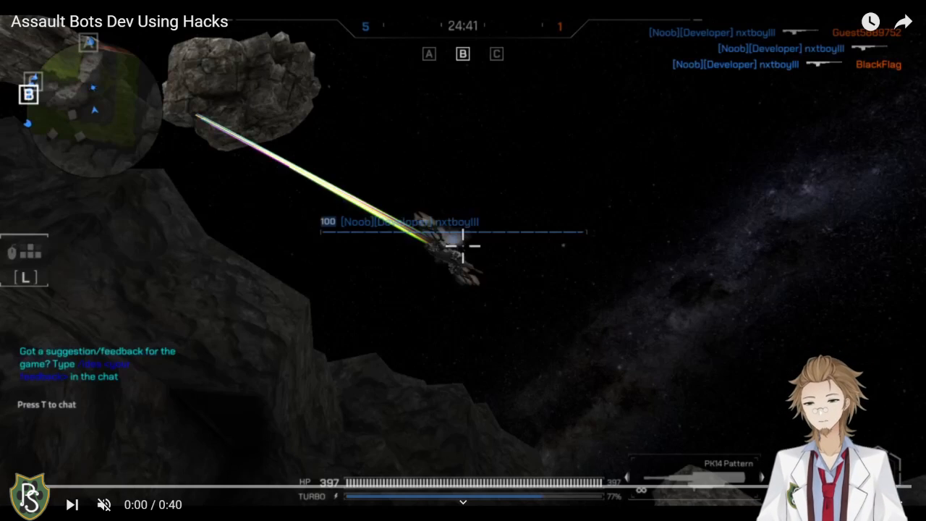
# - Play the 'Assault Bots Dev Using Hacks' clip and type 'yea, and it is the dev at that'
pyautogui.click(463, 260)
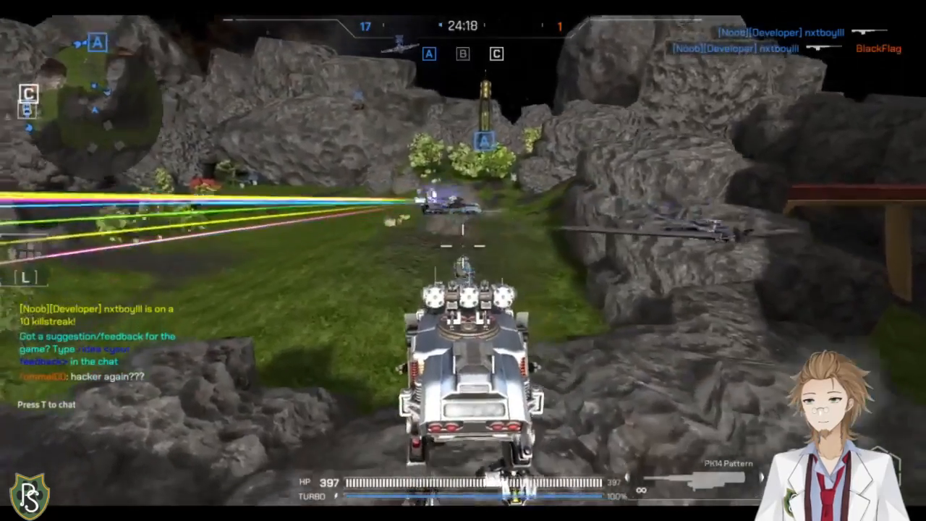
pyautogui.write('yea, and it')
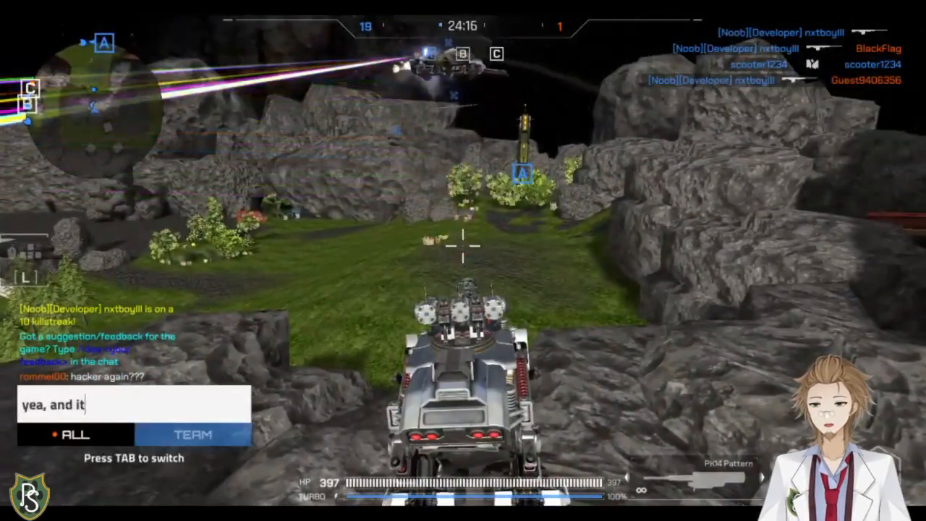
pyautogui.write('is the dev at that')
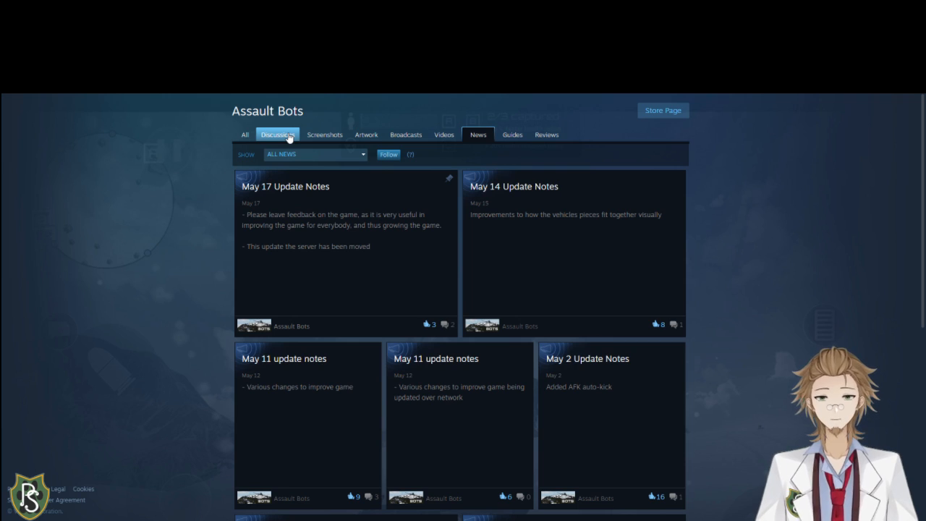
pyautogui.moveTo(271, 205)
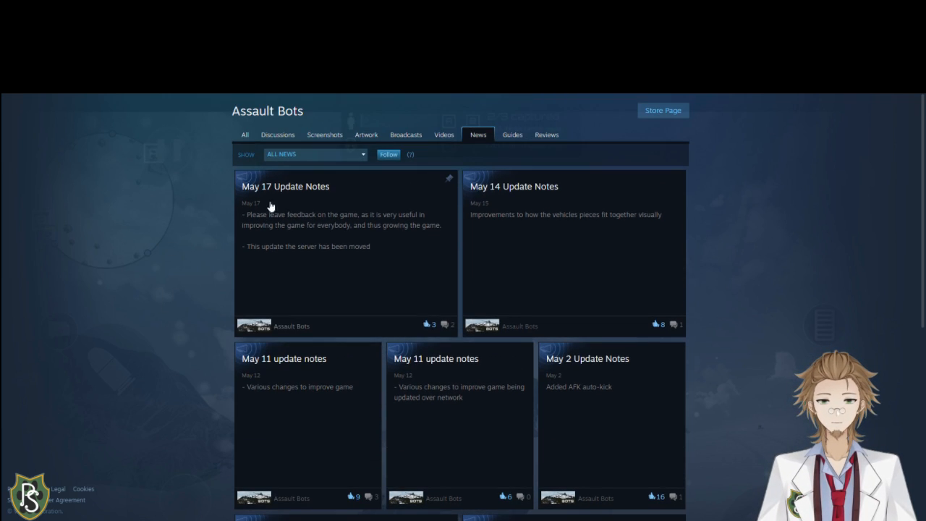
pyautogui.moveTo(278, 135)
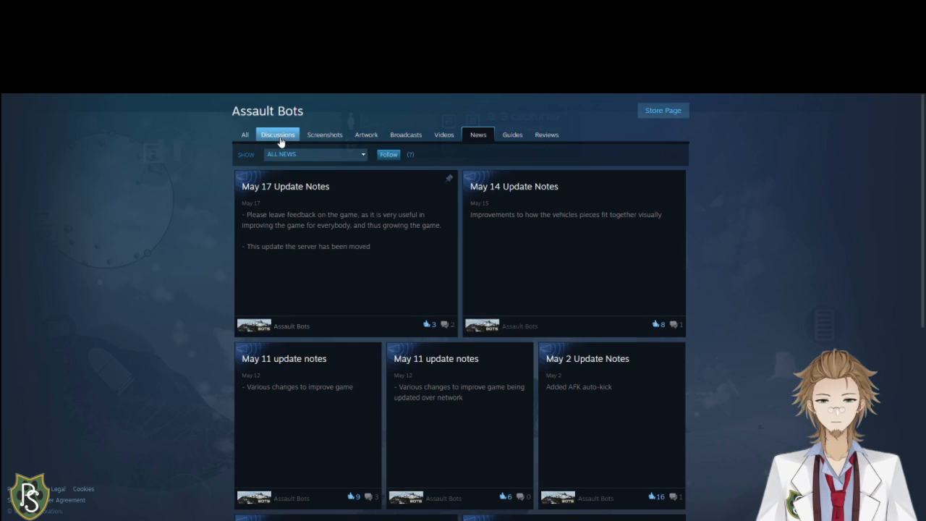
pyautogui.moveTo(186, 242)
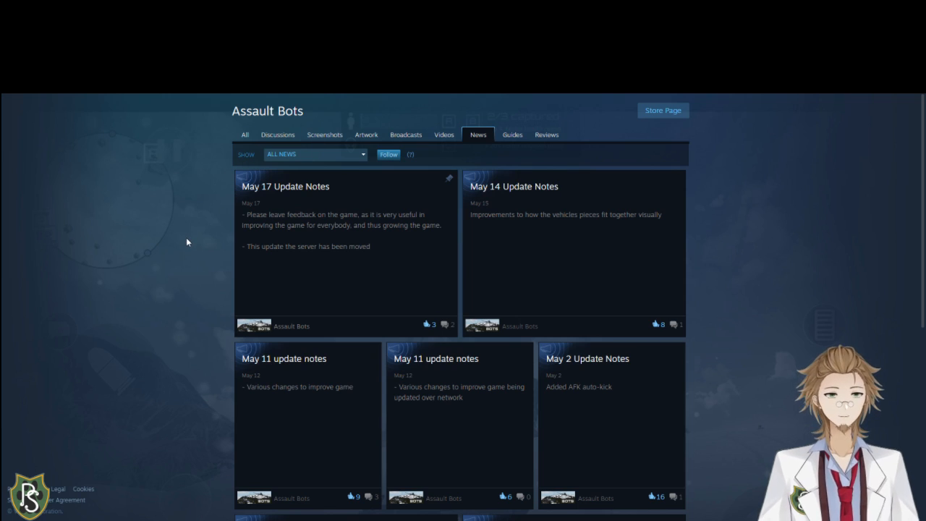
pyautogui.scroll(-3)
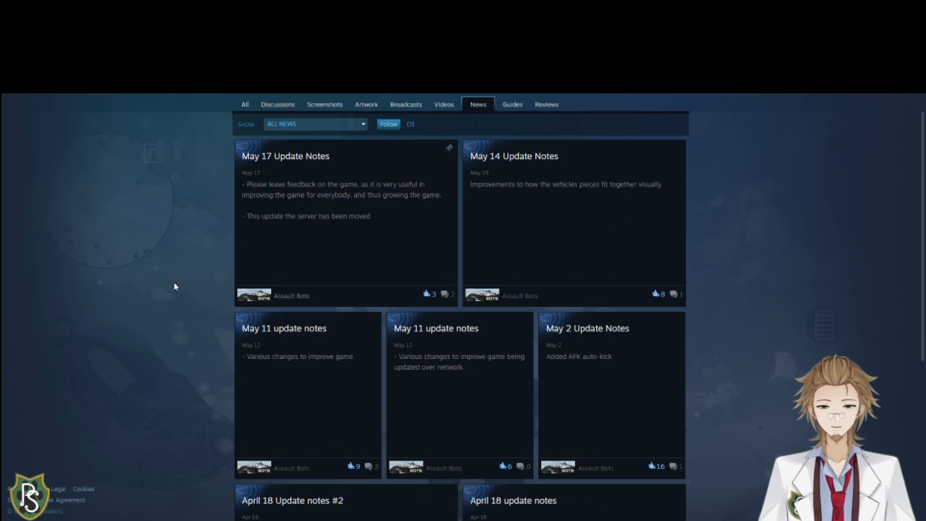
pyautogui.scroll(3)
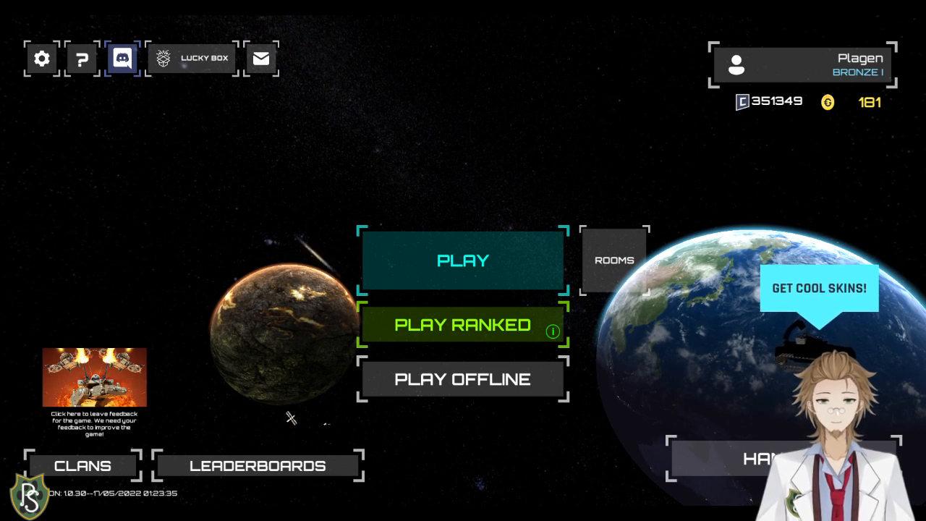
pyautogui.moveTo(354, 356)
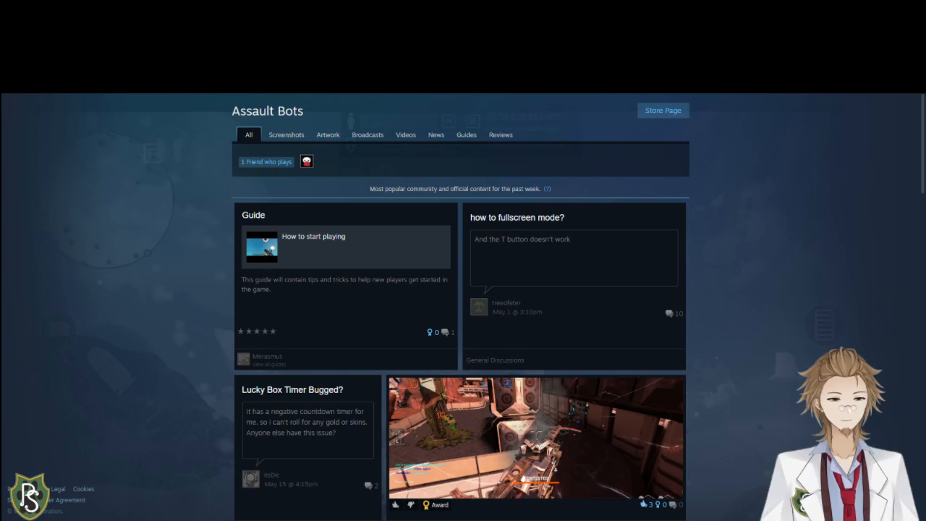
pyautogui.moveTo(767, 243)
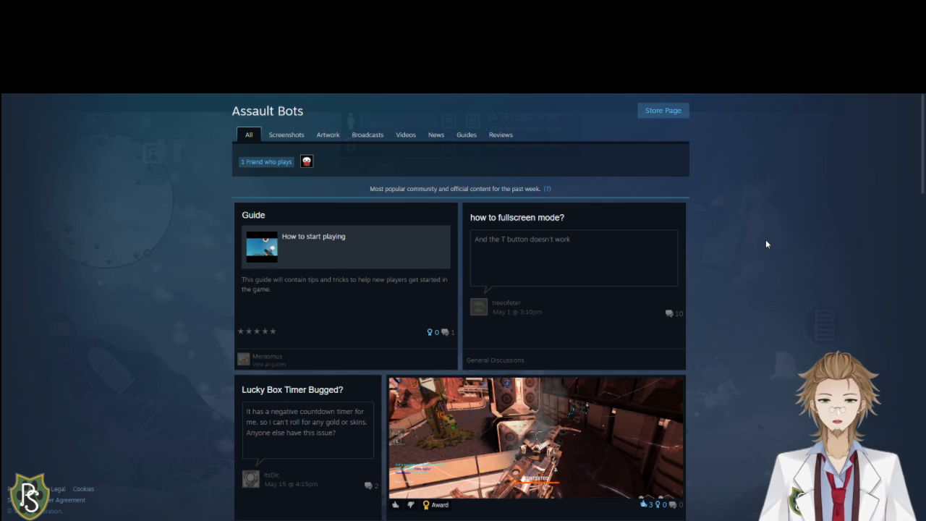
pyautogui.moveTo(400, 145)
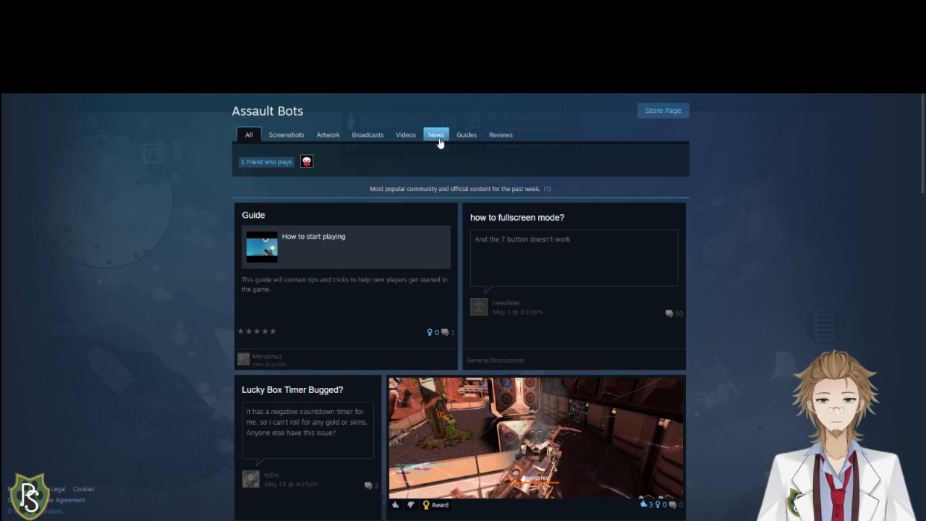
# - Check the hub's News and Reviews sections, then browse down the All overview of community content
pyautogui.click(281, 135)
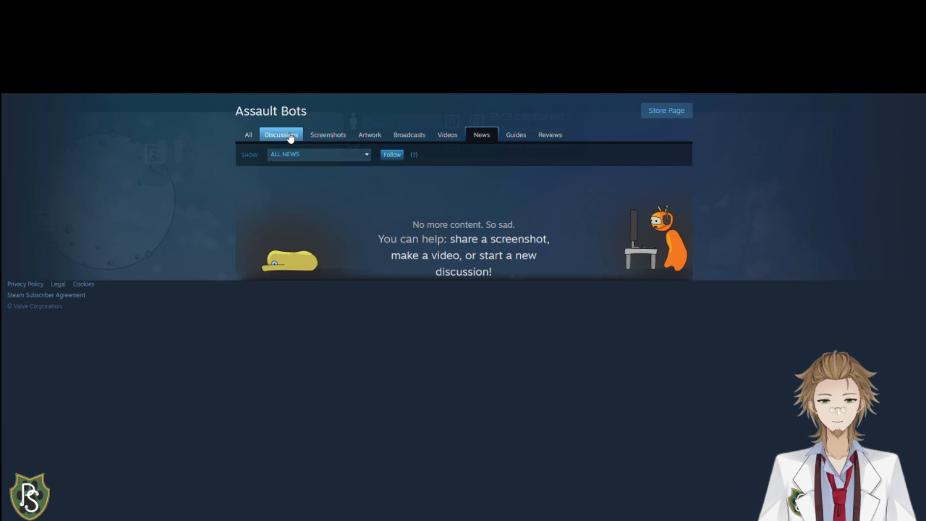
pyautogui.moveTo(495, 261)
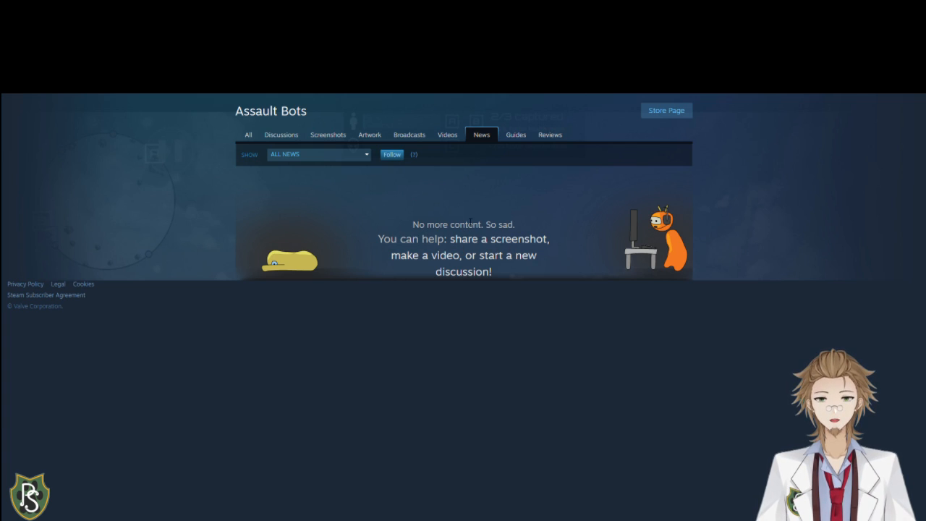
pyautogui.click(547, 134)
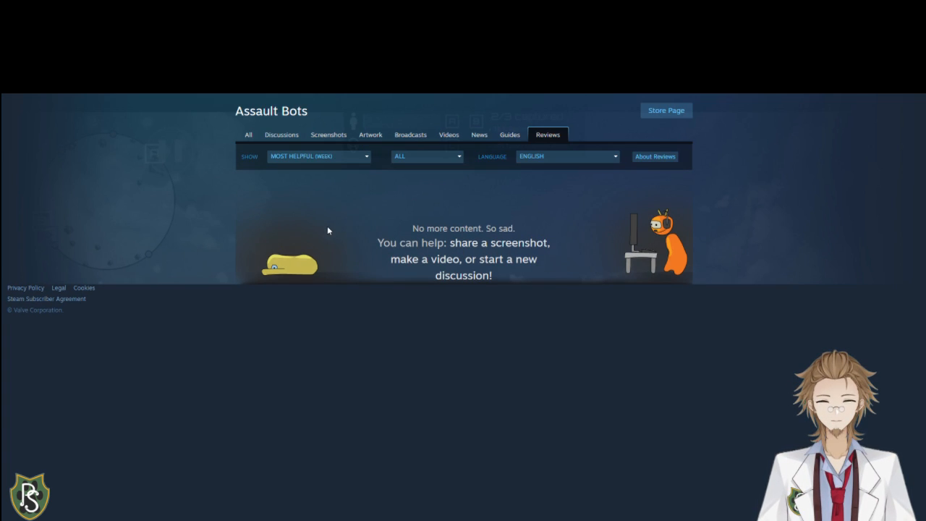
pyautogui.click(249, 135)
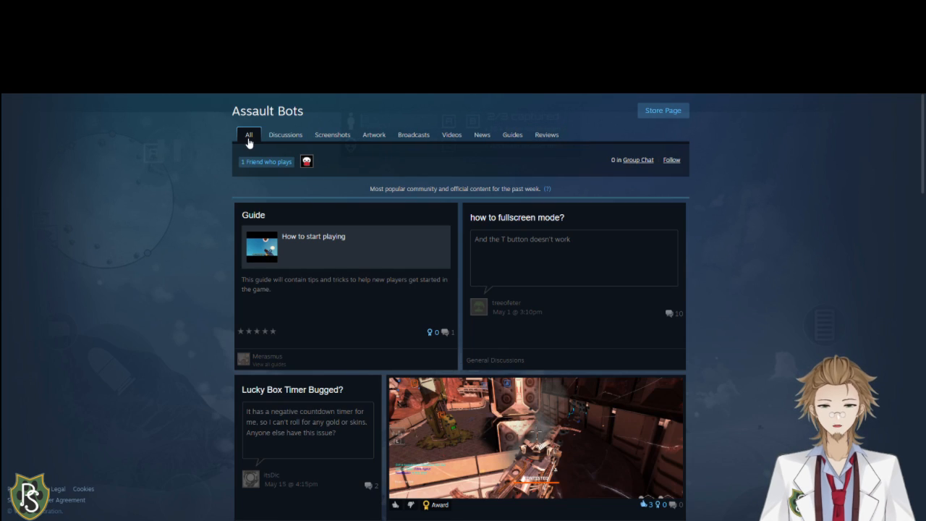
pyautogui.scroll(-3)
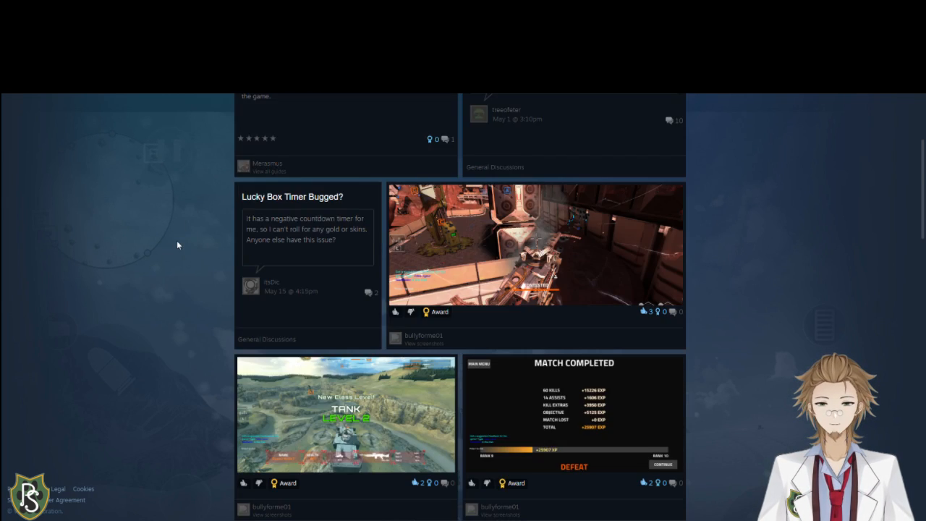
pyautogui.scroll(-3)
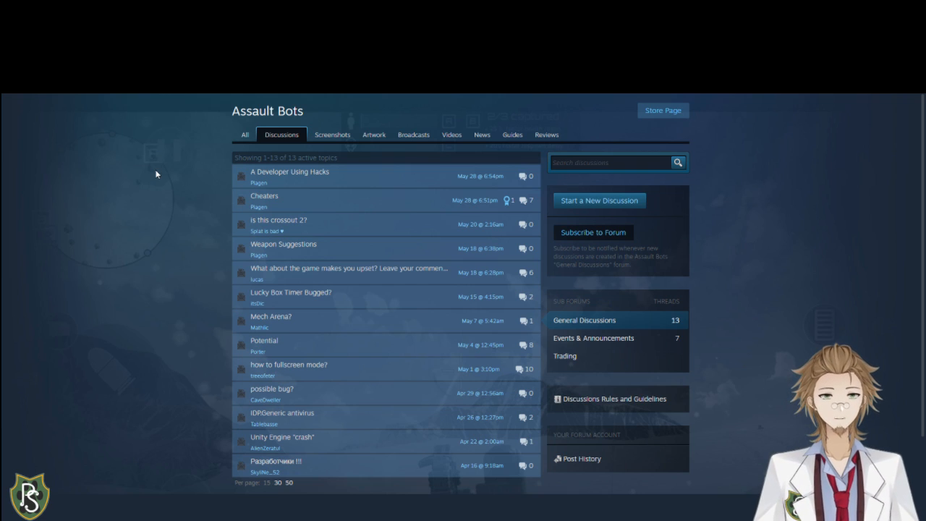
pyautogui.moveTo(348, 177)
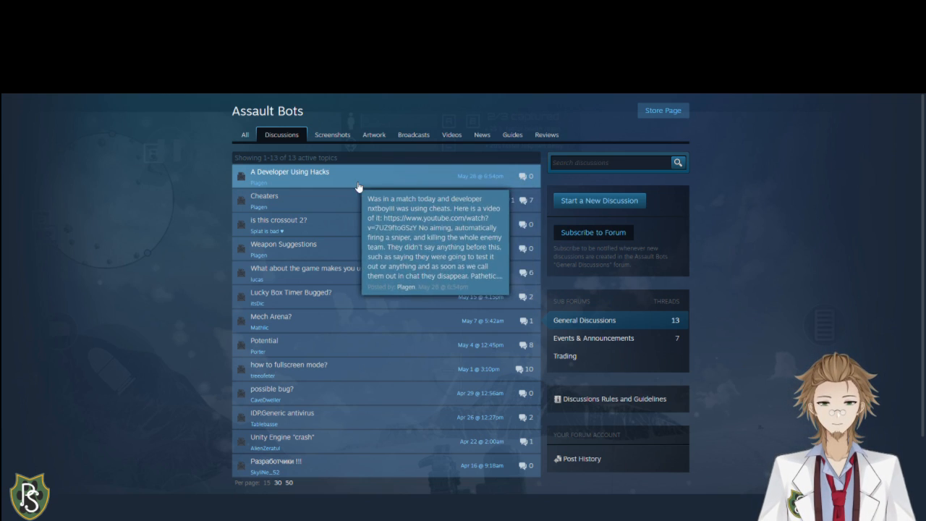
pyautogui.moveTo(622, 327)
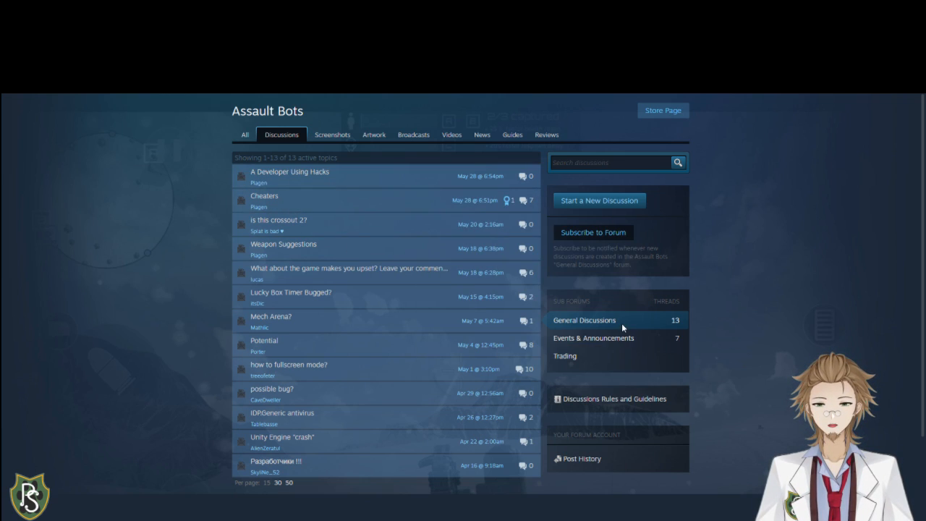
pyautogui.moveTo(160, 150)
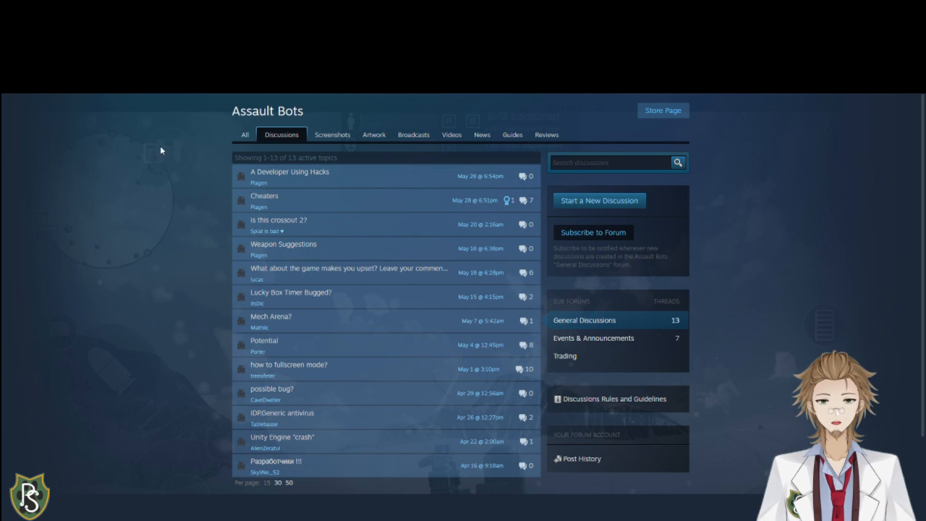
# - Open the 'A Developer Using Hacks' discussion thread with its embedded YouTube video
pyautogui.click(290, 171)
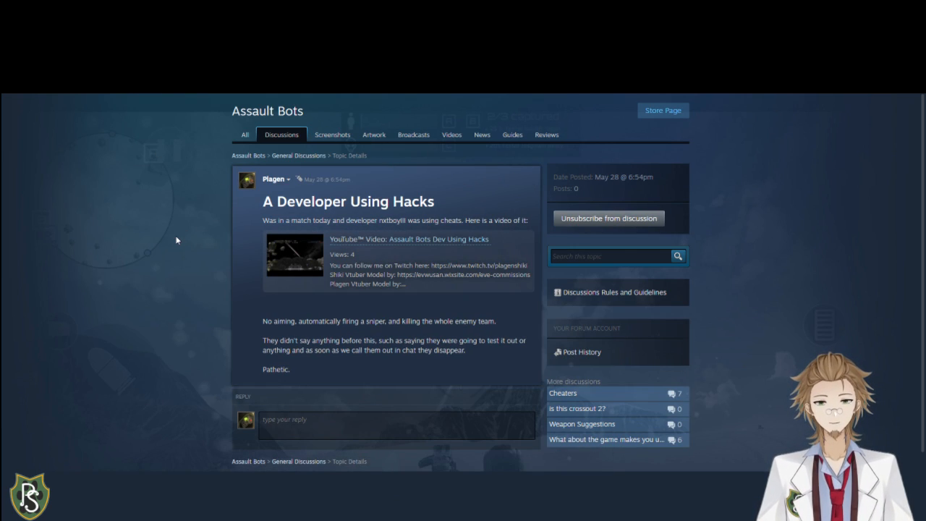
pyautogui.moveTo(191, 243)
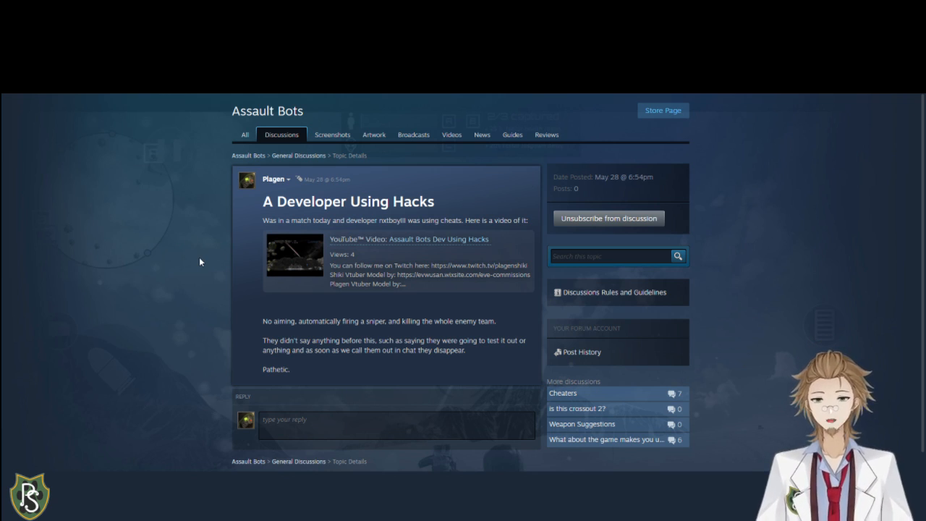
pyautogui.moveTo(399, 303)
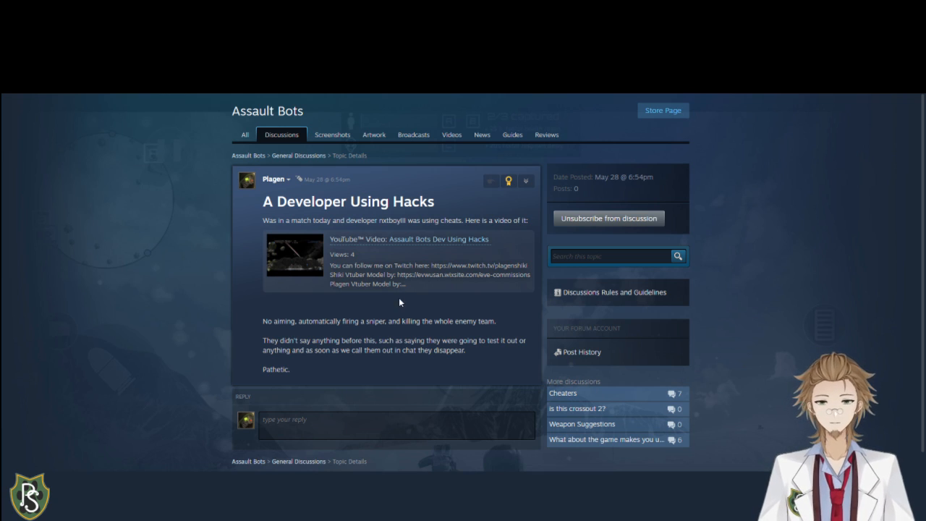
pyautogui.moveTo(314, 301)
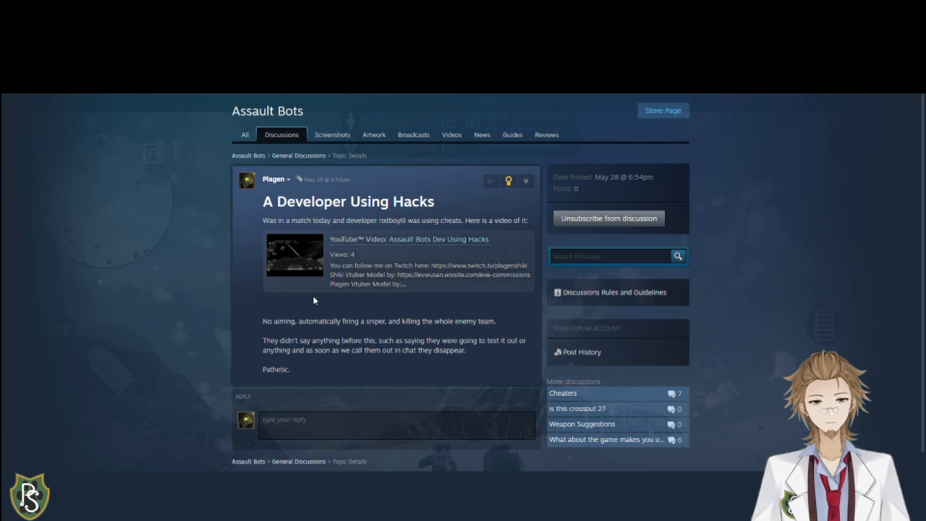
pyautogui.moveTo(240, 318)
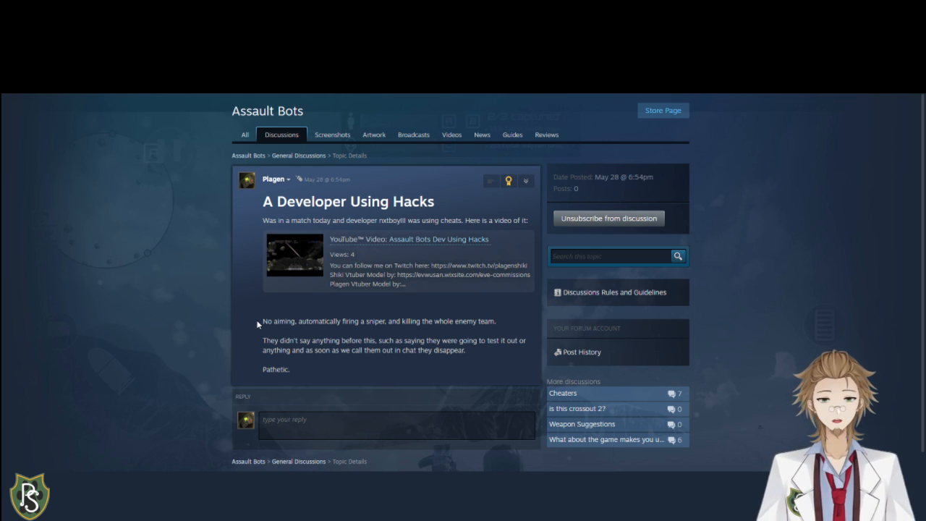
pyautogui.moveTo(14, 110)
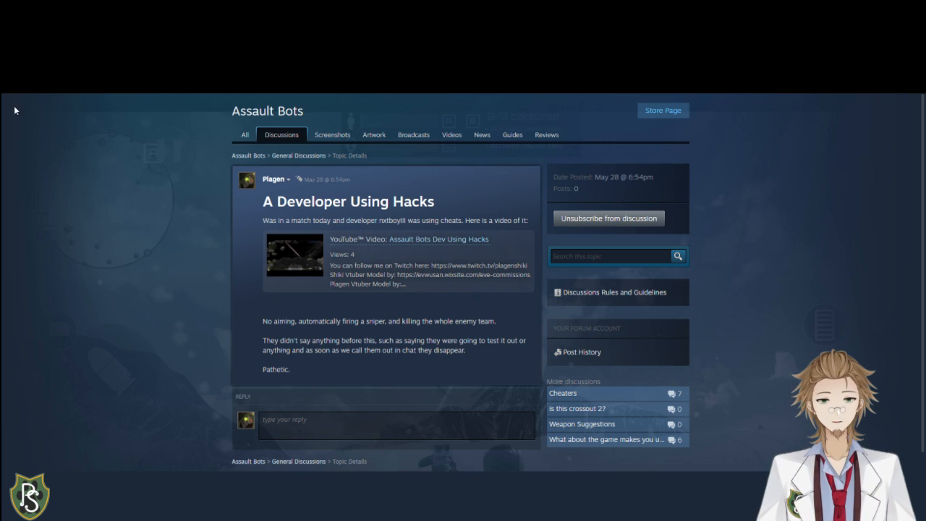
# - Return from the hacks thread to the Assault Bots discussion topic list
pyautogui.click(298, 155)
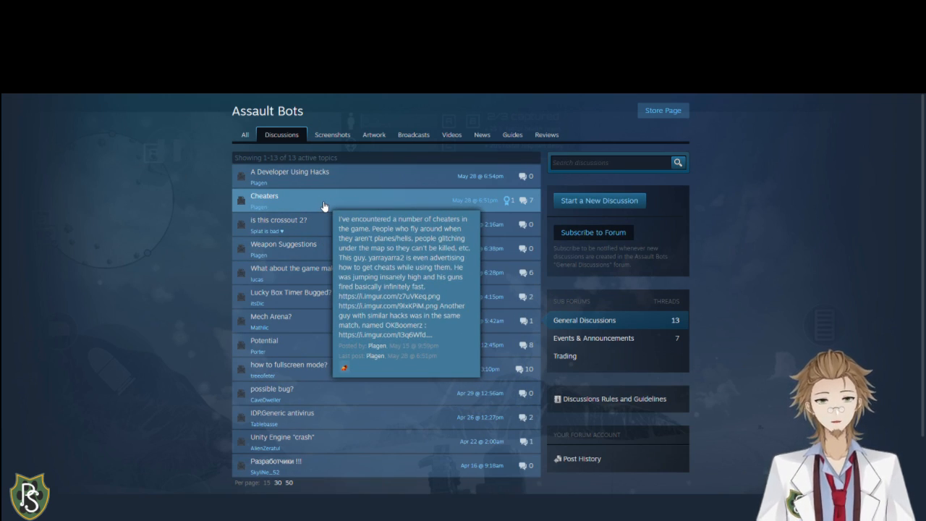
# - Open the 'Cheaters' thread listing cheaters and screenshot links in full
pyautogui.click(263, 195)
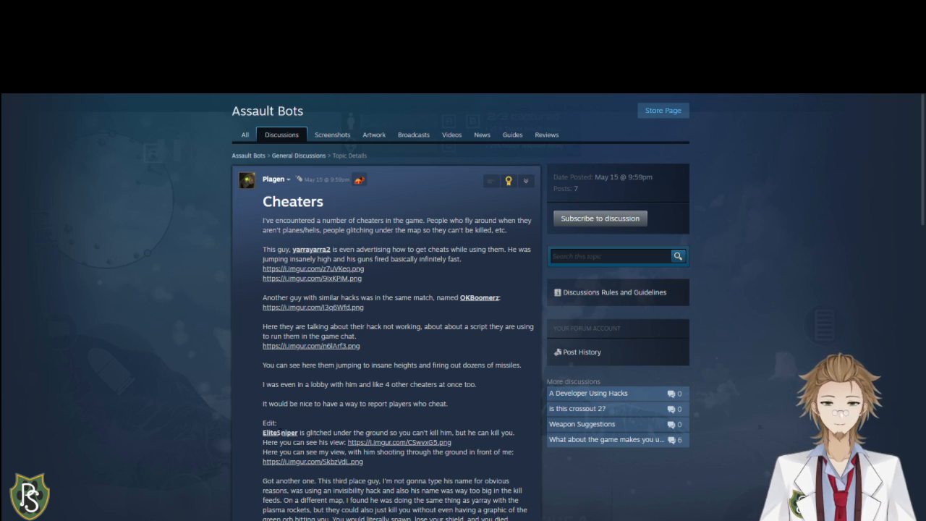
pyautogui.scroll(-3)
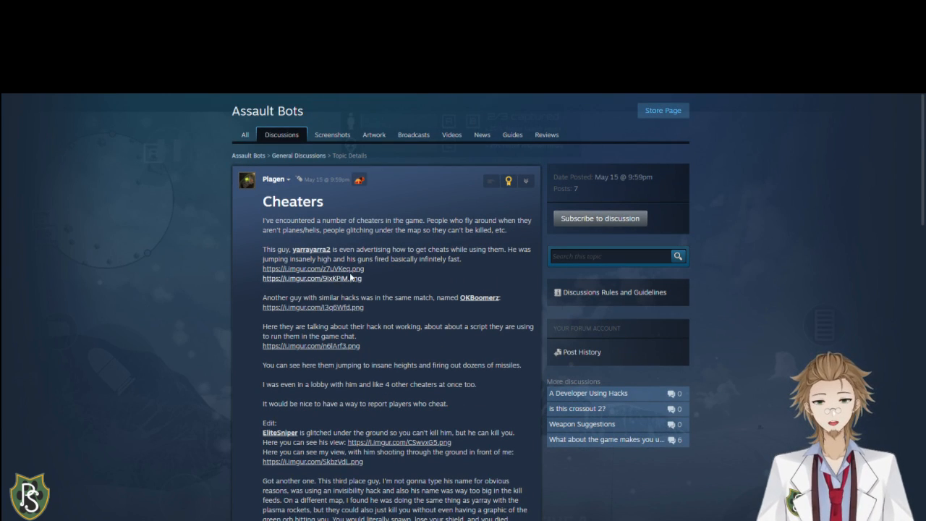
pyautogui.moveTo(418, 274)
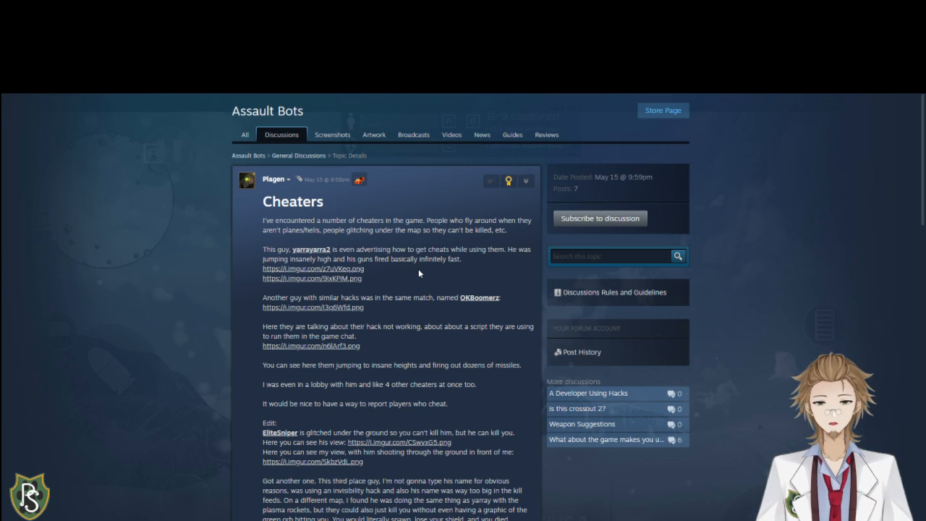
pyautogui.scroll(-3)
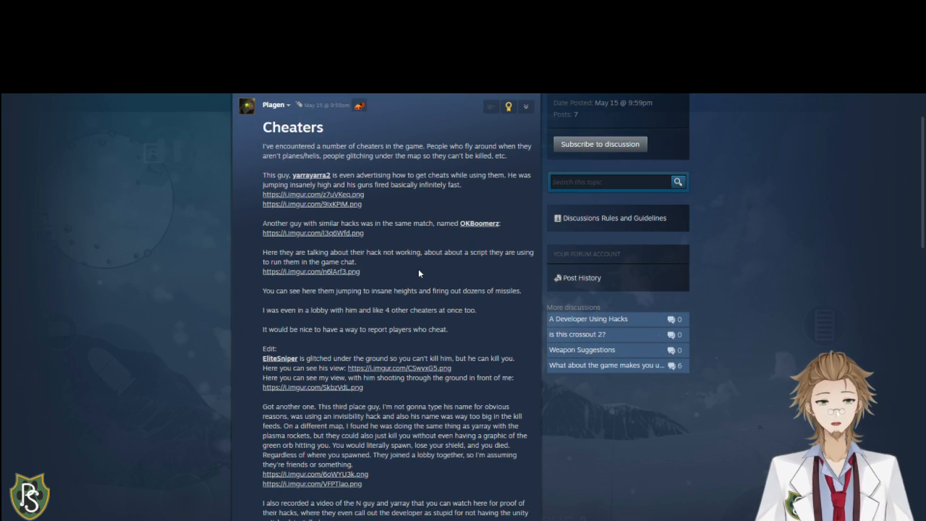
pyautogui.scroll(-3)
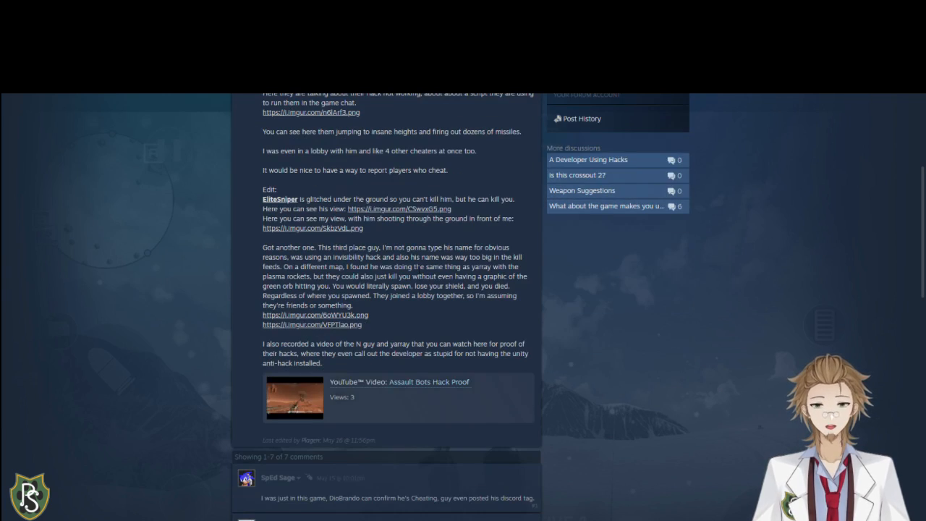
pyautogui.scroll(-3)
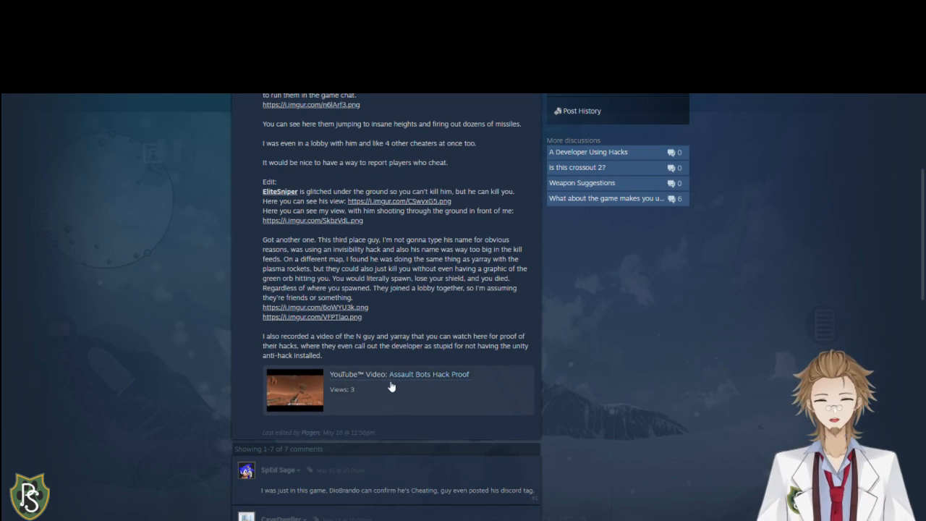
pyautogui.moveTo(427, 384)
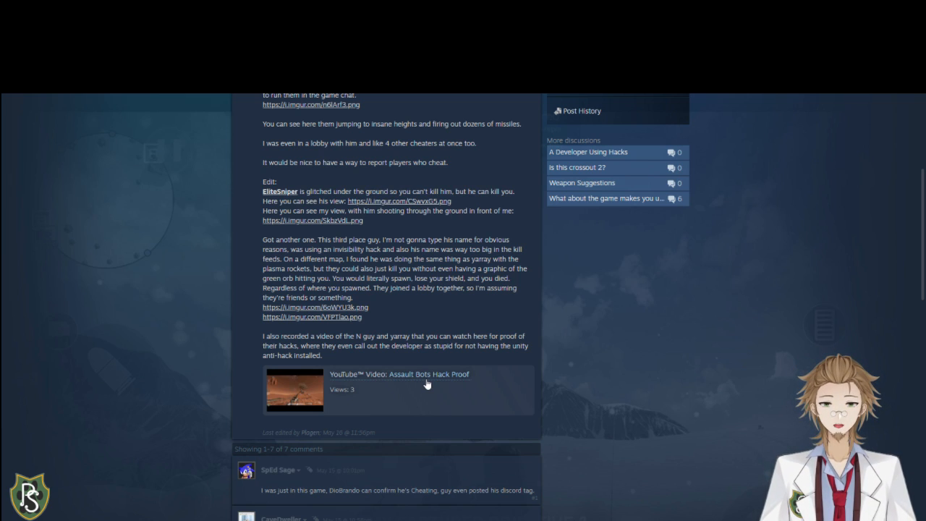
pyautogui.moveTo(427, 383)
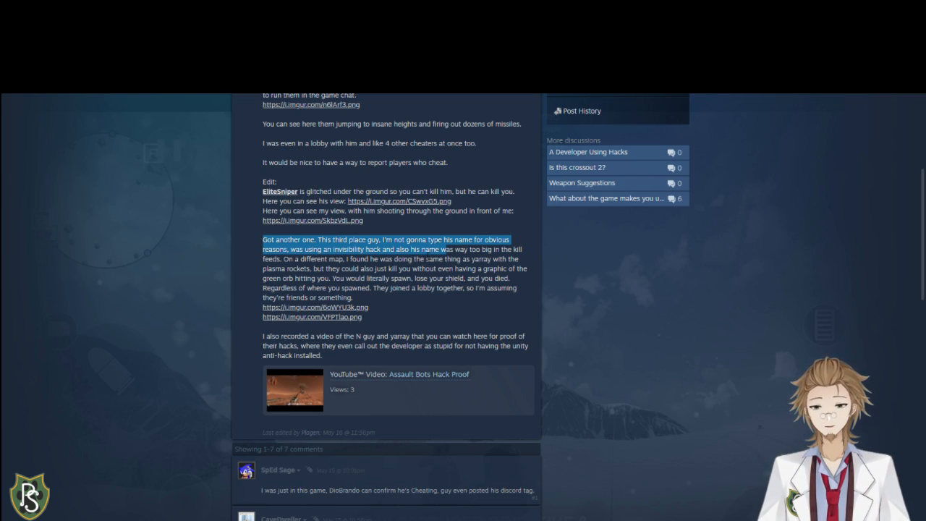
pyautogui.scroll(3)
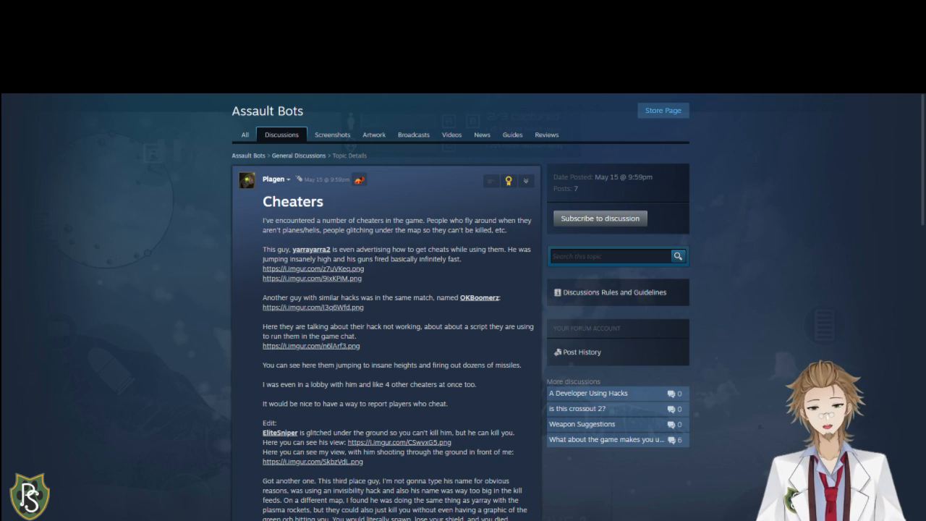
pyautogui.scroll(-3)
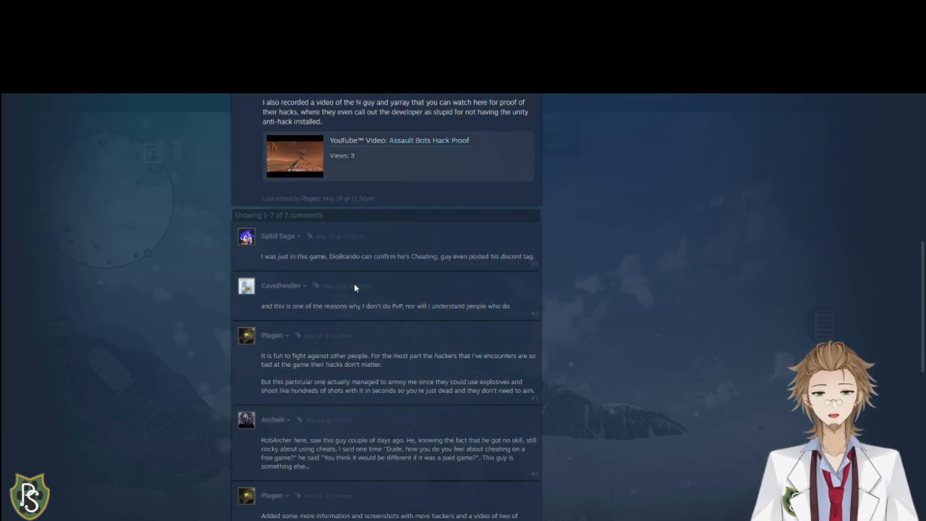
pyautogui.scroll(3)
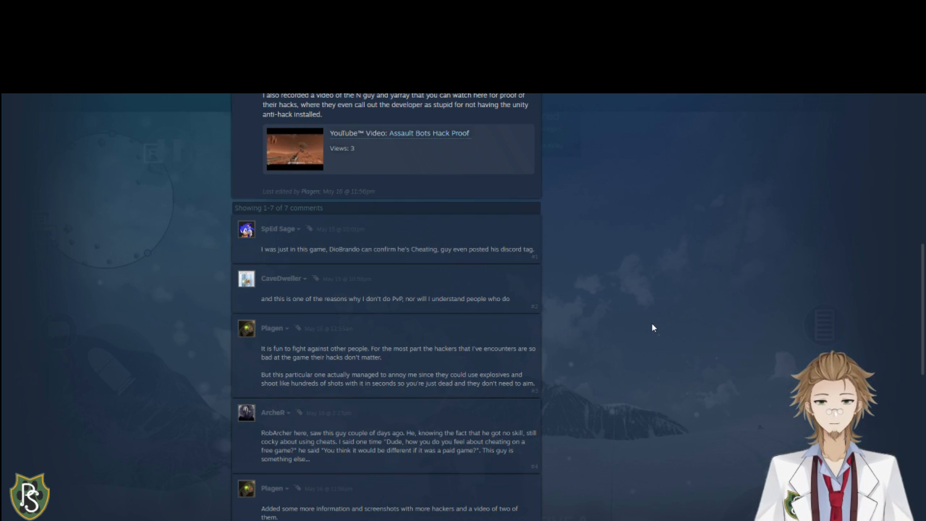
pyautogui.moveTo(619, 295)
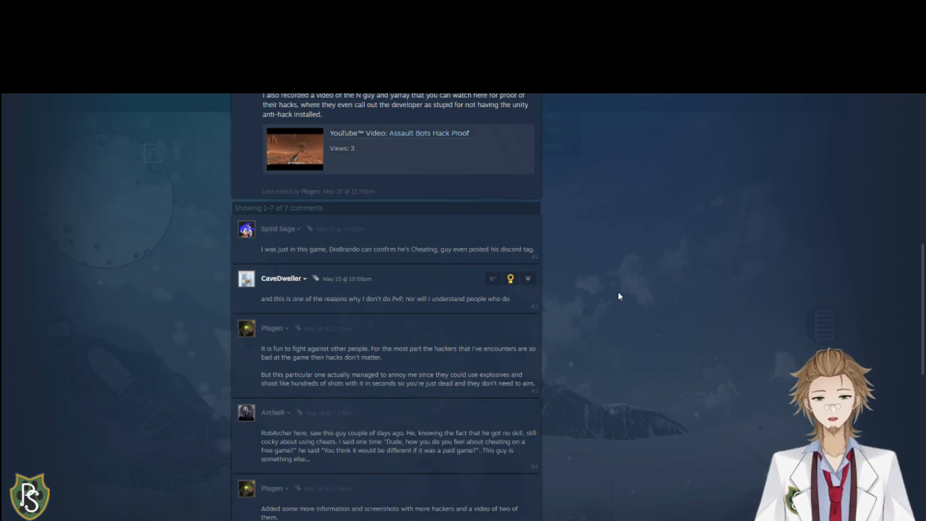
pyautogui.moveTo(628, 316)
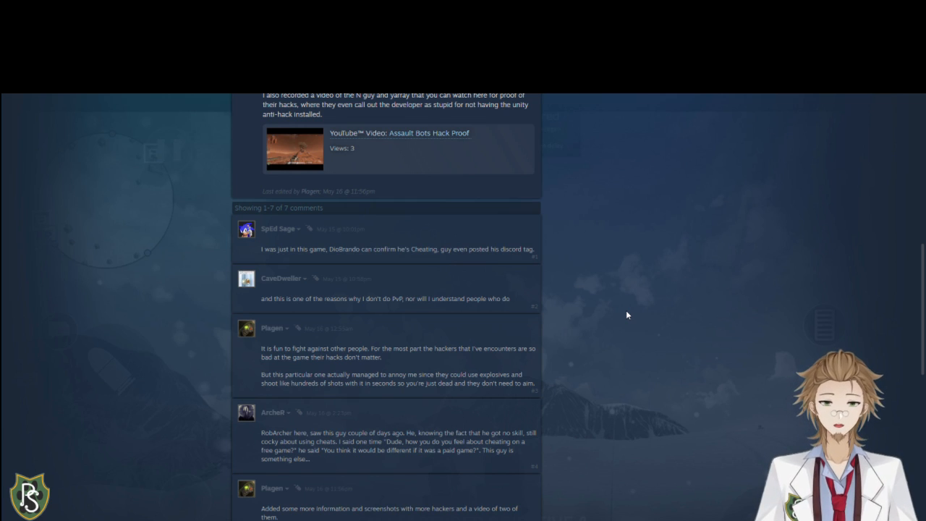
pyautogui.scroll(-3)
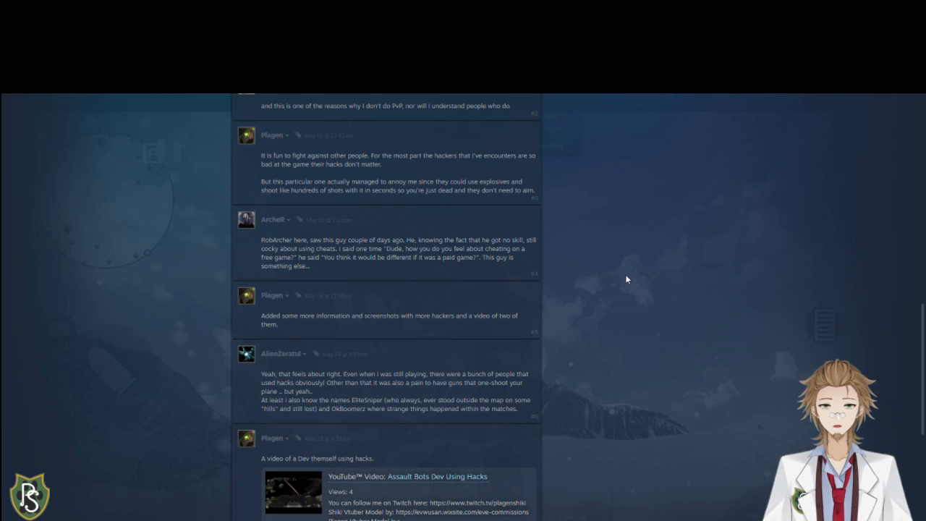
pyautogui.scroll(-3)
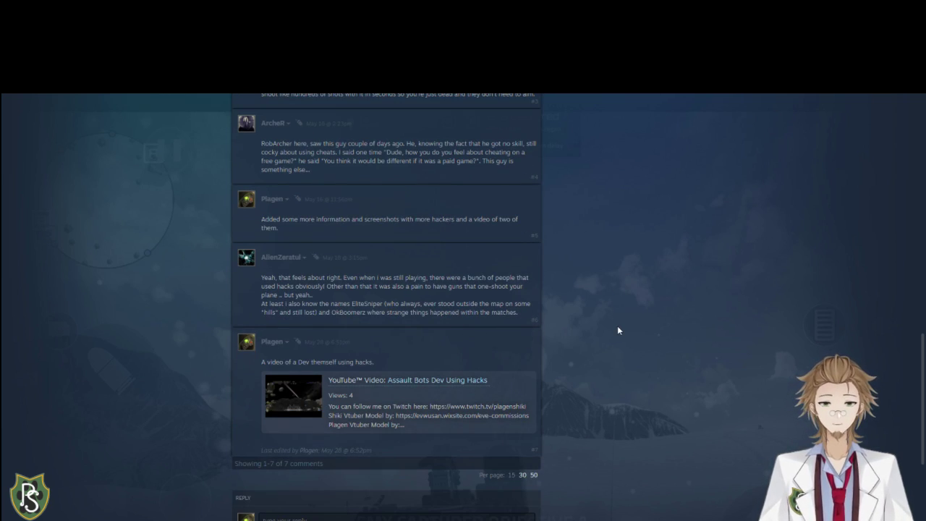
pyautogui.scroll(-3)
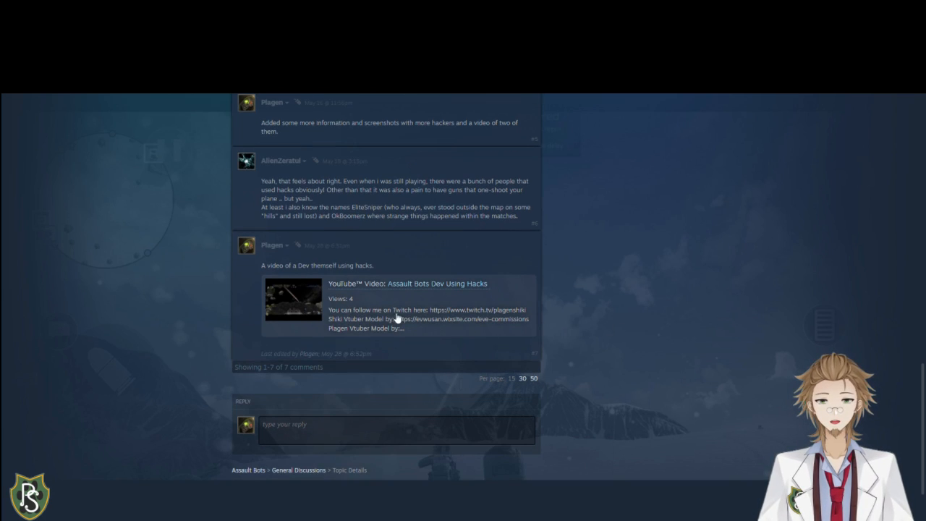
pyautogui.moveTo(162, 284)
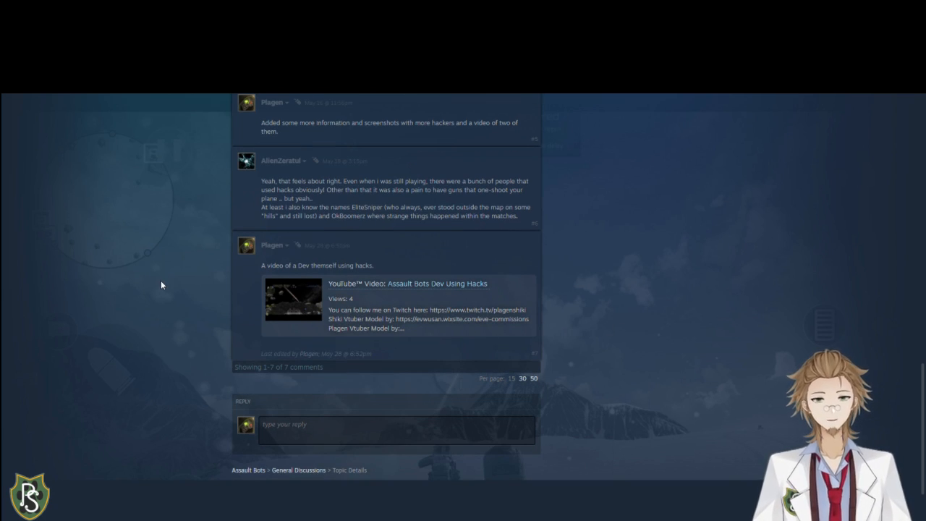
pyautogui.scroll(3)
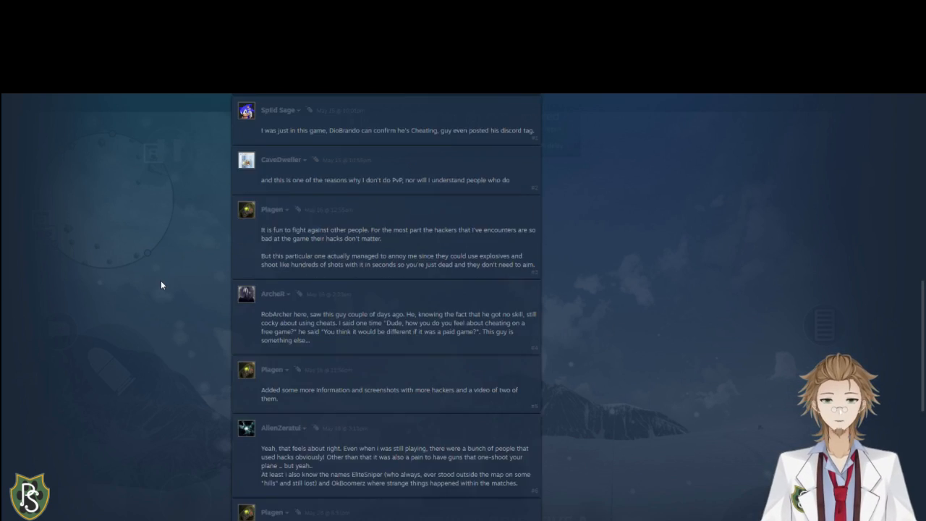
pyautogui.scroll(3)
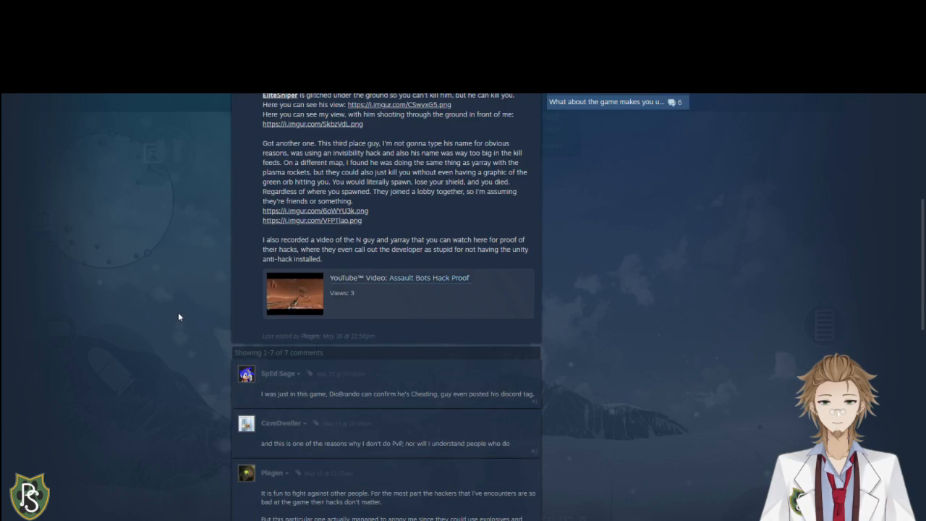
pyautogui.scroll(-3)
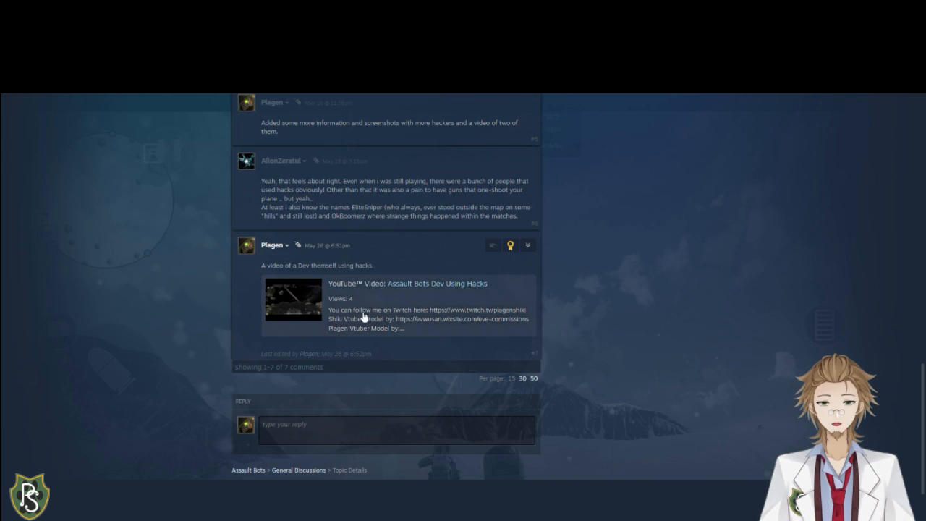
pyautogui.moveTo(339, 263)
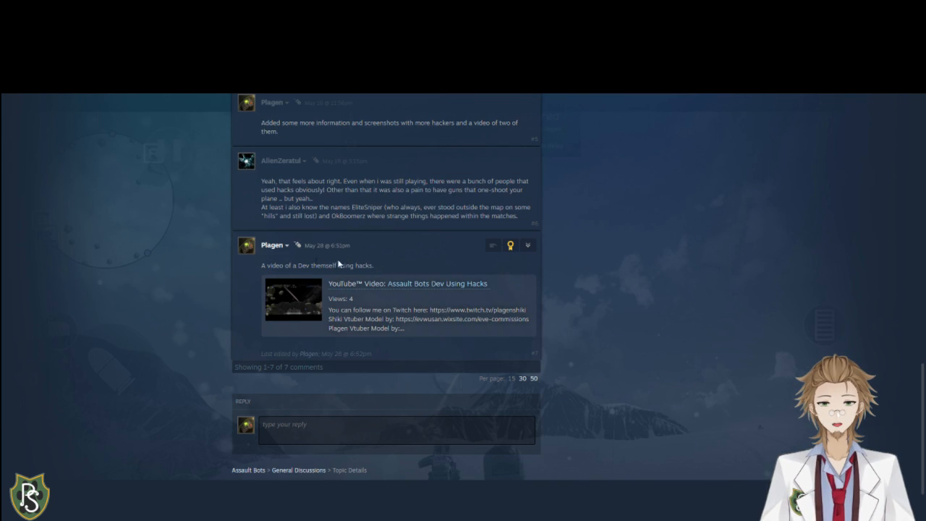
pyautogui.moveTo(559, 302)
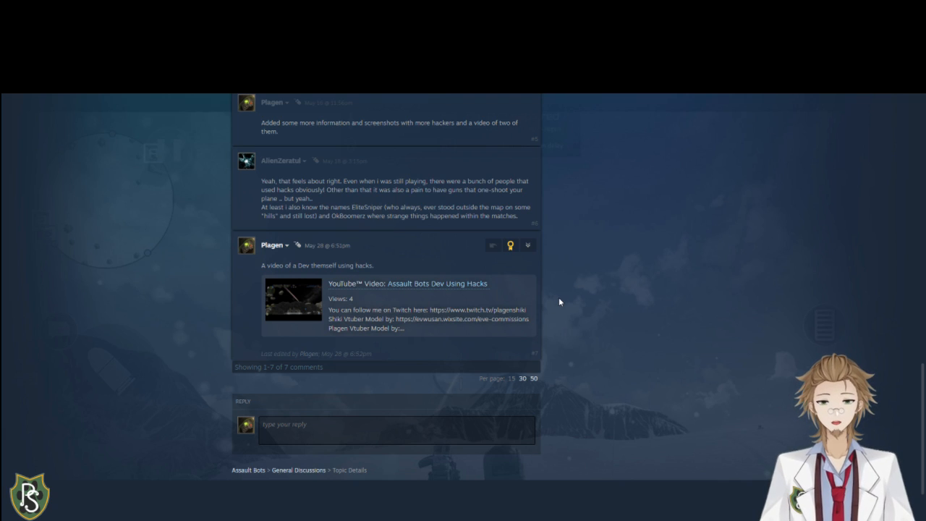
pyautogui.scroll(3)
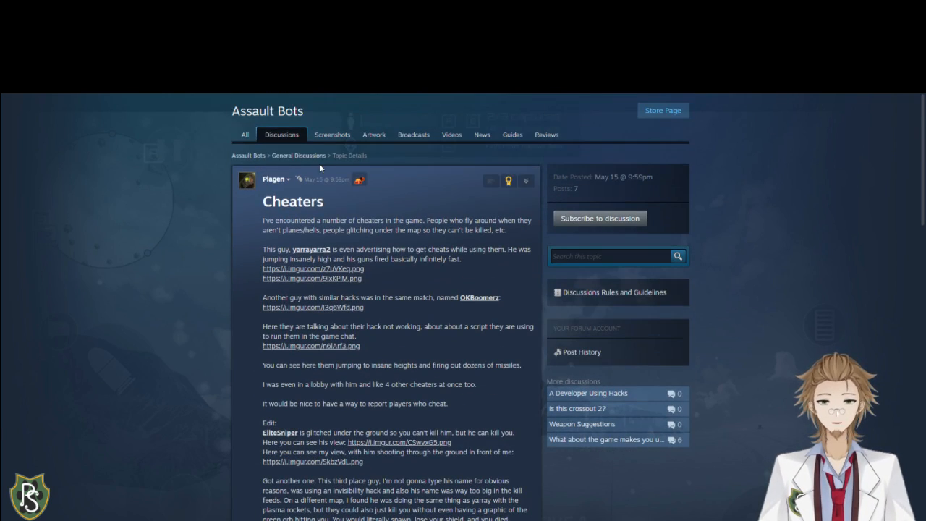
# - Return to the Assault Bots General Discussions topic list from the Cheaters thread
pyautogui.click(298, 156)
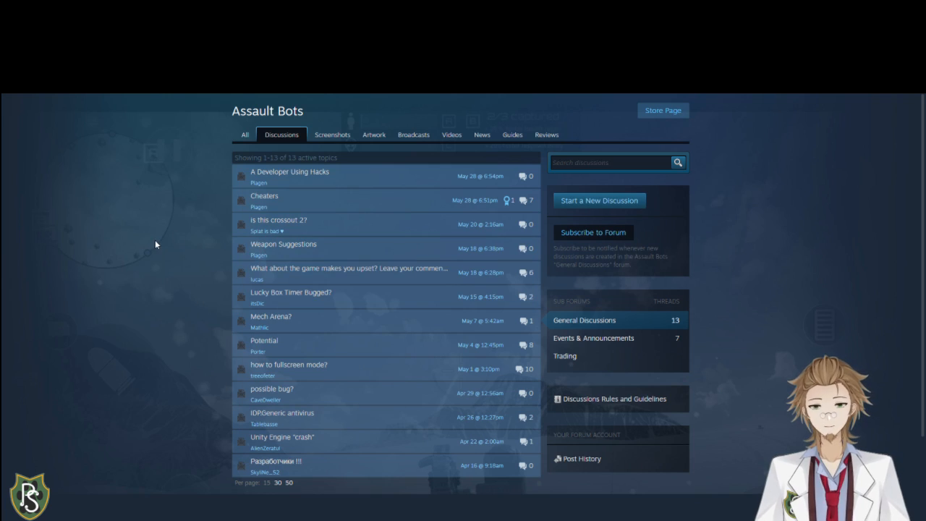
pyautogui.moveTo(166, 260)
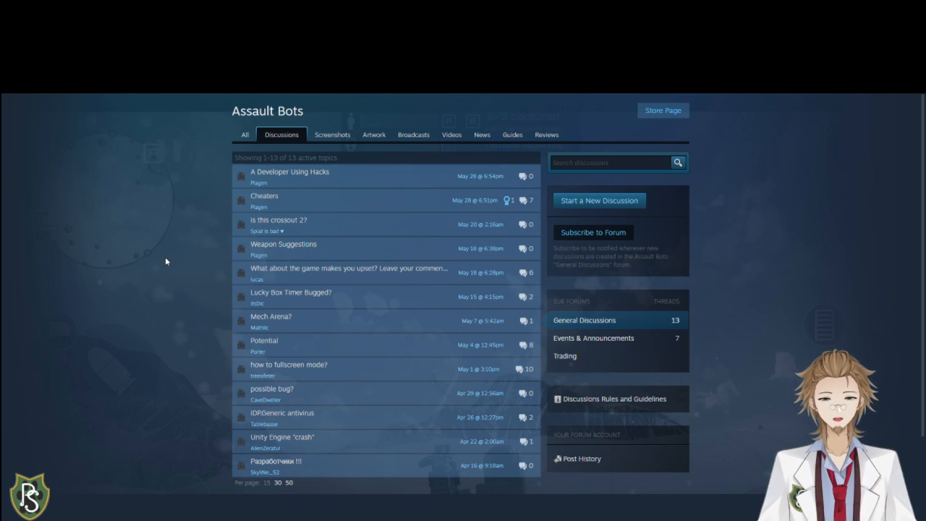
pyautogui.moveTo(209, 255)
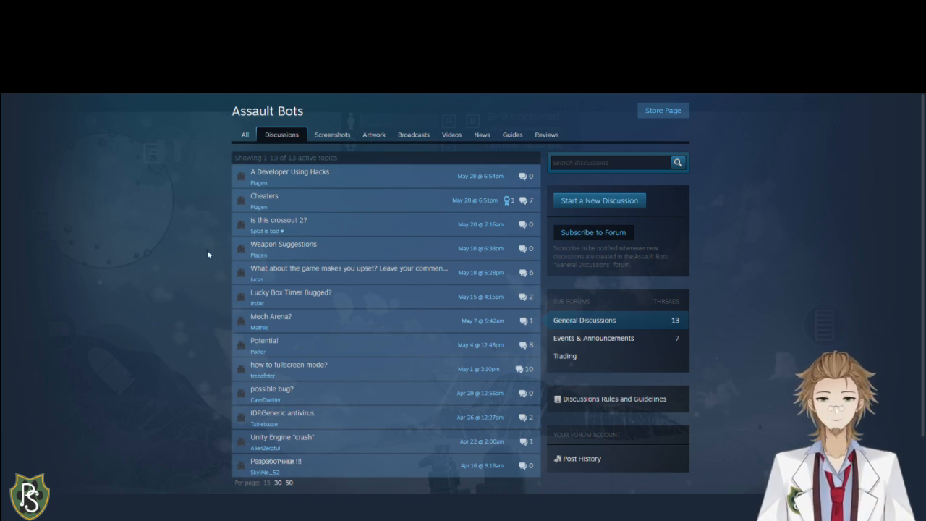
pyautogui.moveTo(347, 272)
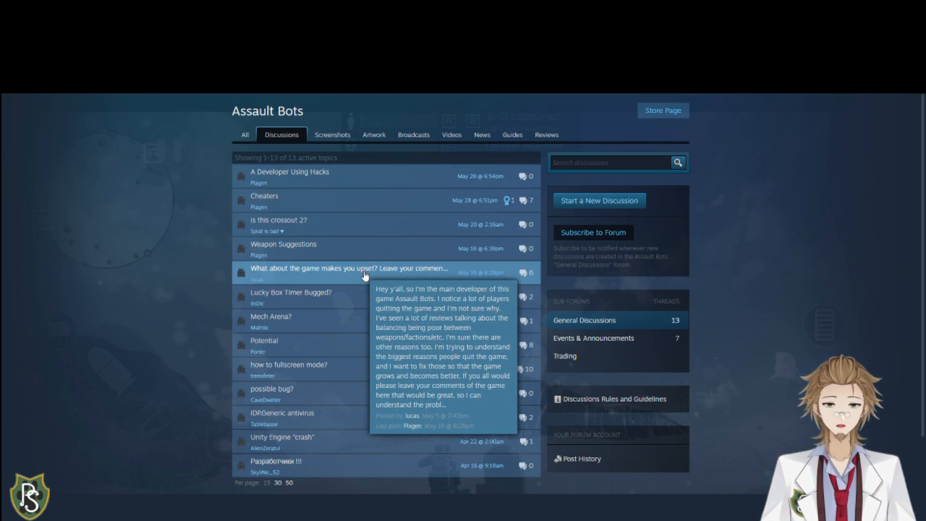
# - Read the developer's 'What about the game makes you upset?' thread through its replies to the end
pyautogui.click(333, 268)
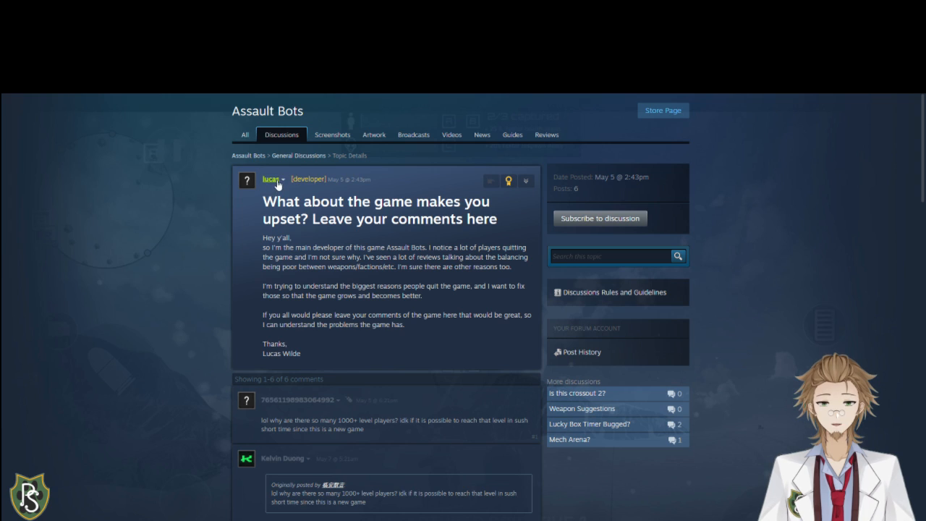
pyautogui.moveTo(101, 282)
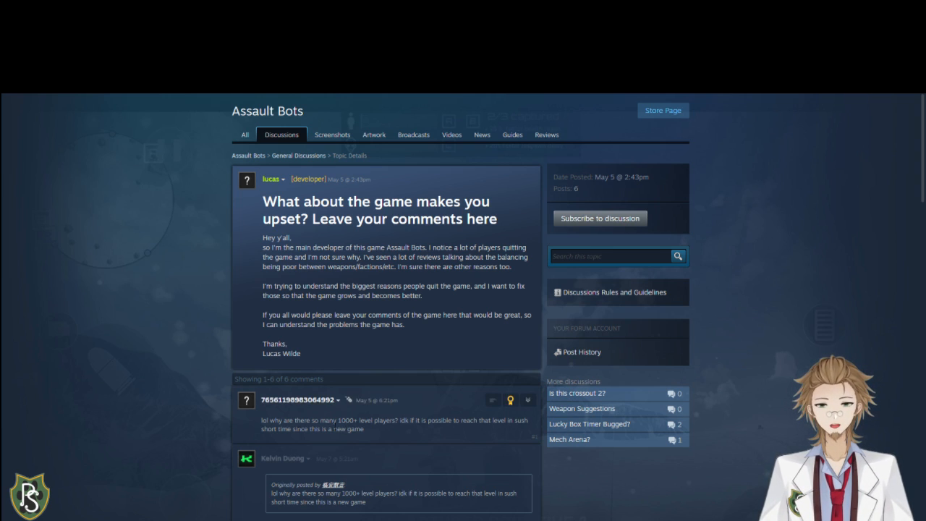
pyautogui.scroll(-3)
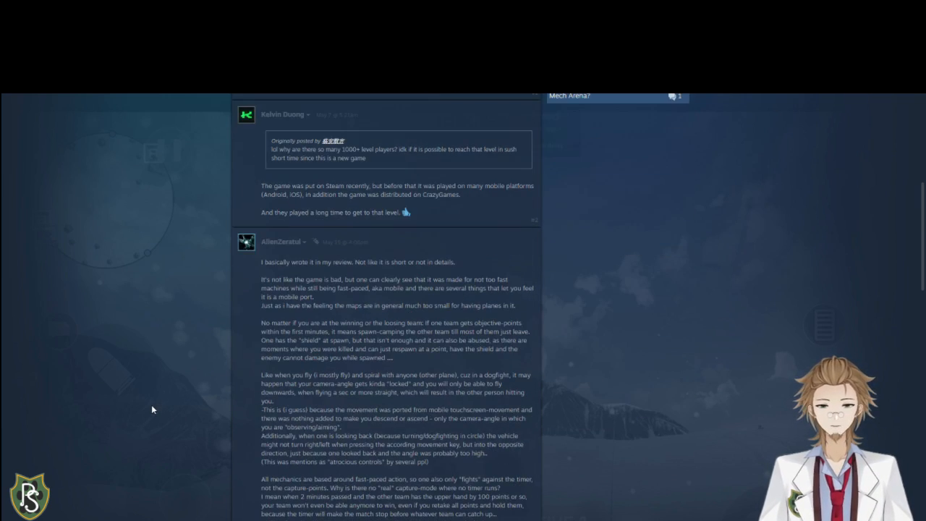
pyautogui.scroll(-3)
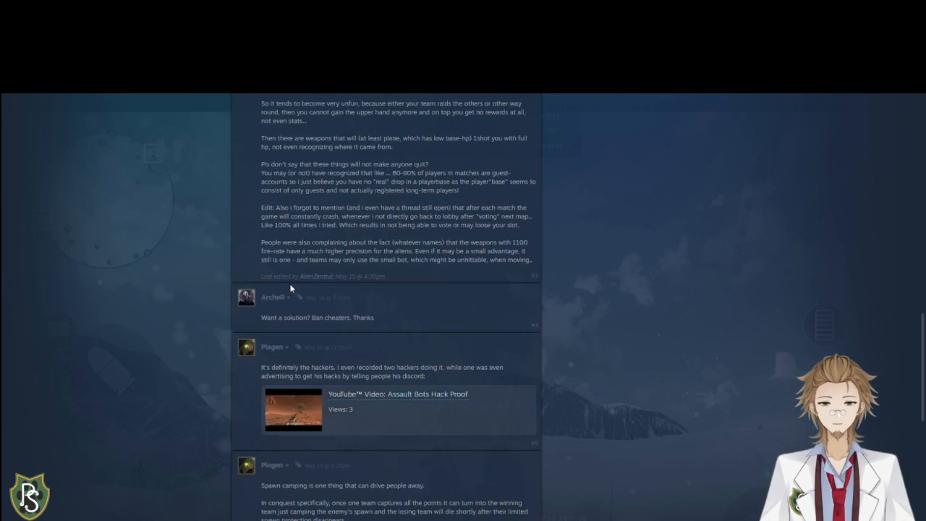
pyautogui.scroll(-3)
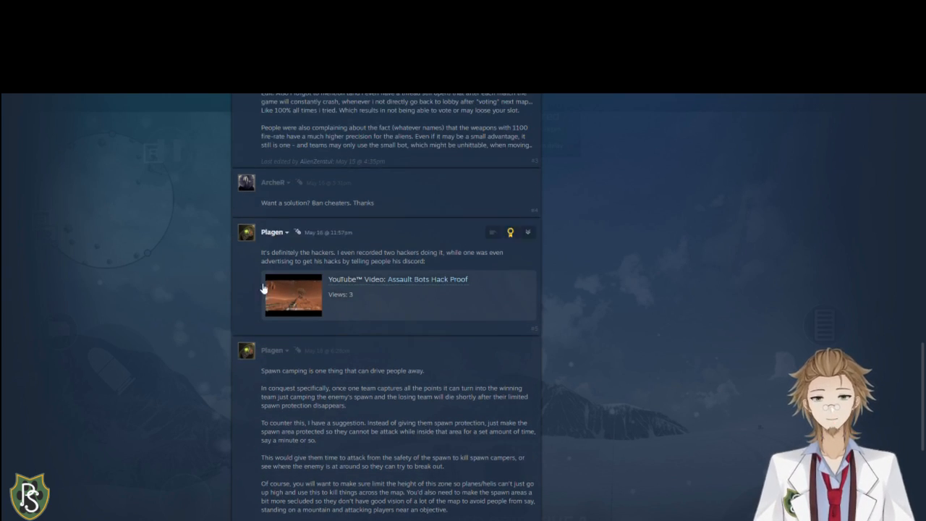
pyautogui.moveTo(202, 272)
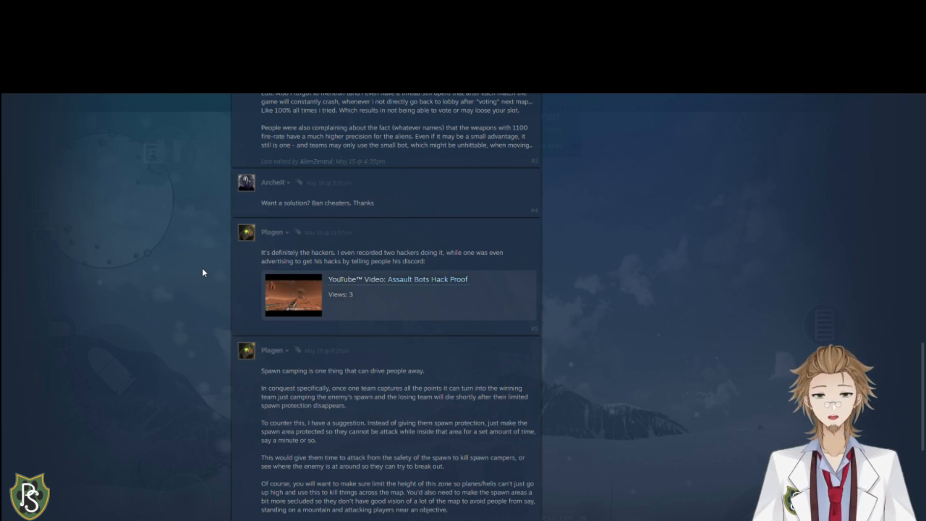
pyautogui.scroll(-3)
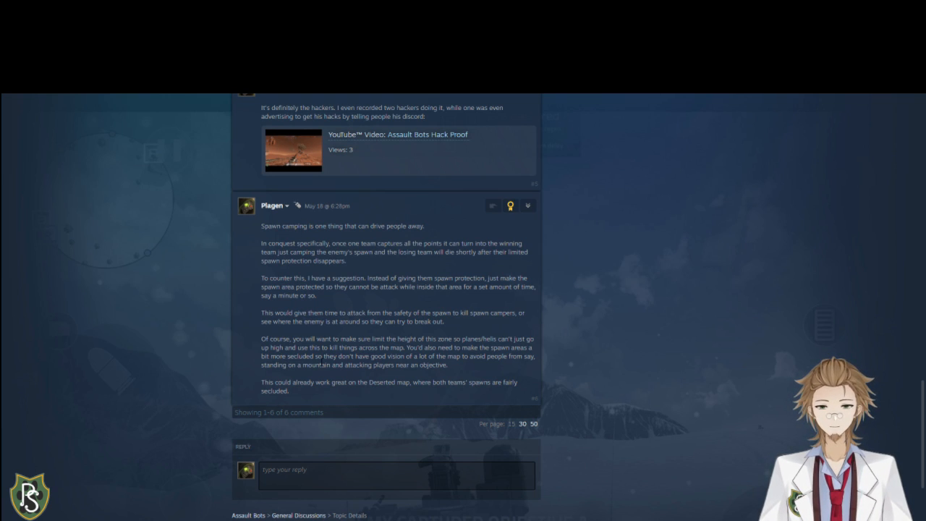
pyautogui.scroll(3)
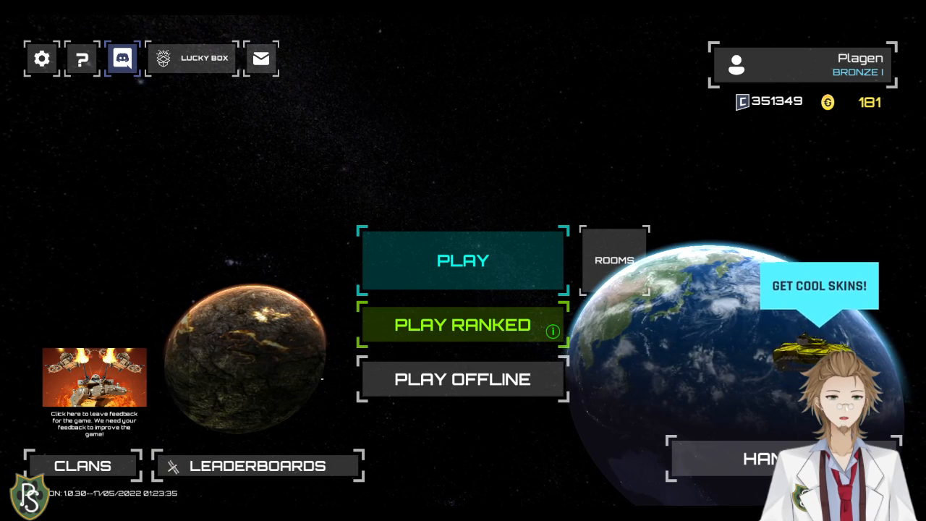
pyautogui.moveTo(239, 449)
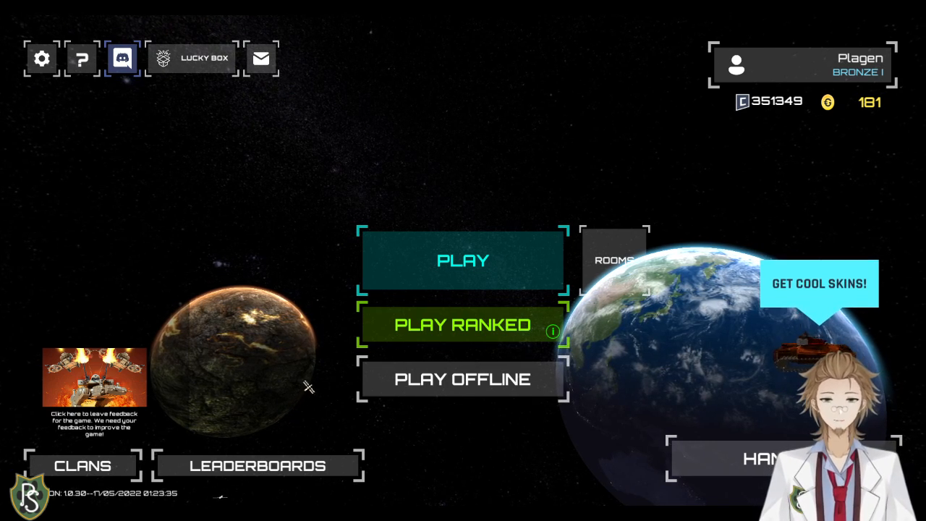
# - Set up an offline Team Deathmatch with 2 bots and start it
pyautogui.click(461, 380)
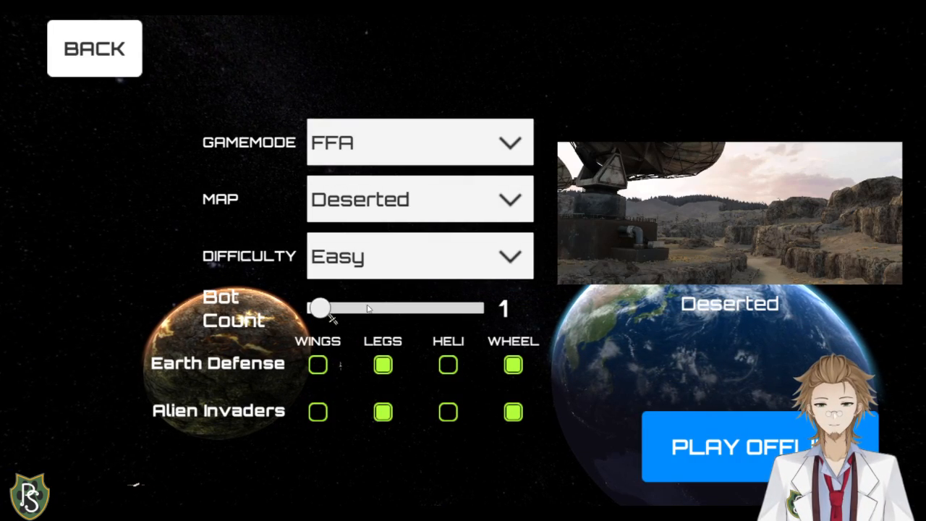
pyautogui.moveTo(322, 308); pyautogui.dragTo(327, 308)
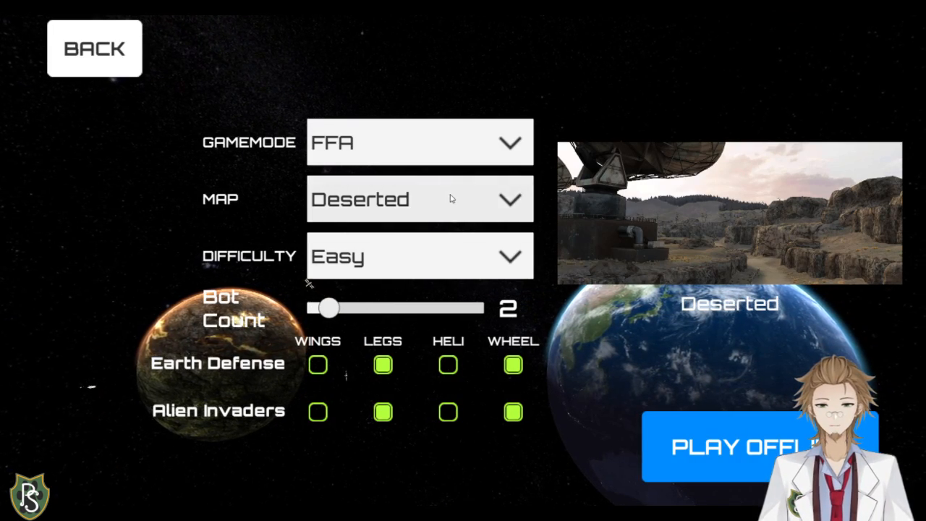
pyautogui.click(419, 142)
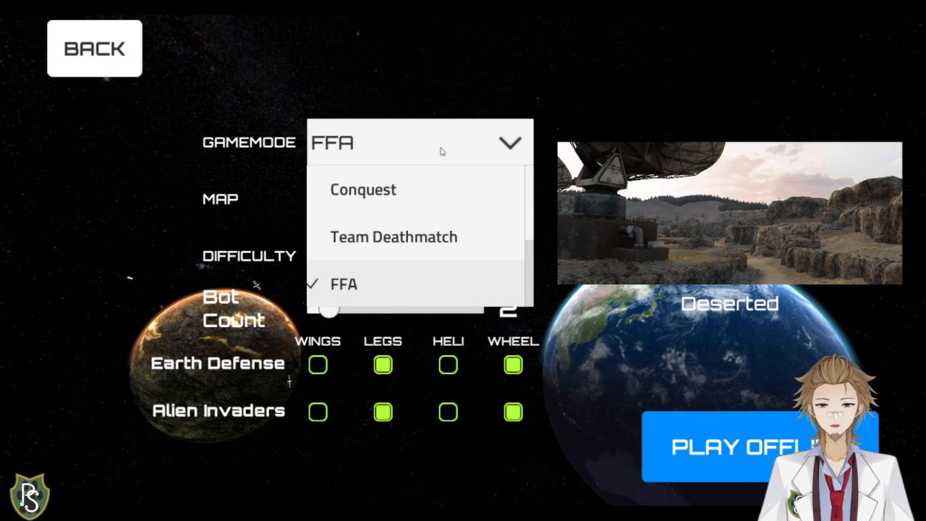
pyautogui.click(393, 237)
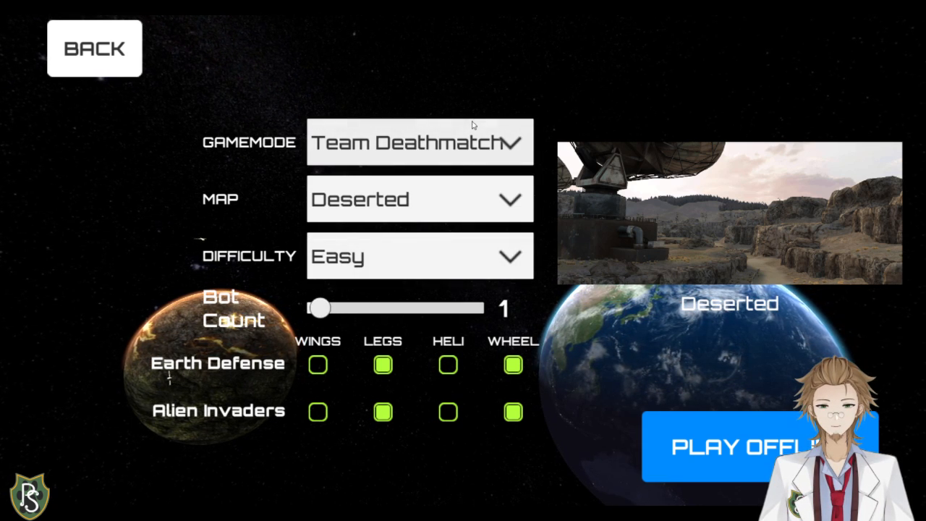
pyautogui.click(731, 445)
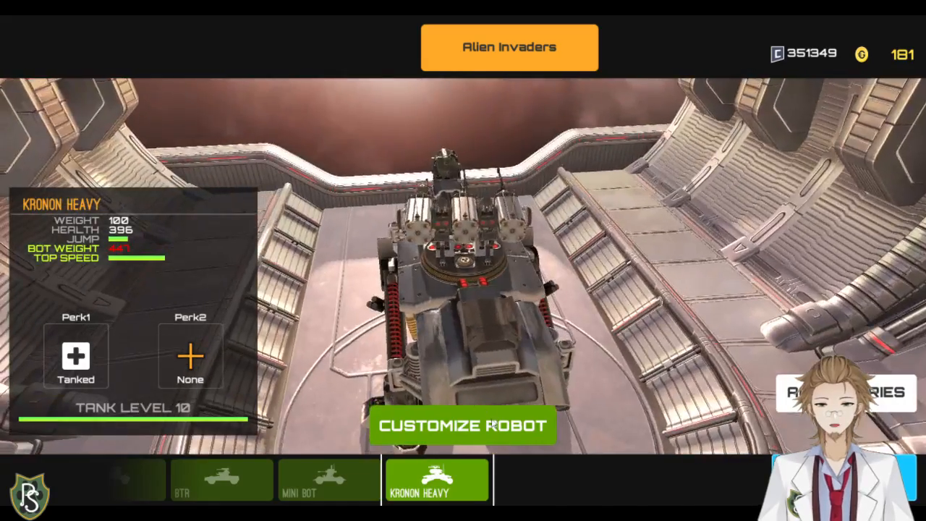
# - Review the Kronon Heavy's parts in the garage, then launch the Alien Invaders match with it
pyautogui.click(463, 426)
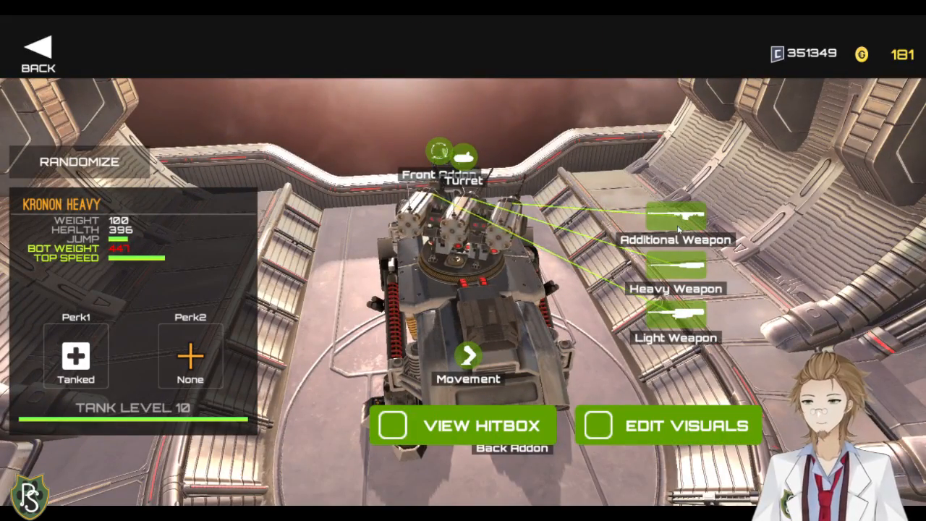
pyautogui.click(675, 240)
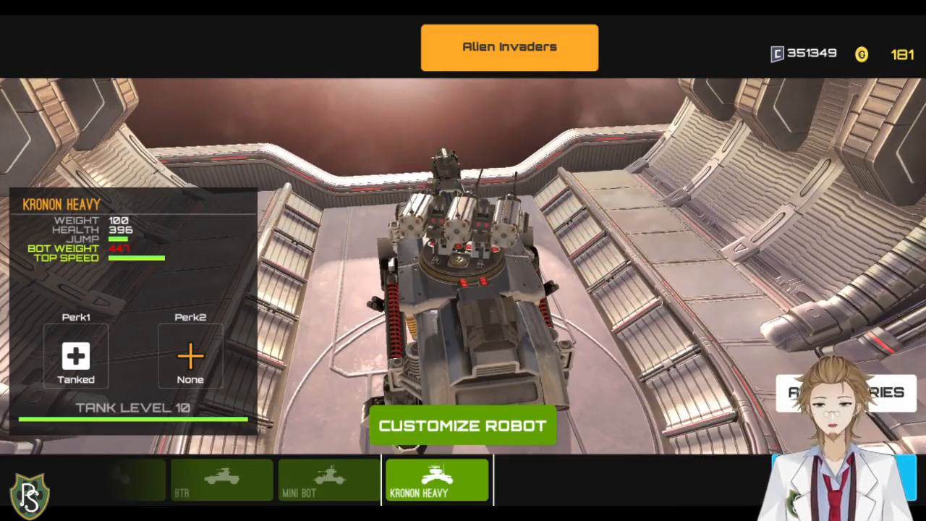
pyautogui.click(463, 425)
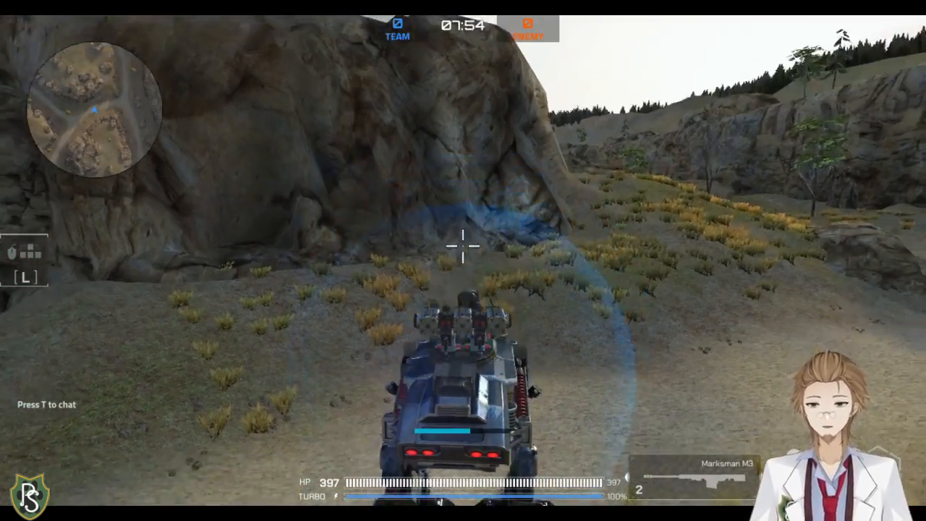
# - Take control of the Kronon Heavy and drive toward the radar dish area
pyautogui.press('tab')
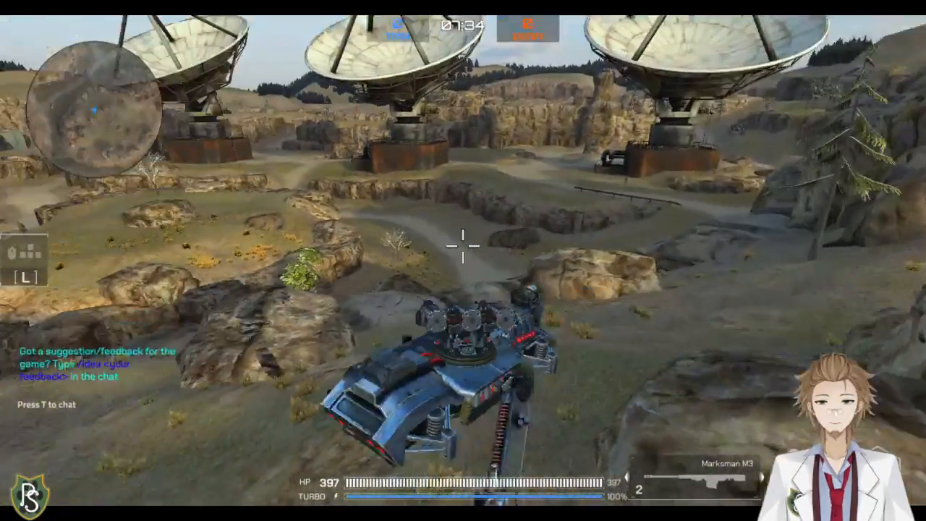
pyautogui.moveTo(463, 246)
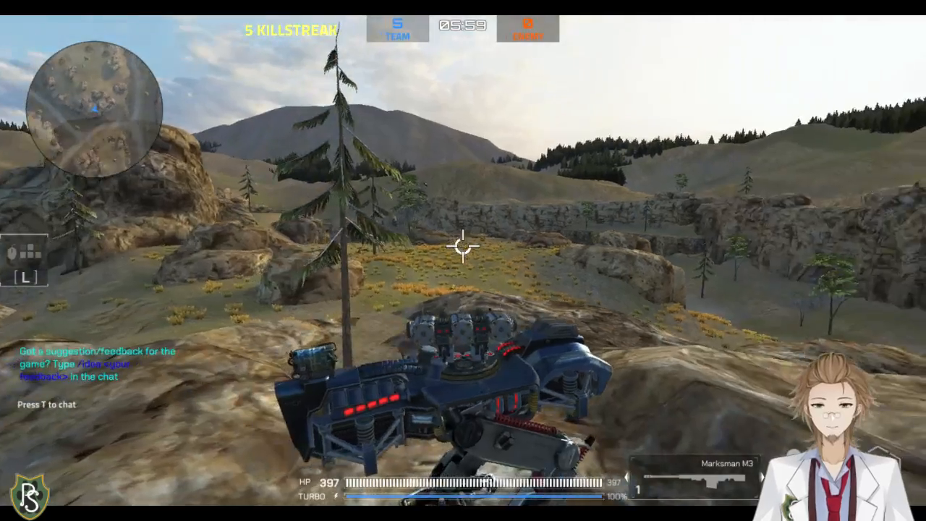
pyautogui.moveTo(464, 260)
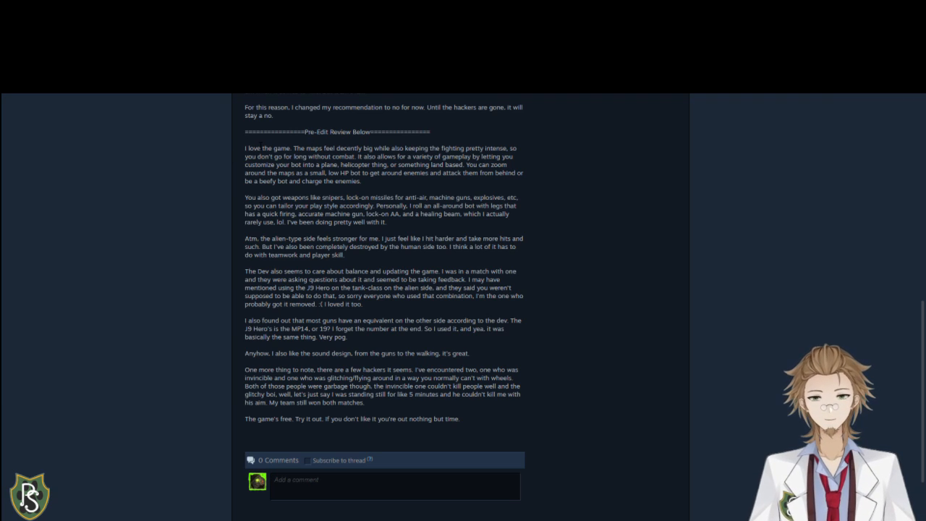
pyautogui.moveTo(735, 237)
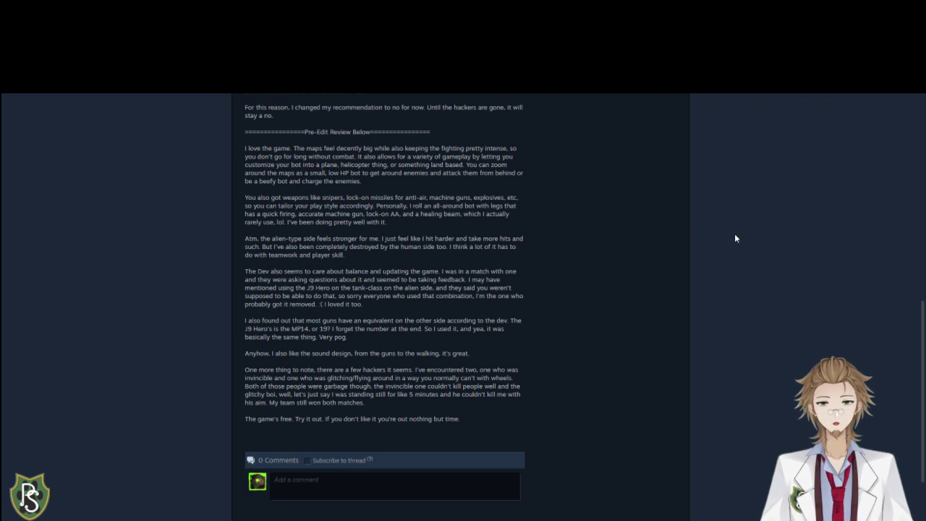
pyautogui.moveTo(245, 152)
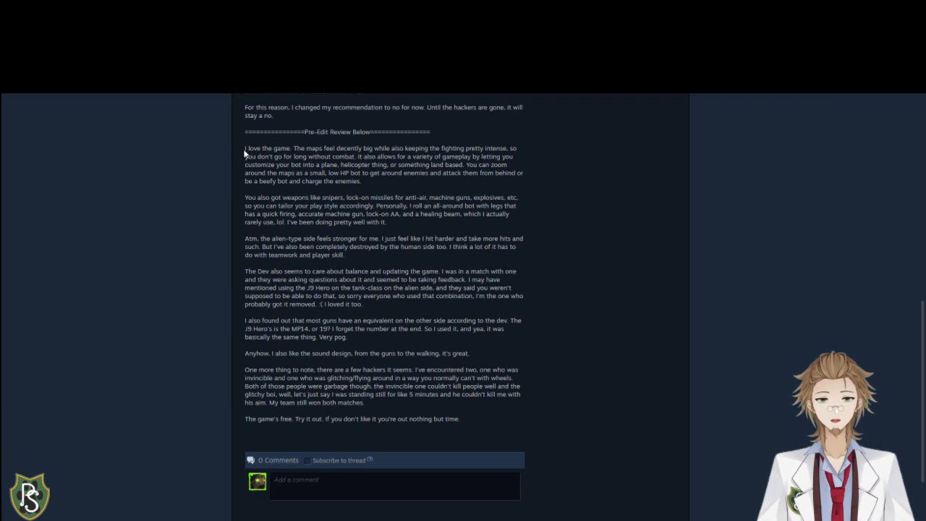
pyautogui.moveTo(676, 266)
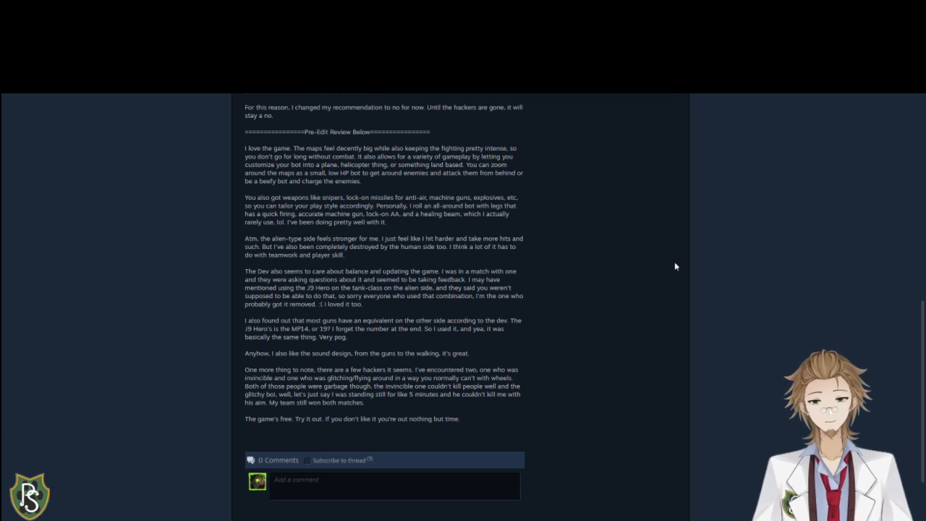
pyautogui.scroll(3)
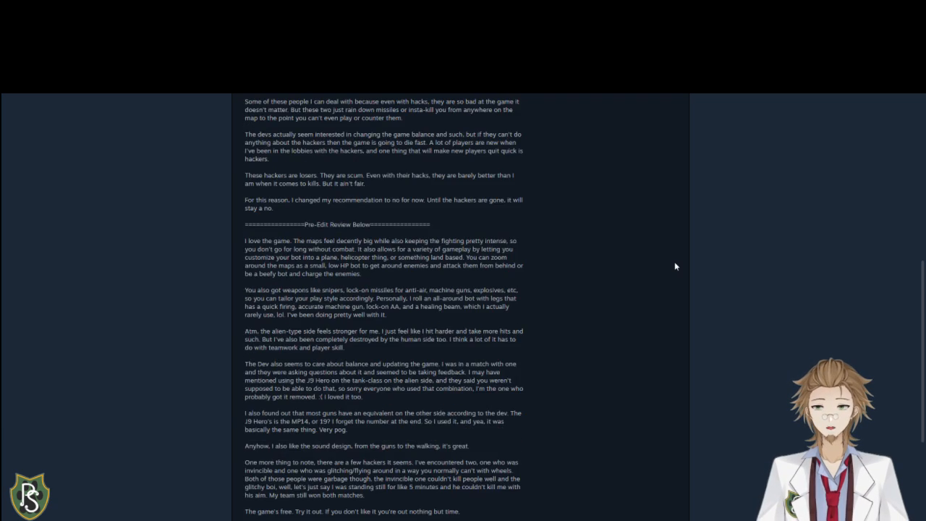
pyautogui.scroll(3)
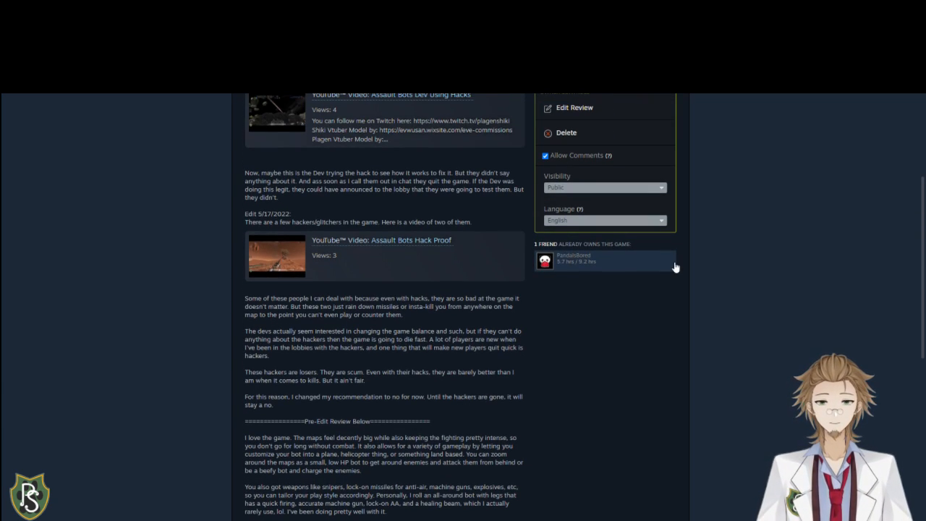
pyautogui.scroll(3)
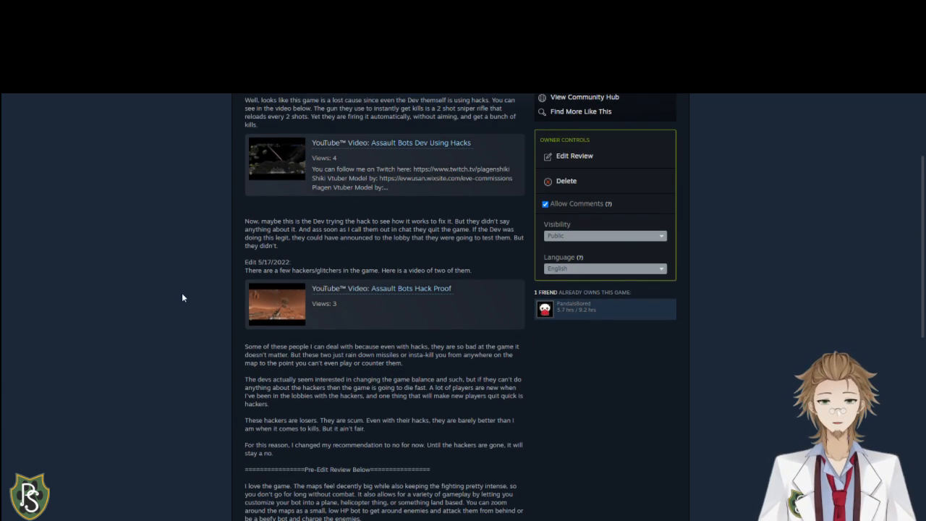
pyautogui.scroll(3)
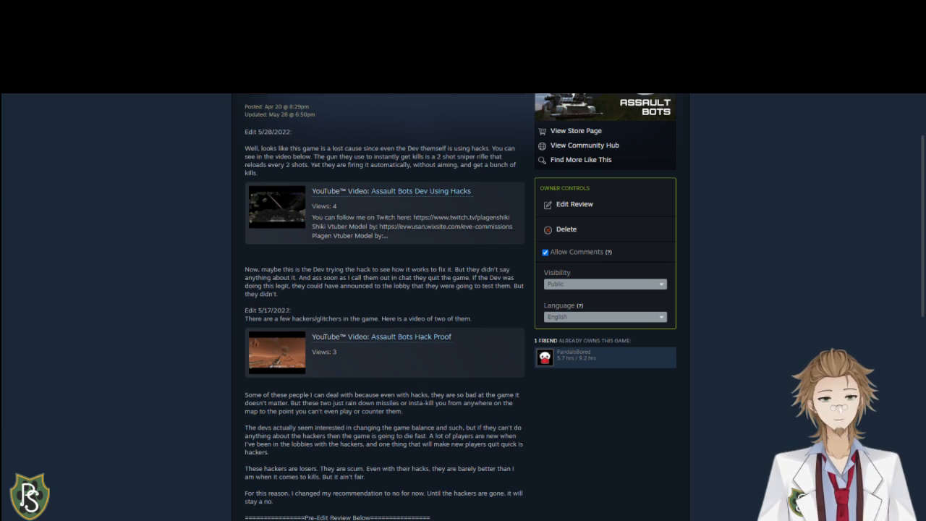
pyautogui.moveTo(180, 318)
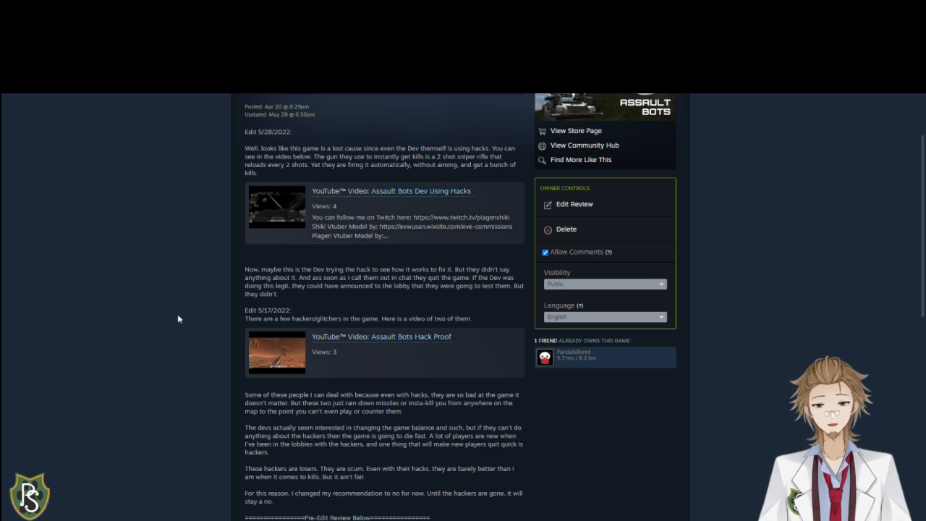
pyautogui.scroll(3)
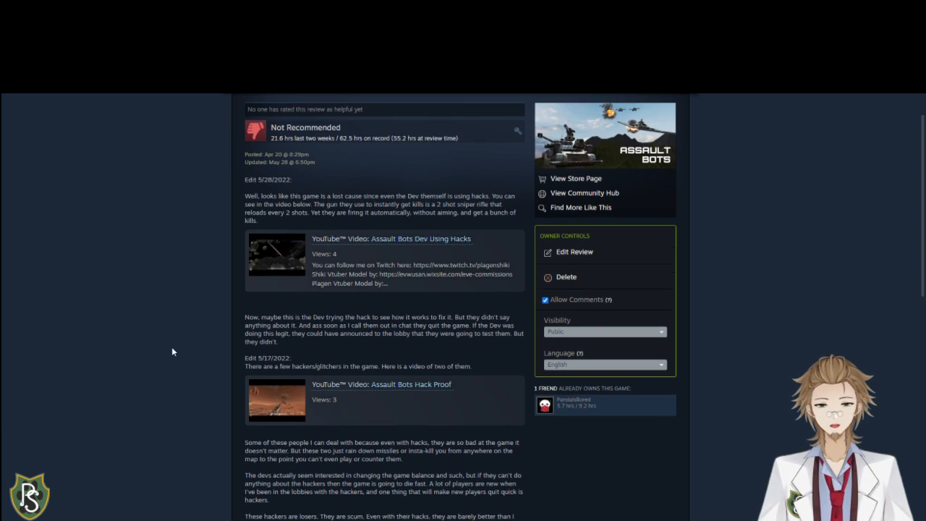
pyautogui.scroll(3)
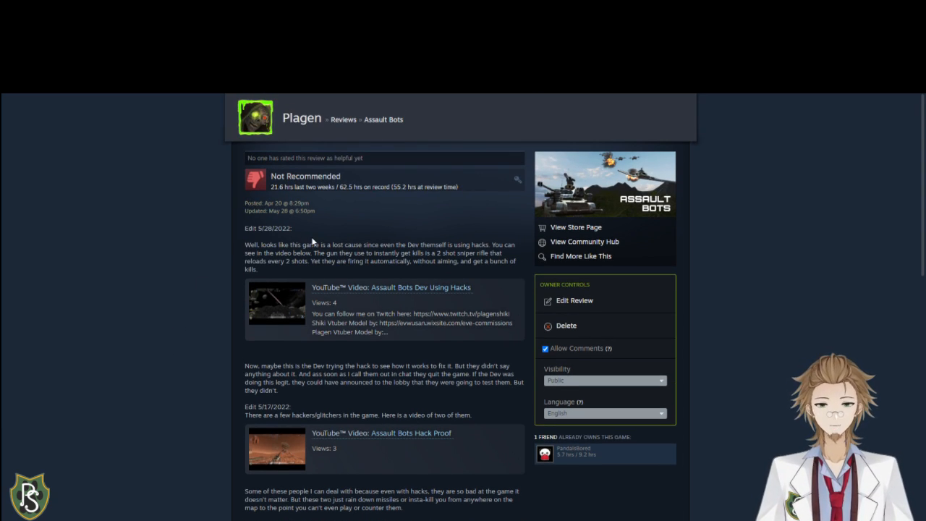
pyautogui.moveTo(186, 285)
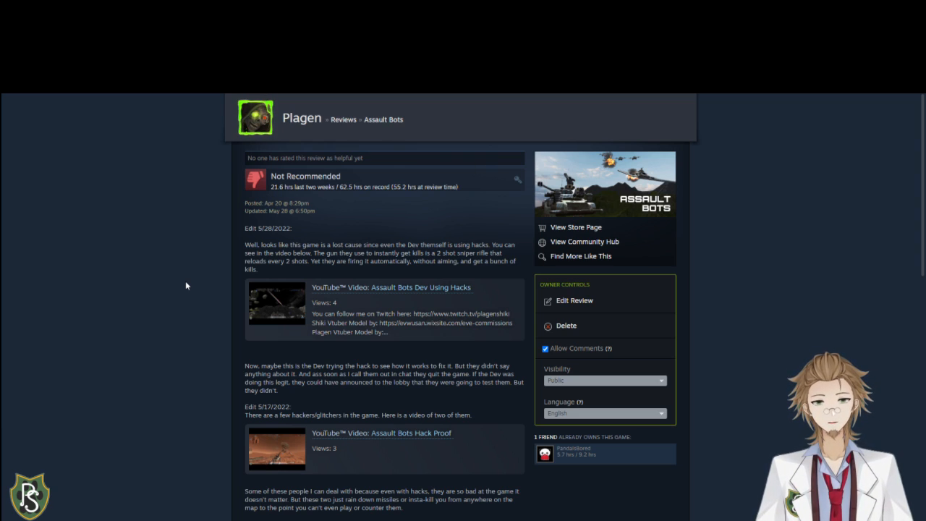
pyautogui.scroll(-3)
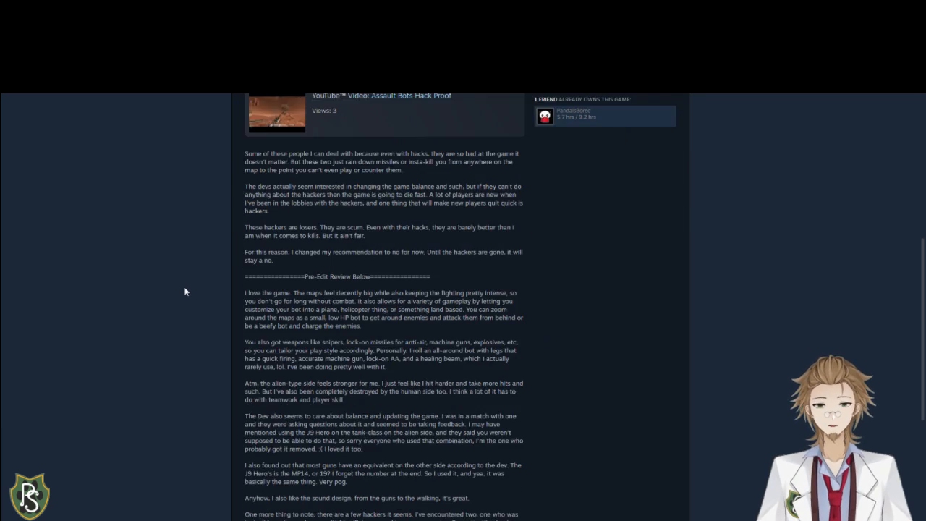
pyautogui.scroll(-3)
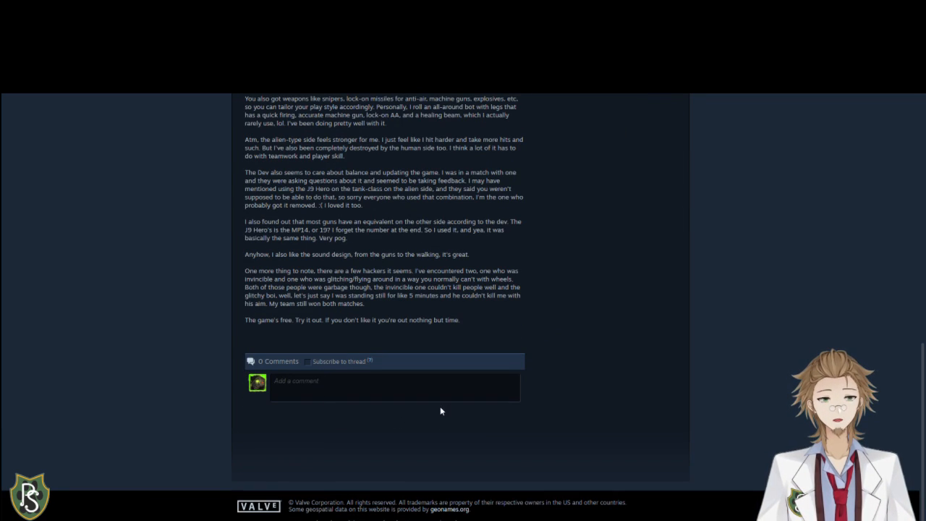
pyautogui.moveTo(142, 327)
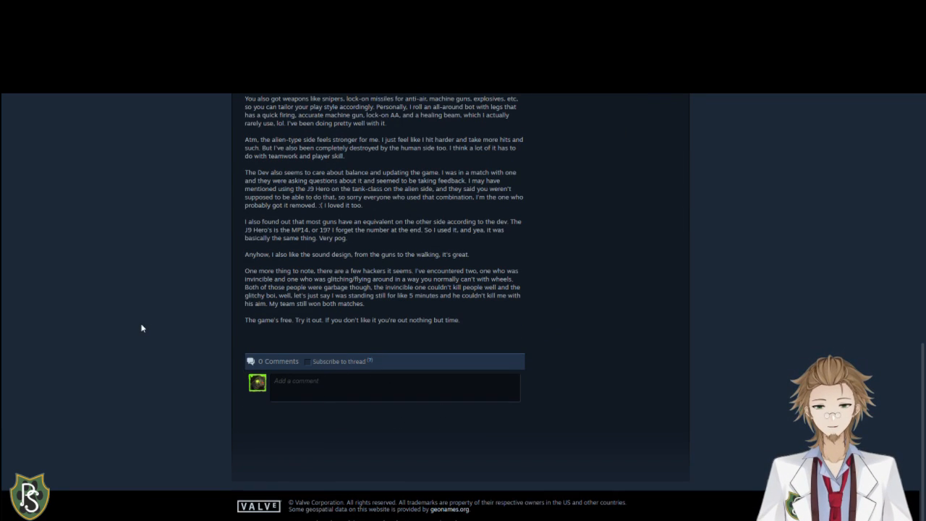
pyautogui.scroll(3)
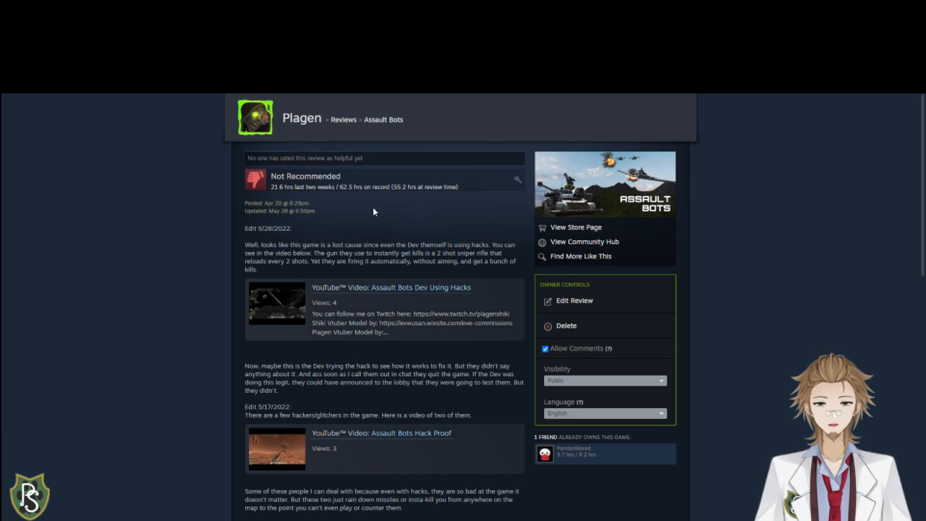
pyautogui.moveTo(350, 202)
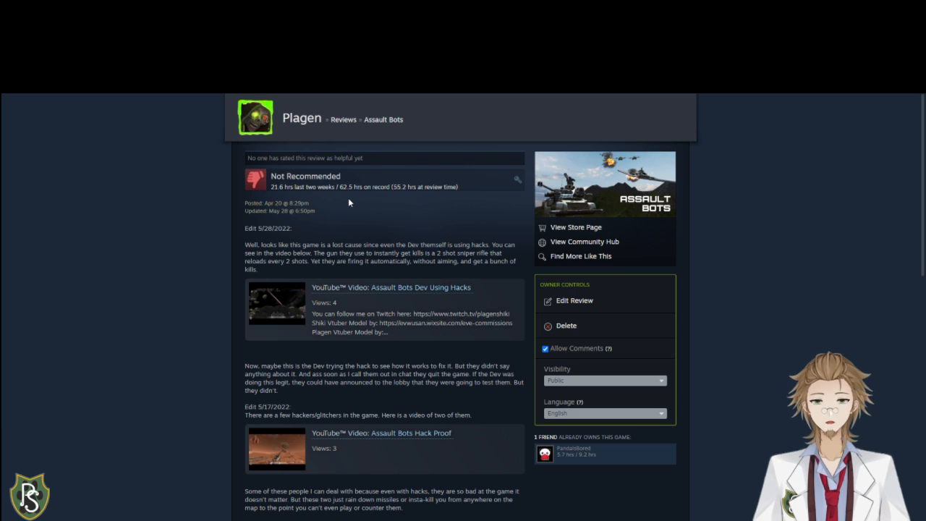
pyautogui.moveTo(176, 226)
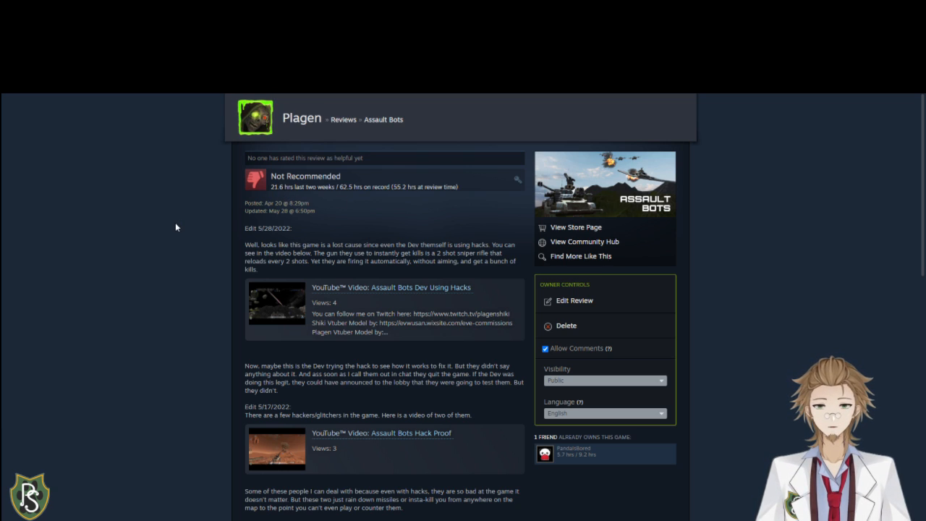